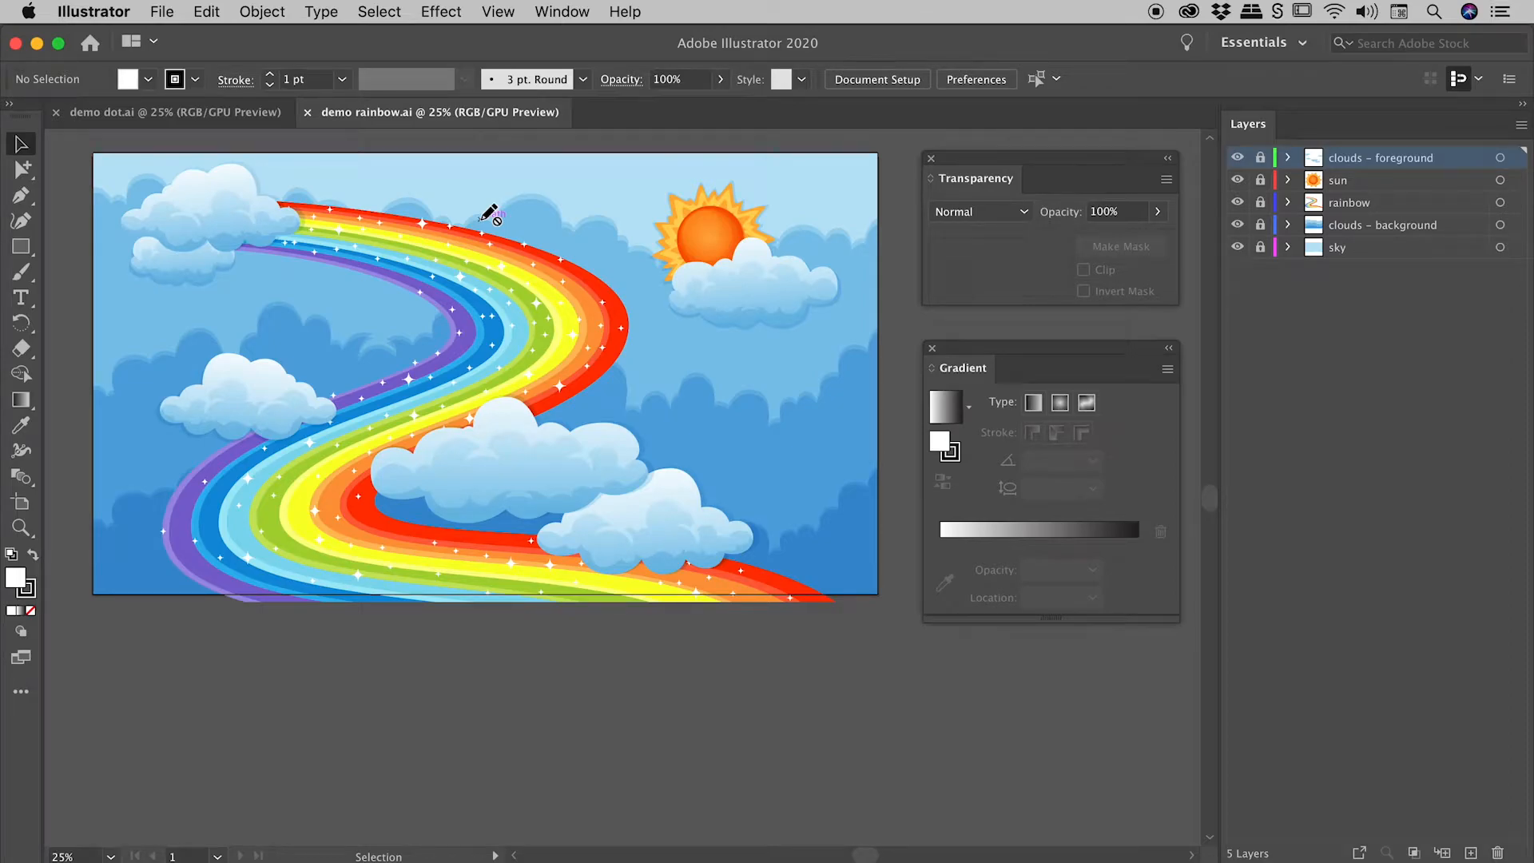
mouse_move(430, 230)
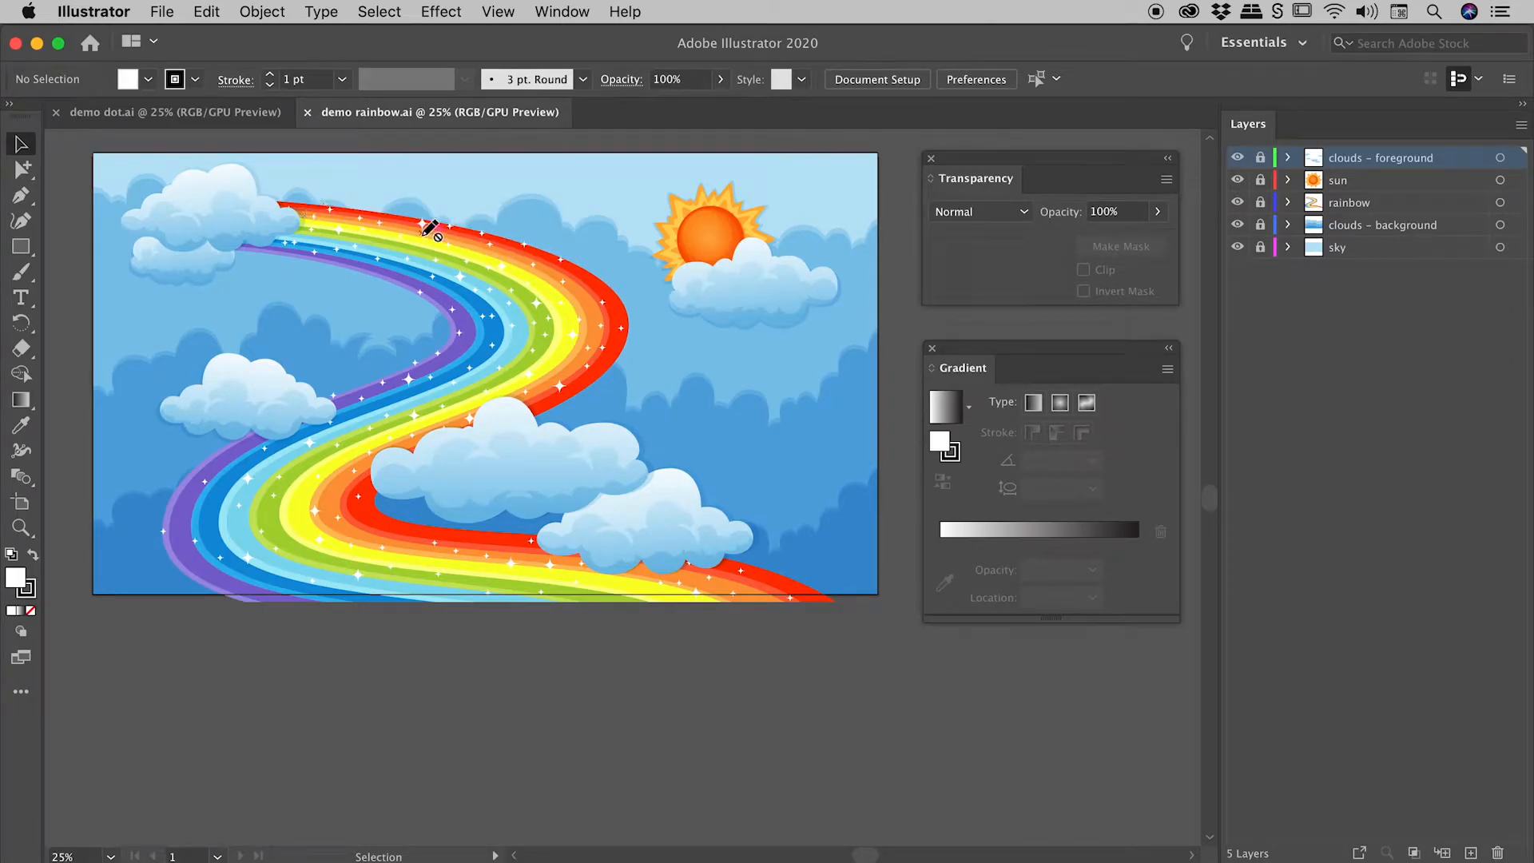
mouse_move(416, 518)
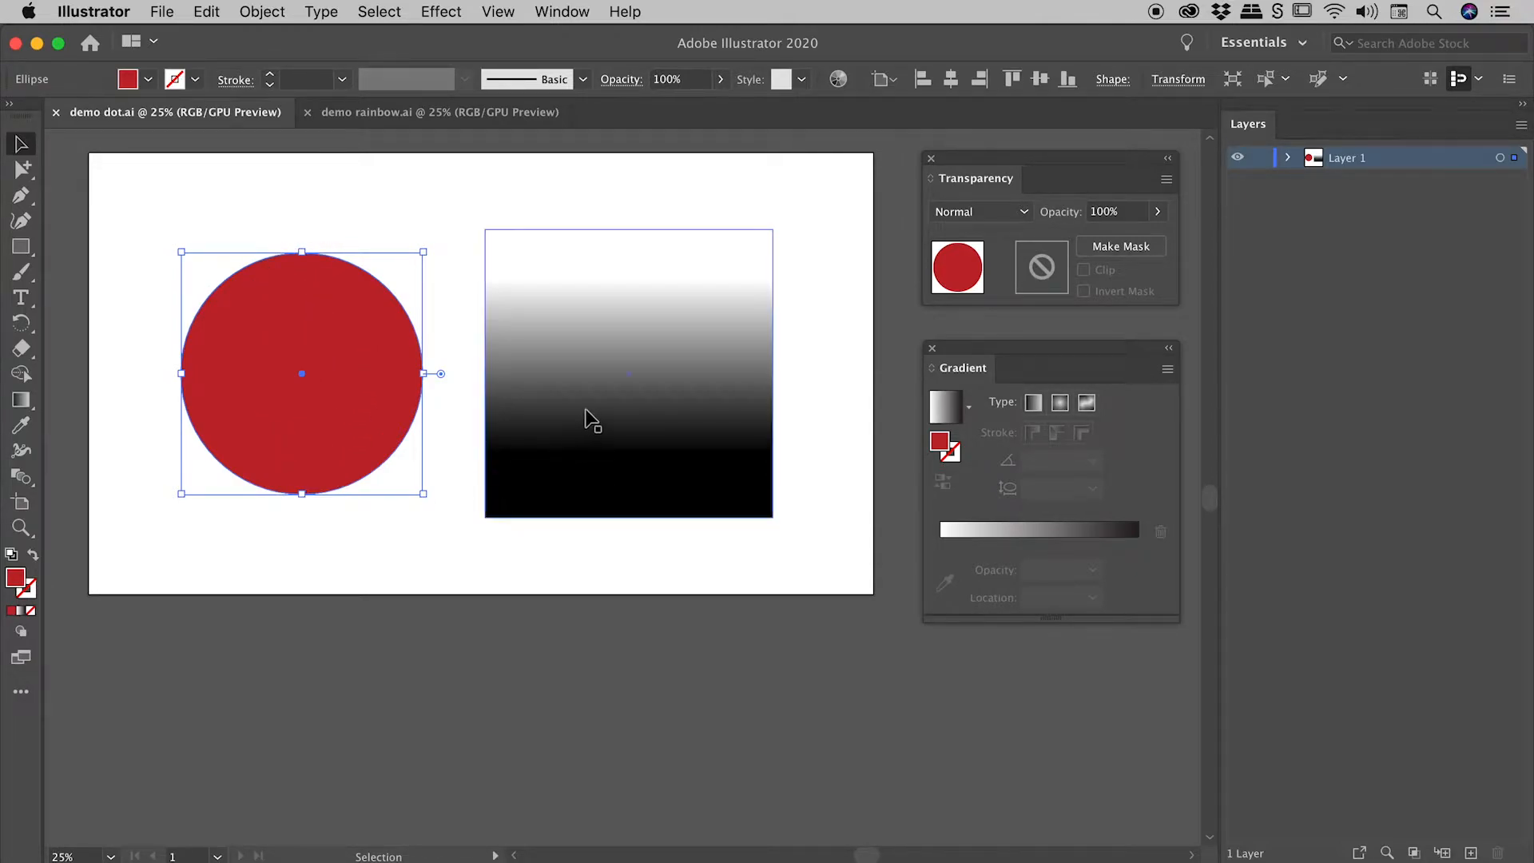
Select the gradient square over the red circle and bring up the Transparency panel for masking.
left_click(630, 374)
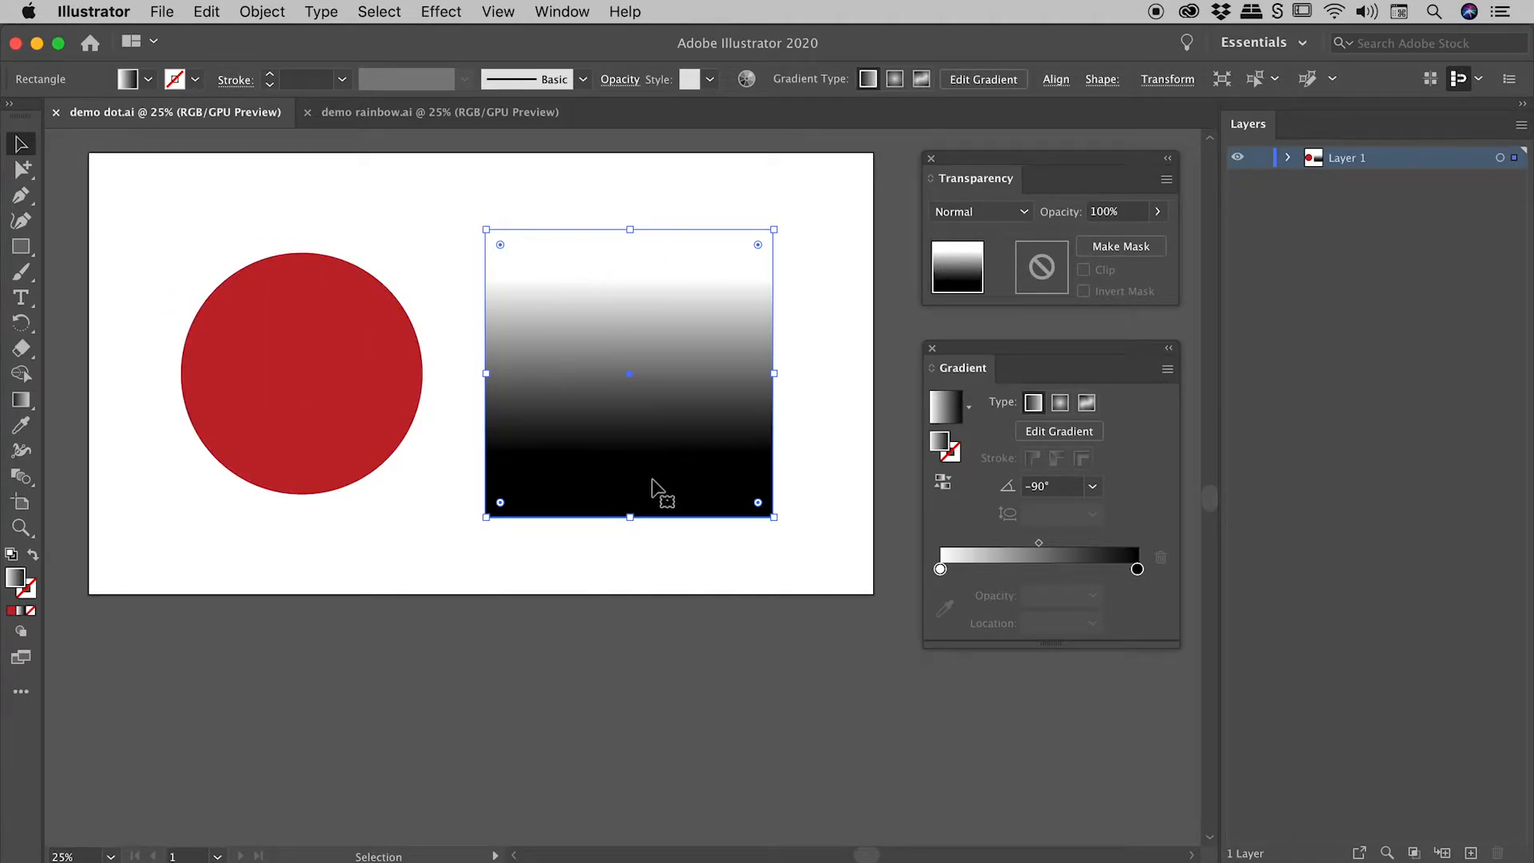
mouse_move(629, 374)
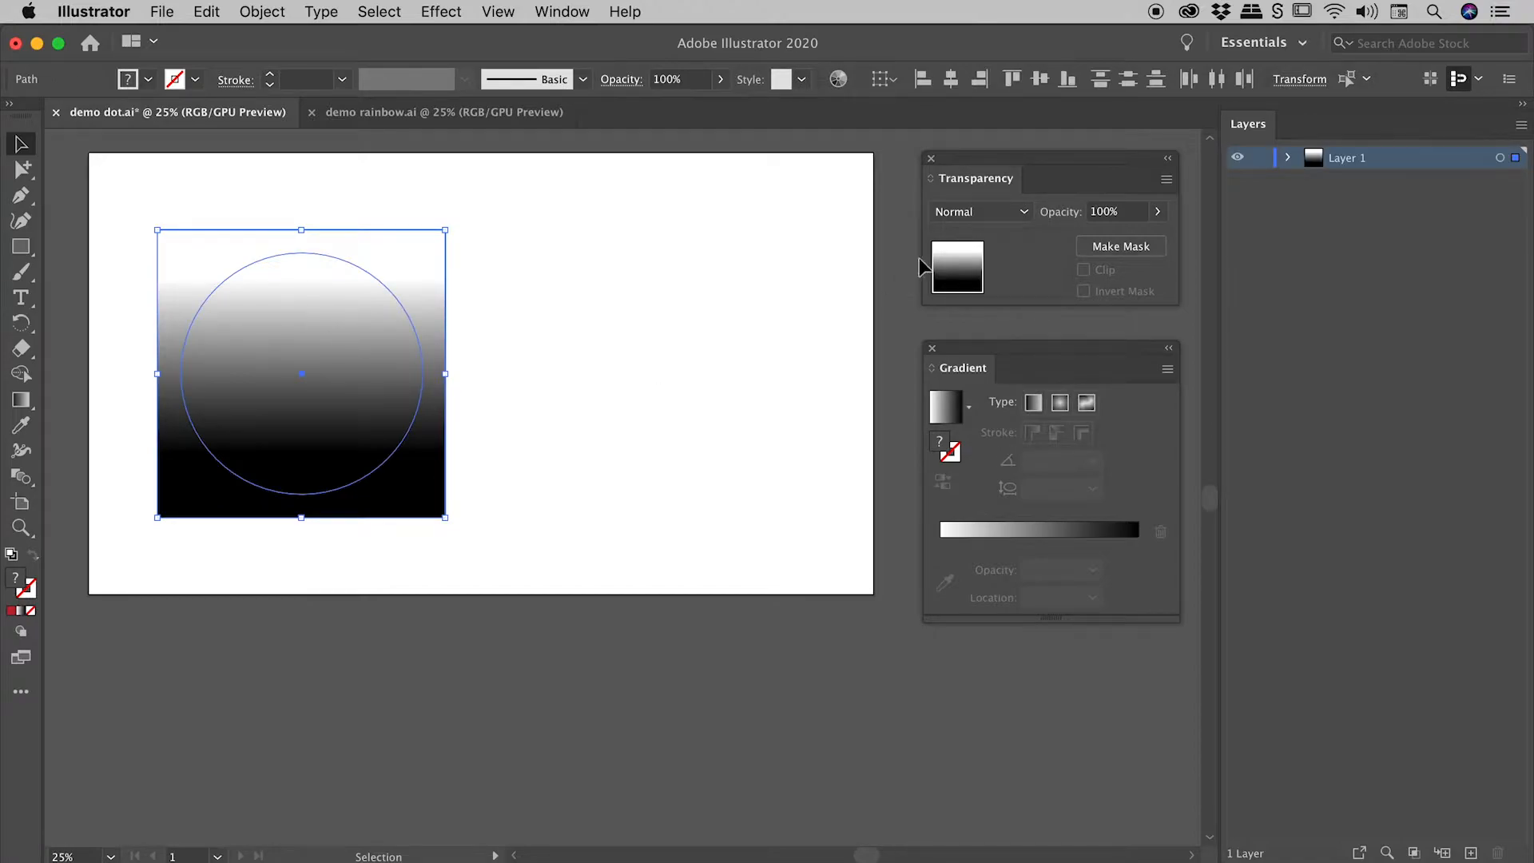
mouse_move(663, 78)
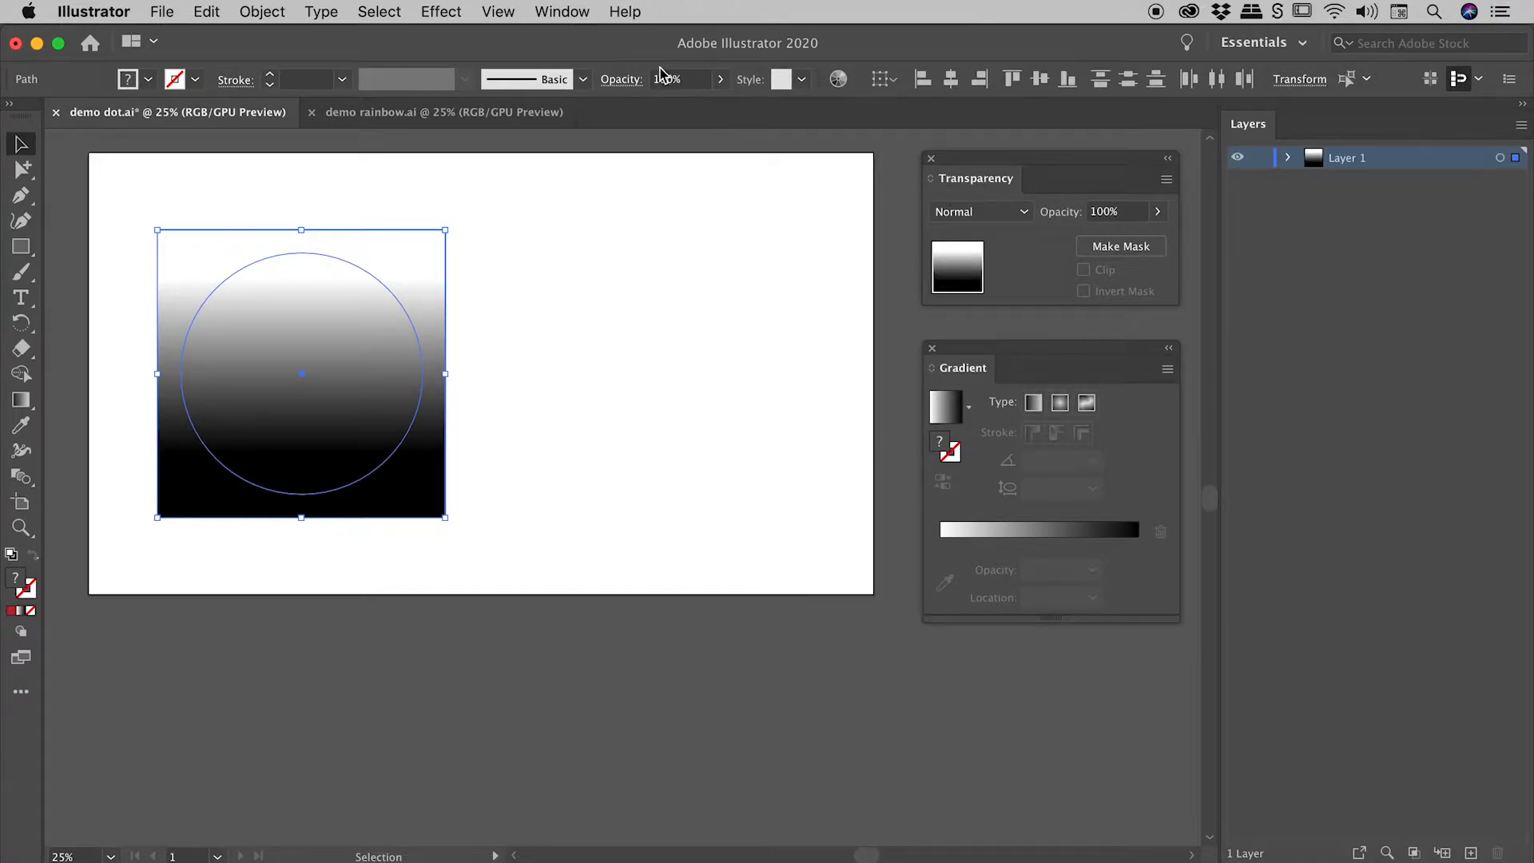
left_click(561, 11)
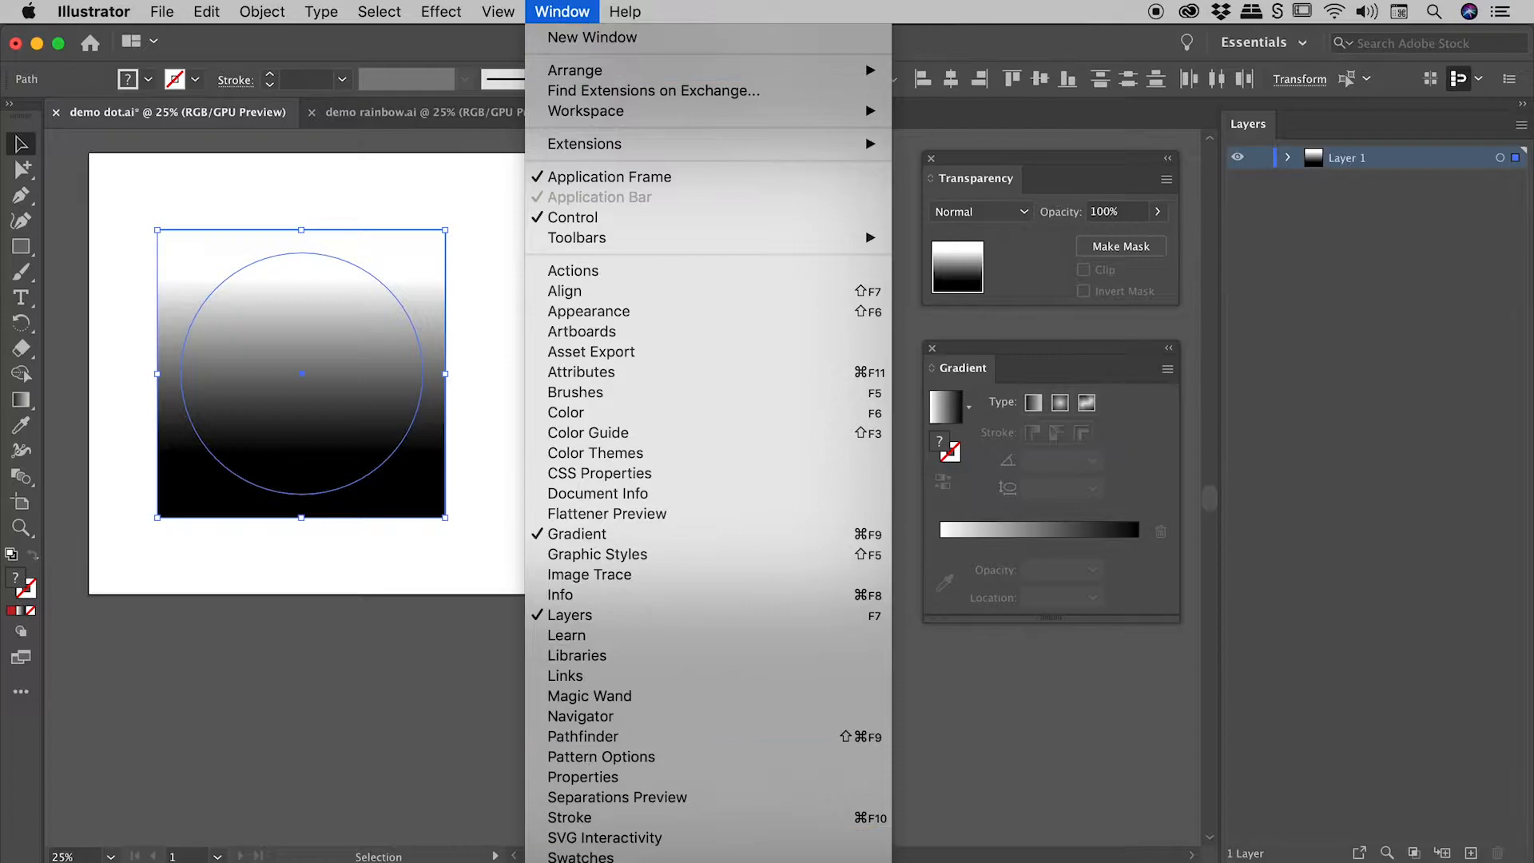
left_click(1130, 267)
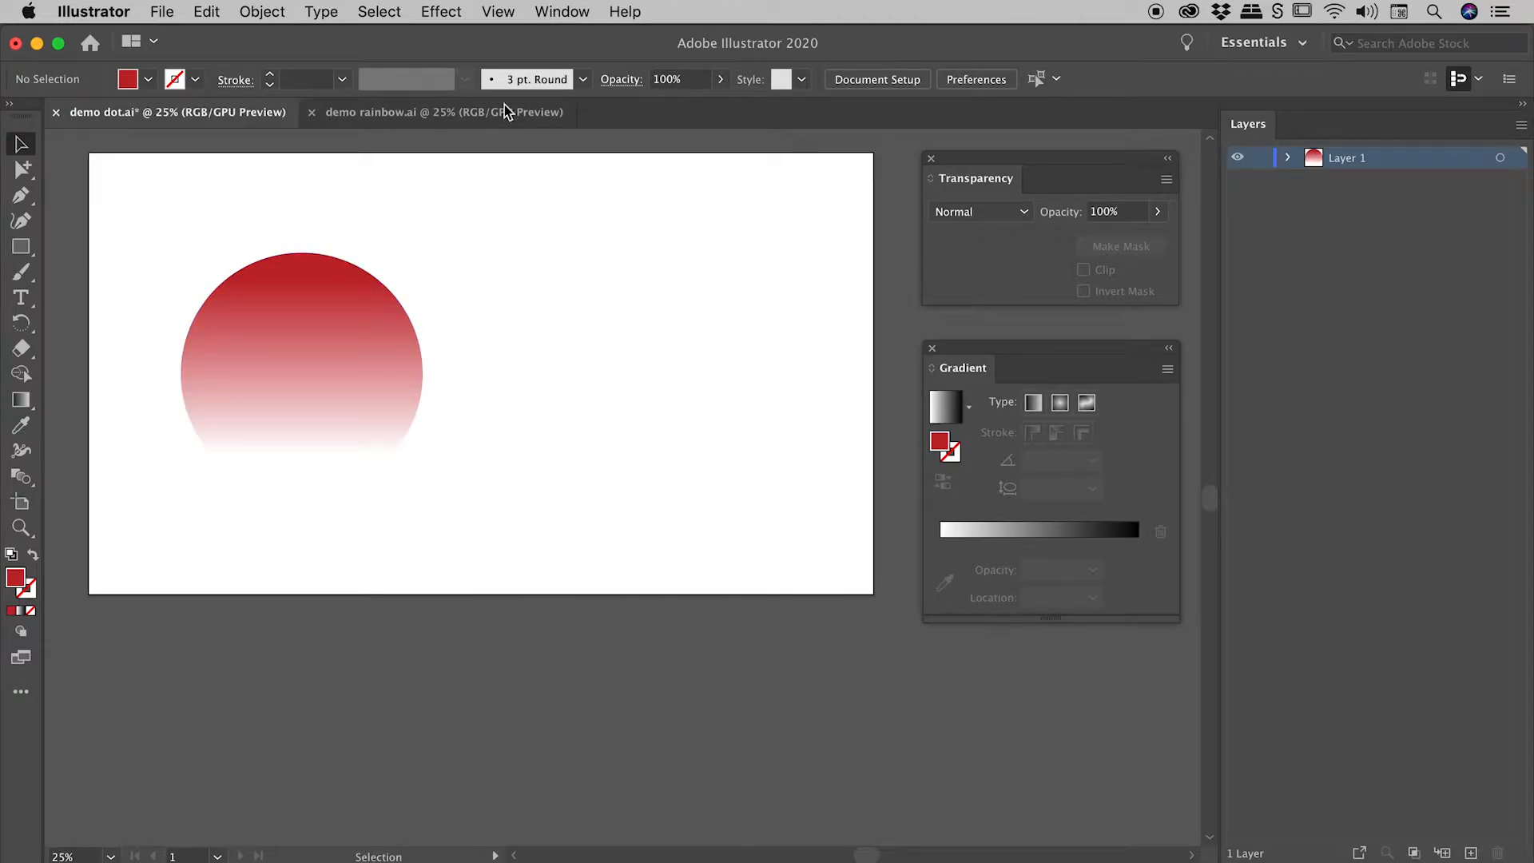
Show the transparency grid behind the faded red circle via the View menu.
left_click(497, 11)
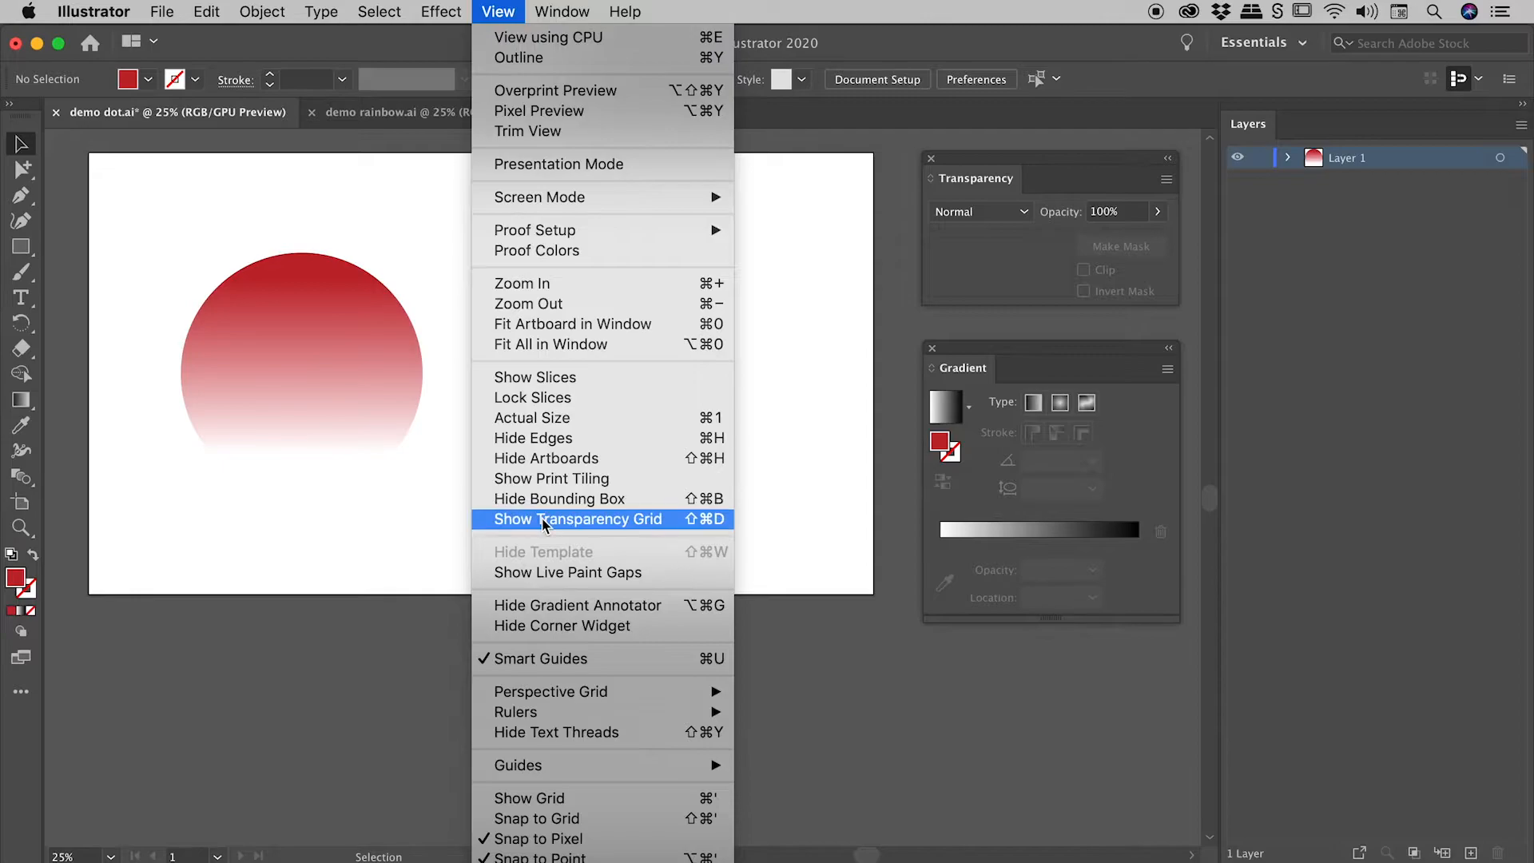
left_click(576, 517)
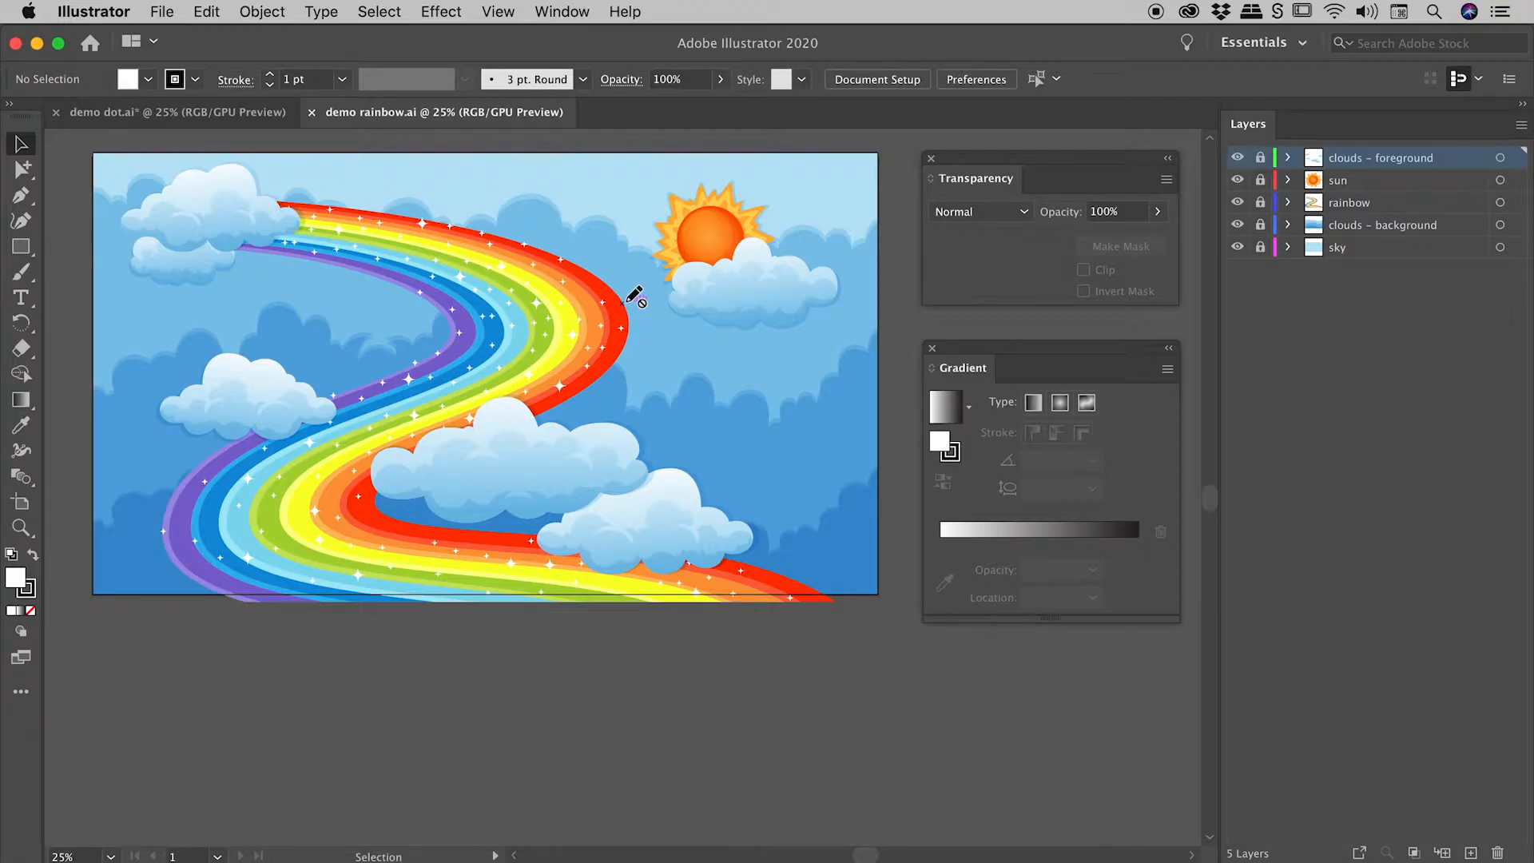
mouse_move(674, 277)
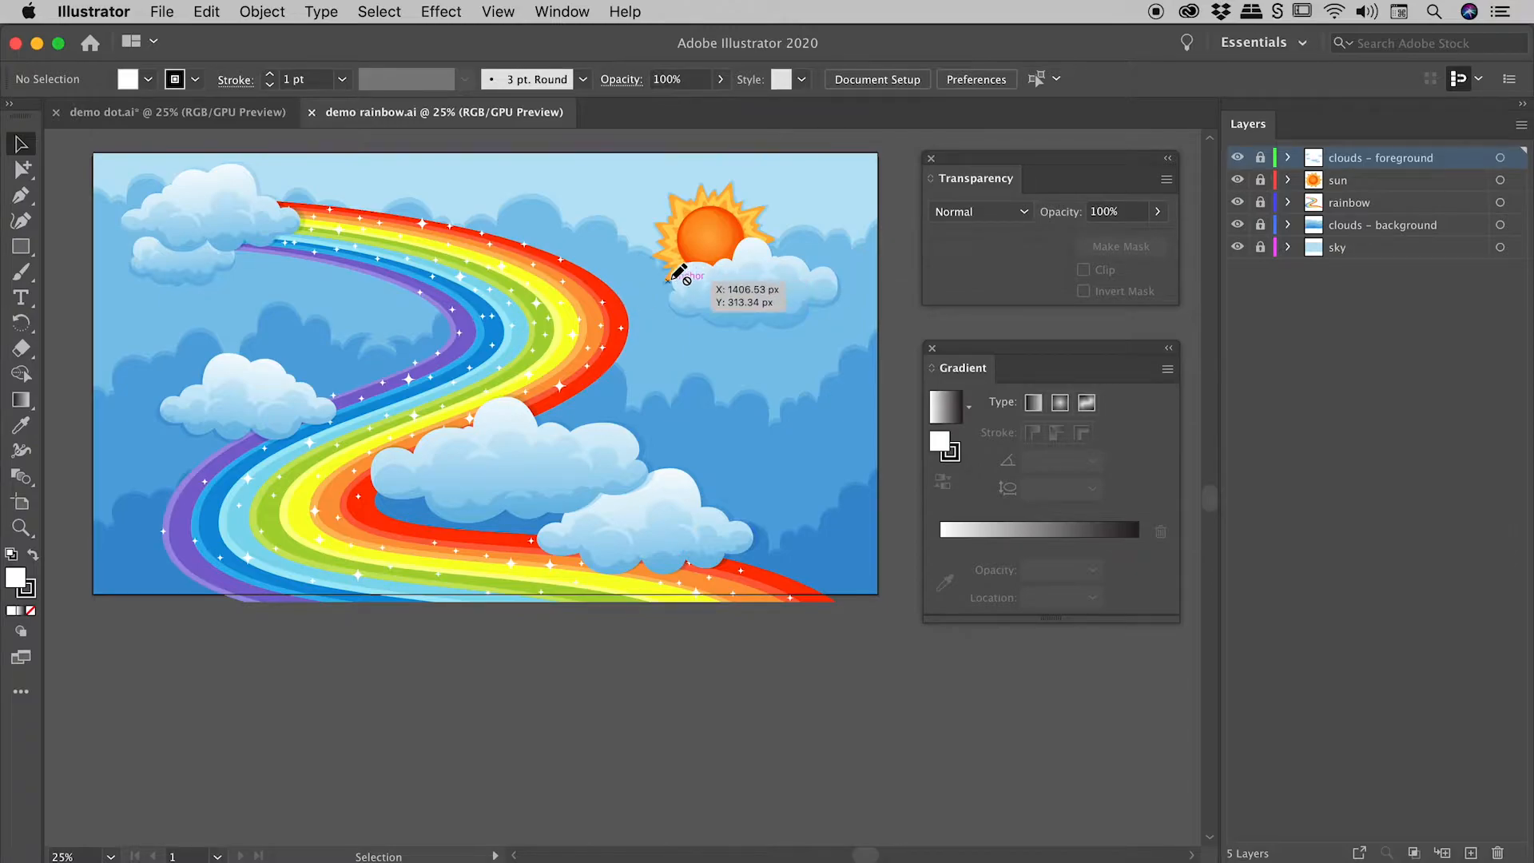
mouse_move(504, 278)
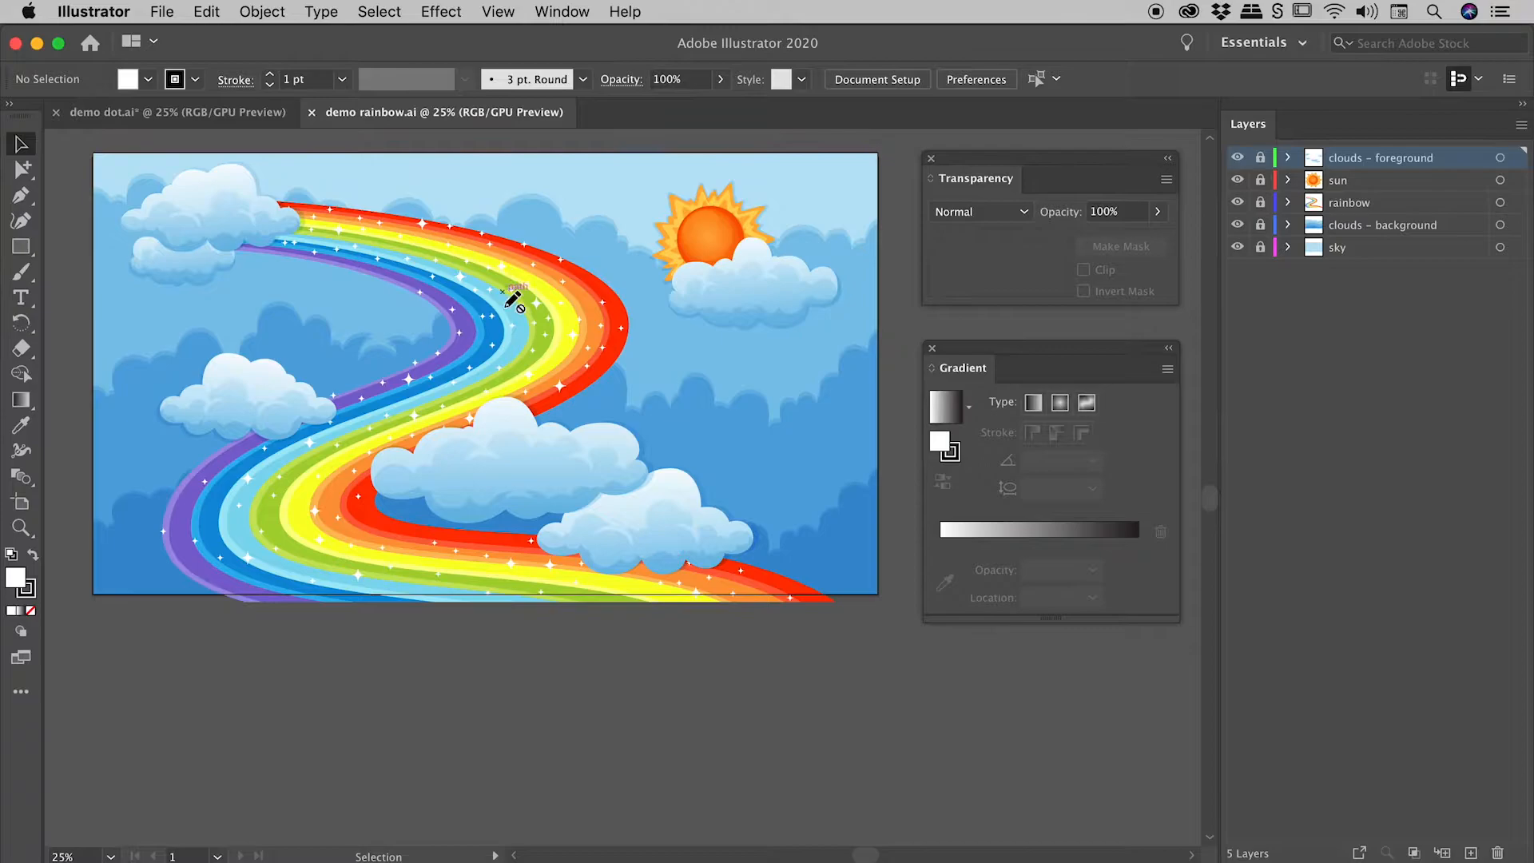
mouse_move(486, 570)
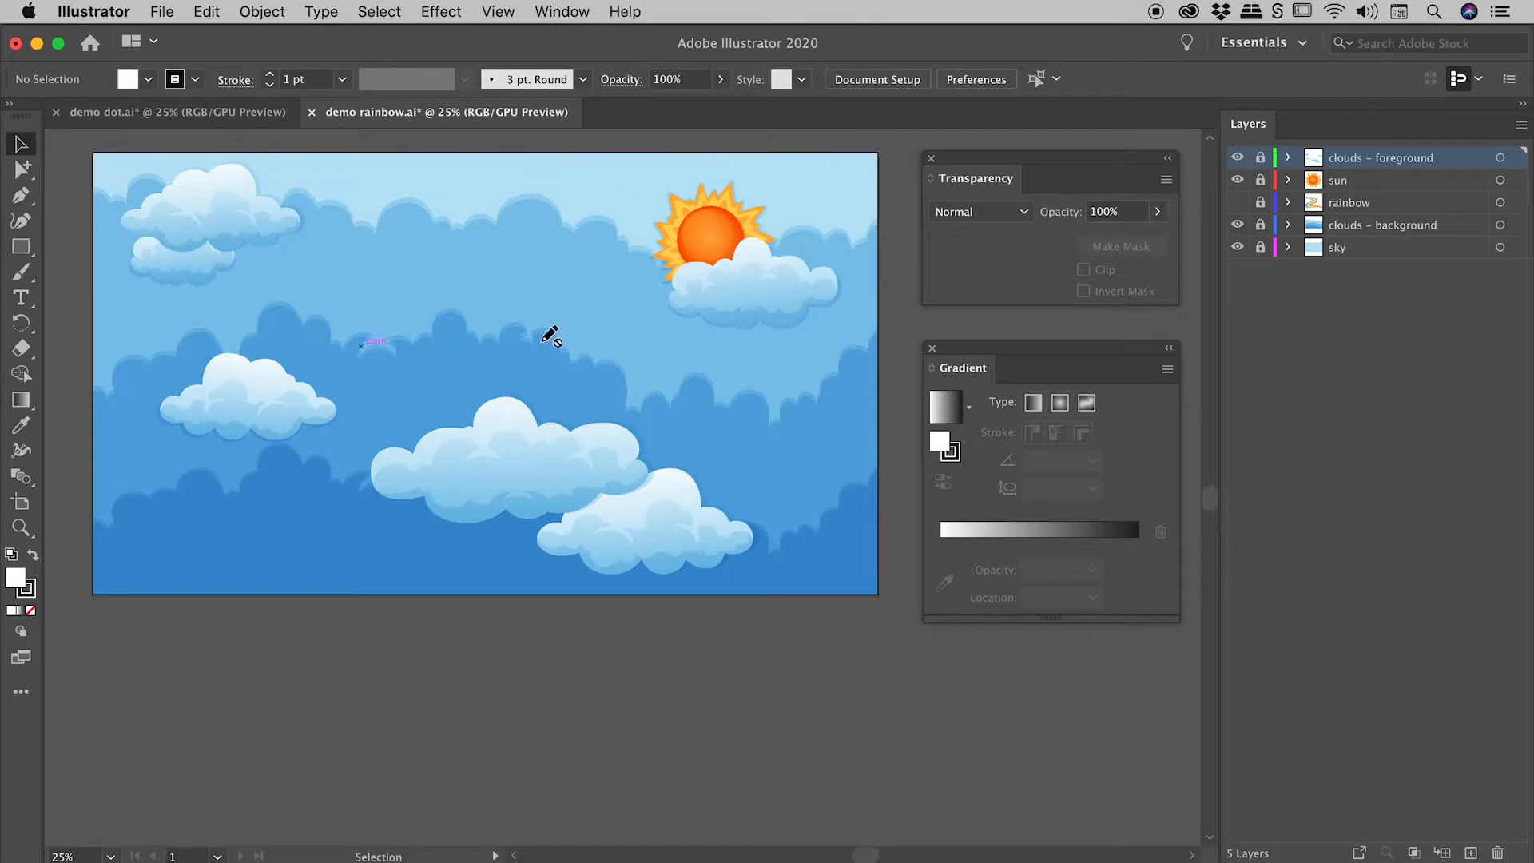
left_click(1237, 203)
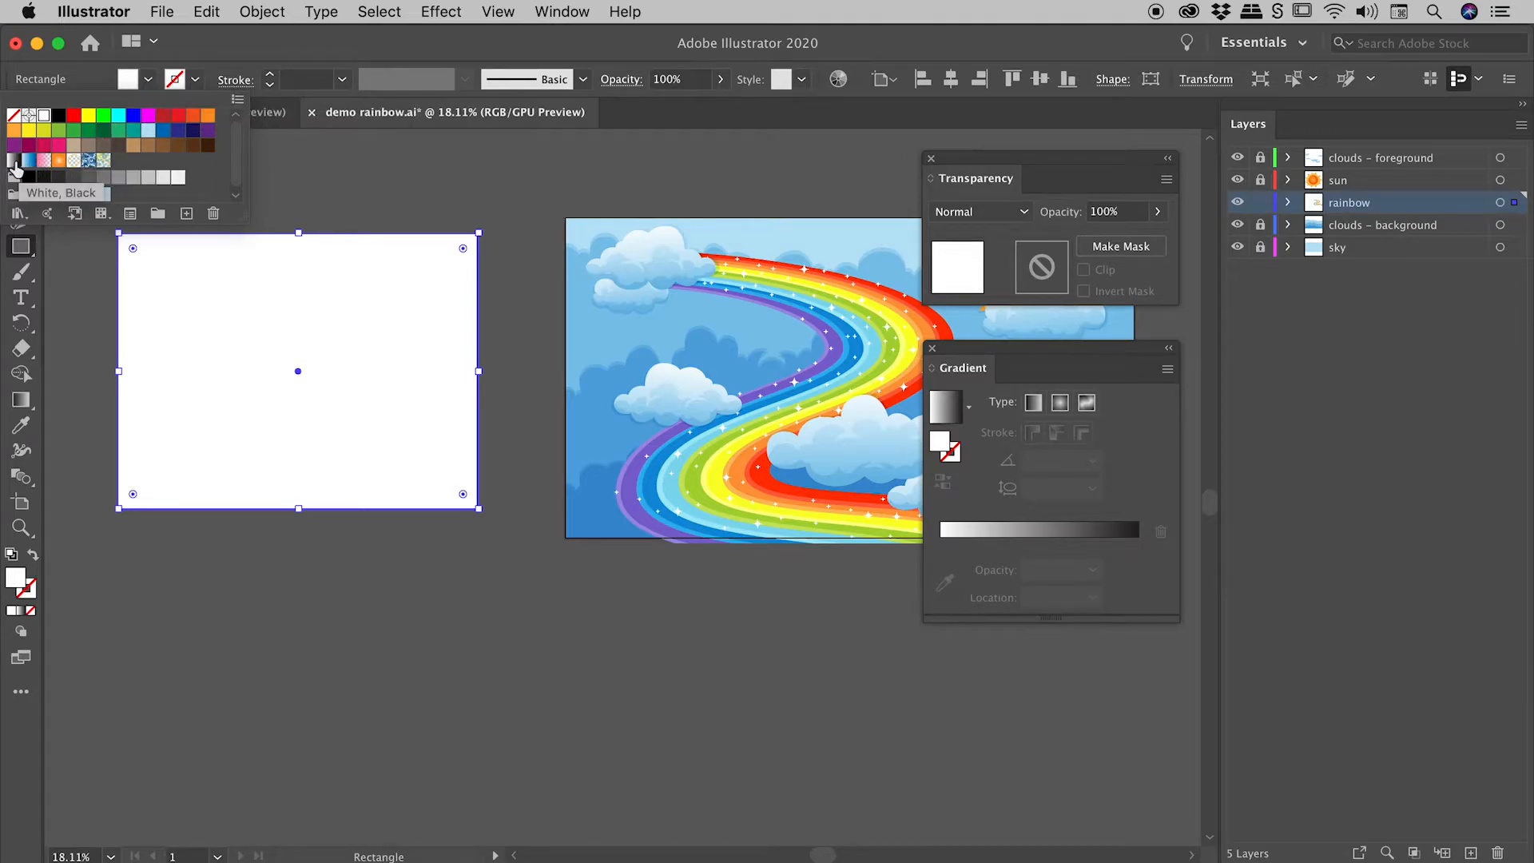
Fill the new pasteboard rectangle with the white-to-black gradient swatch.
left_click(14, 161)
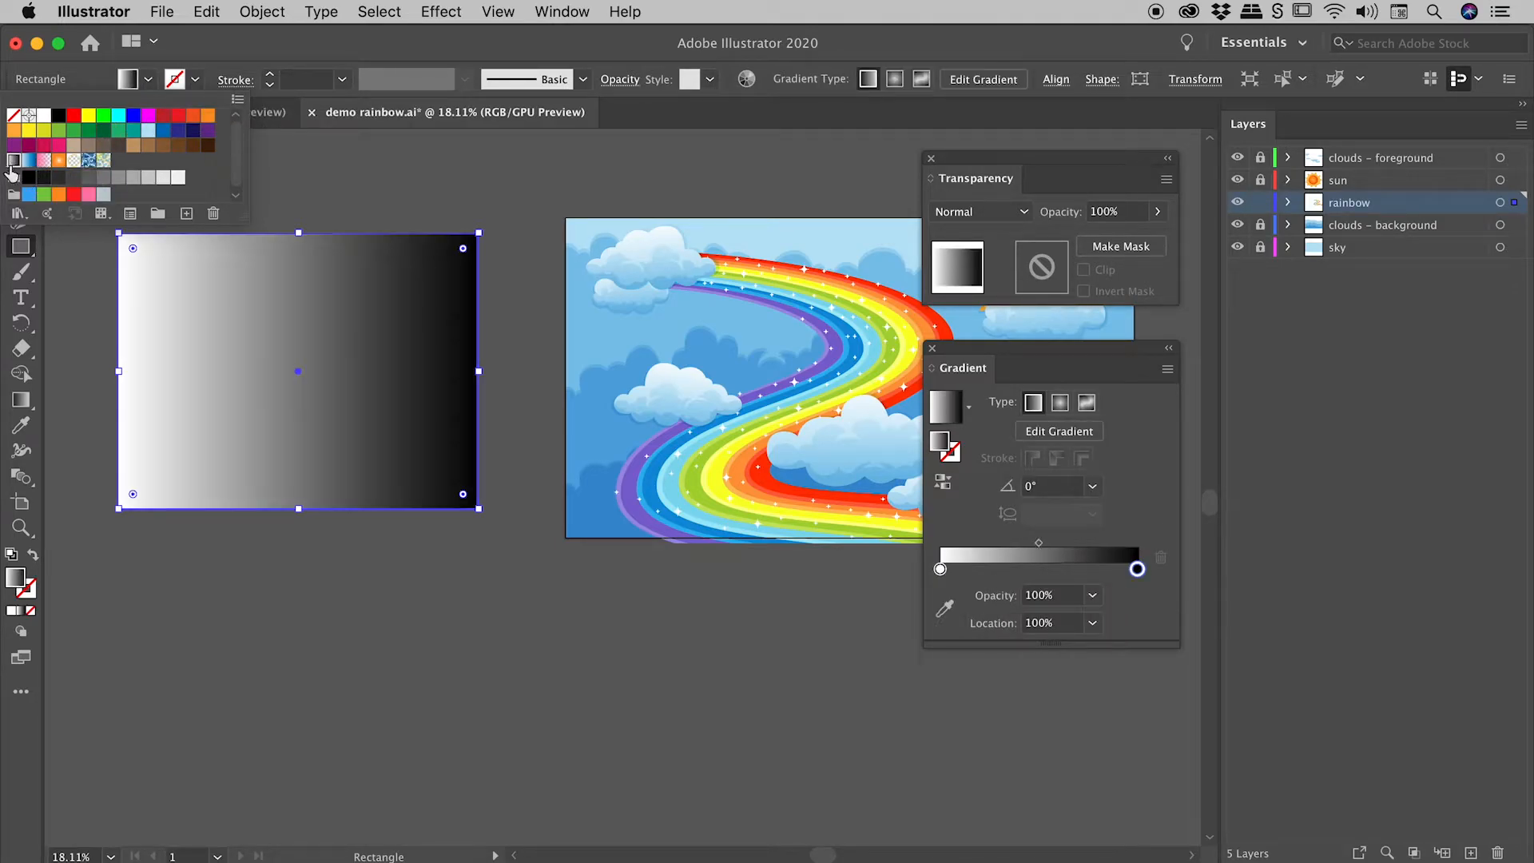
mouse_move(59, 160)
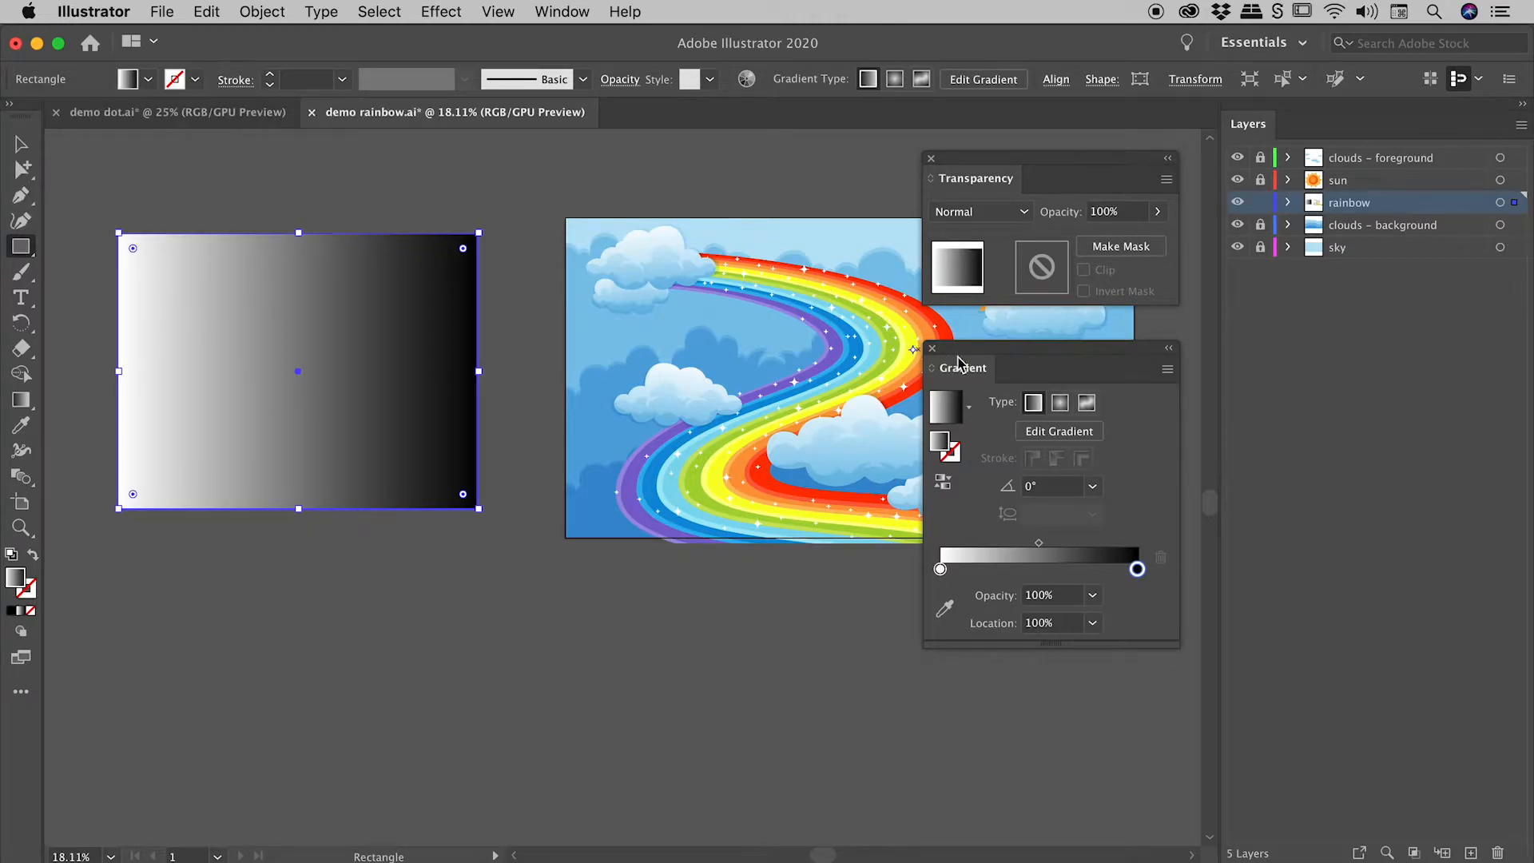
left_click(561, 11)
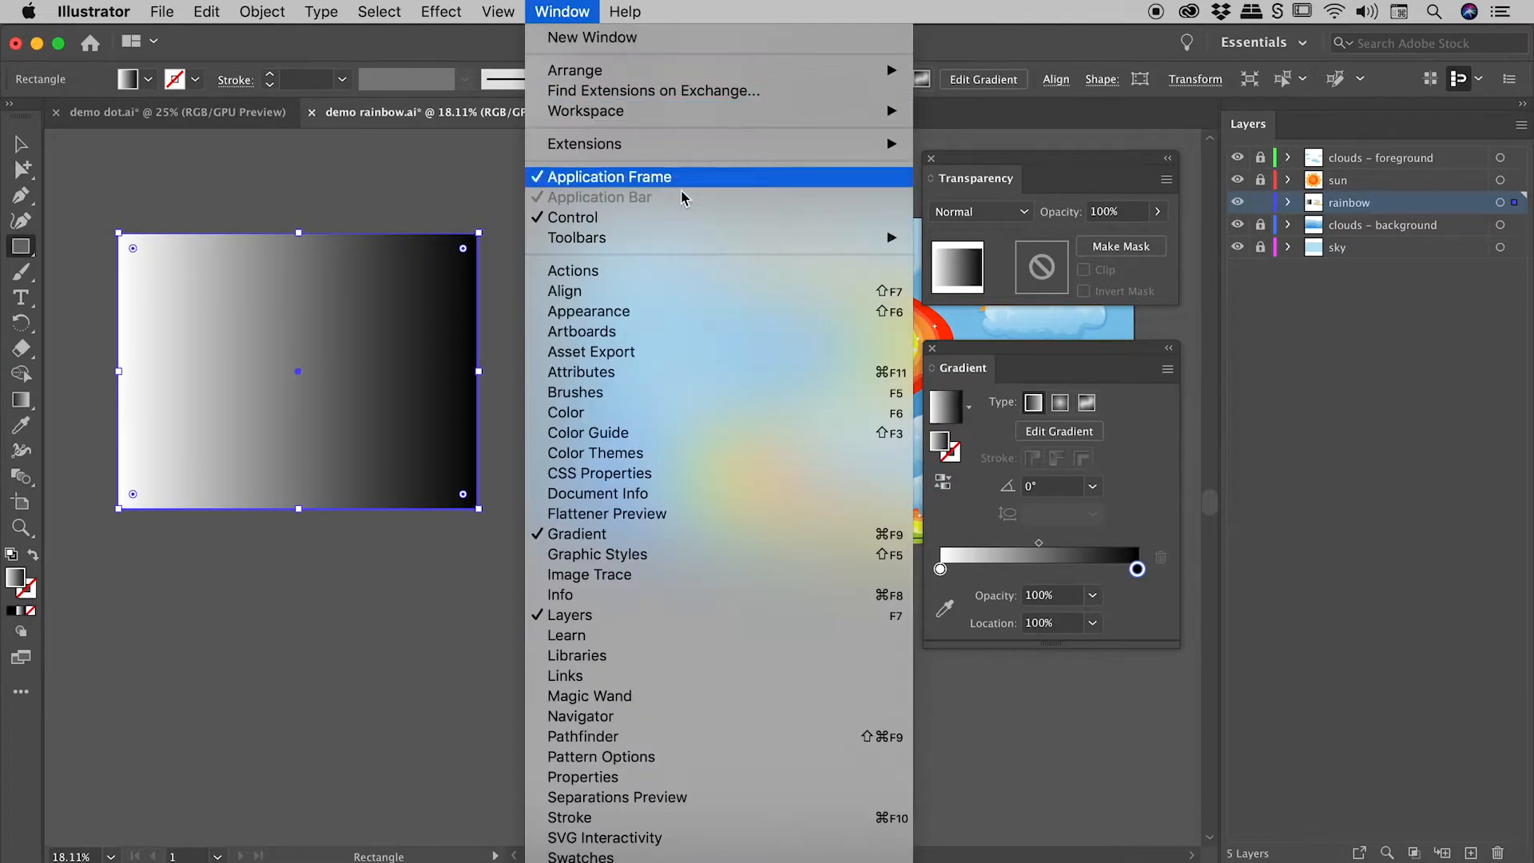
mouse_move(1066, 360)
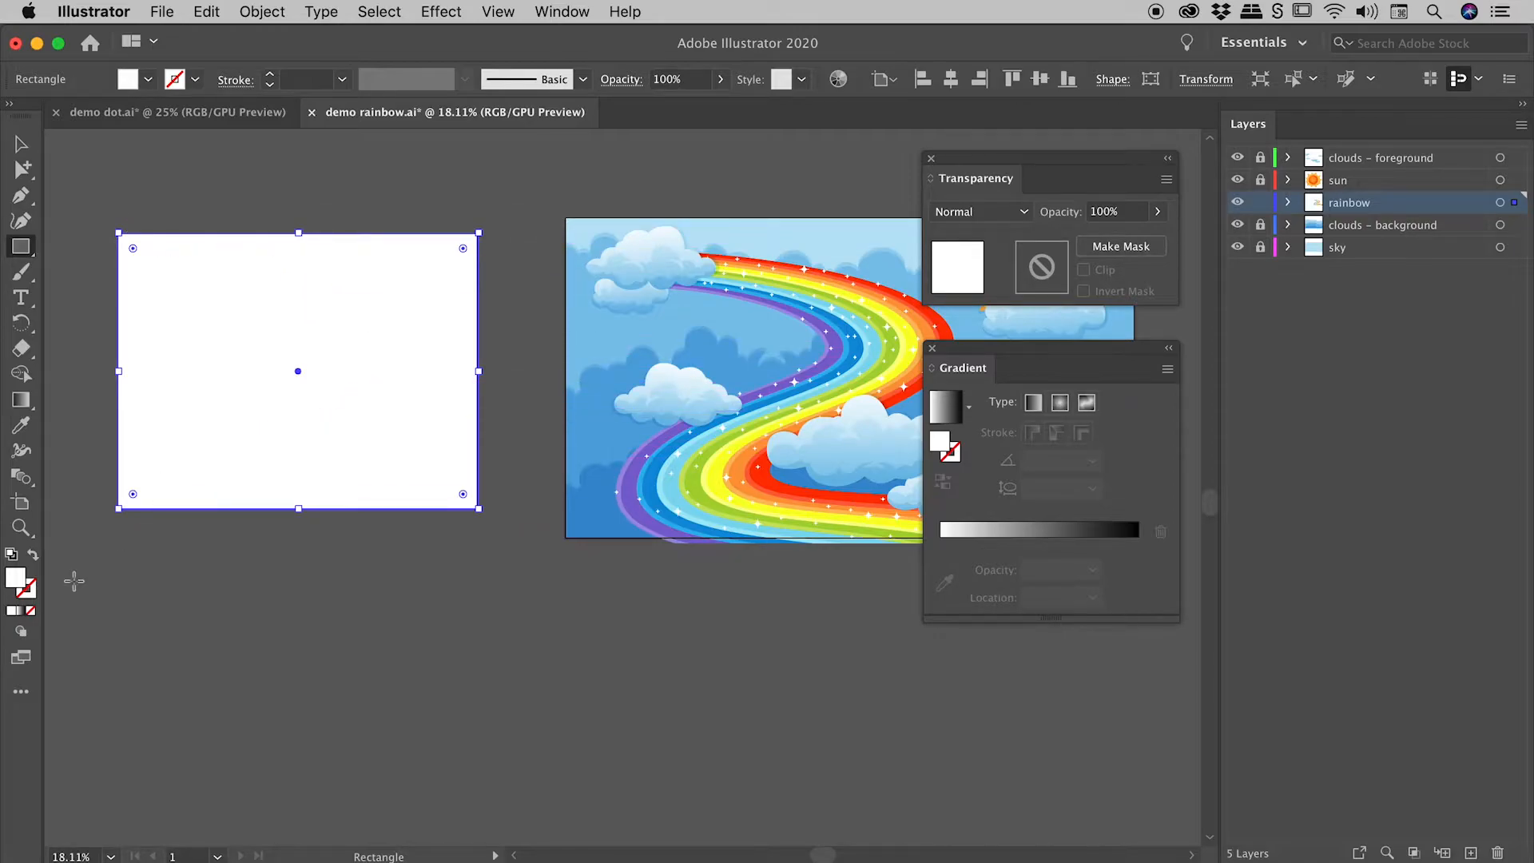
mouse_move(968, 357)
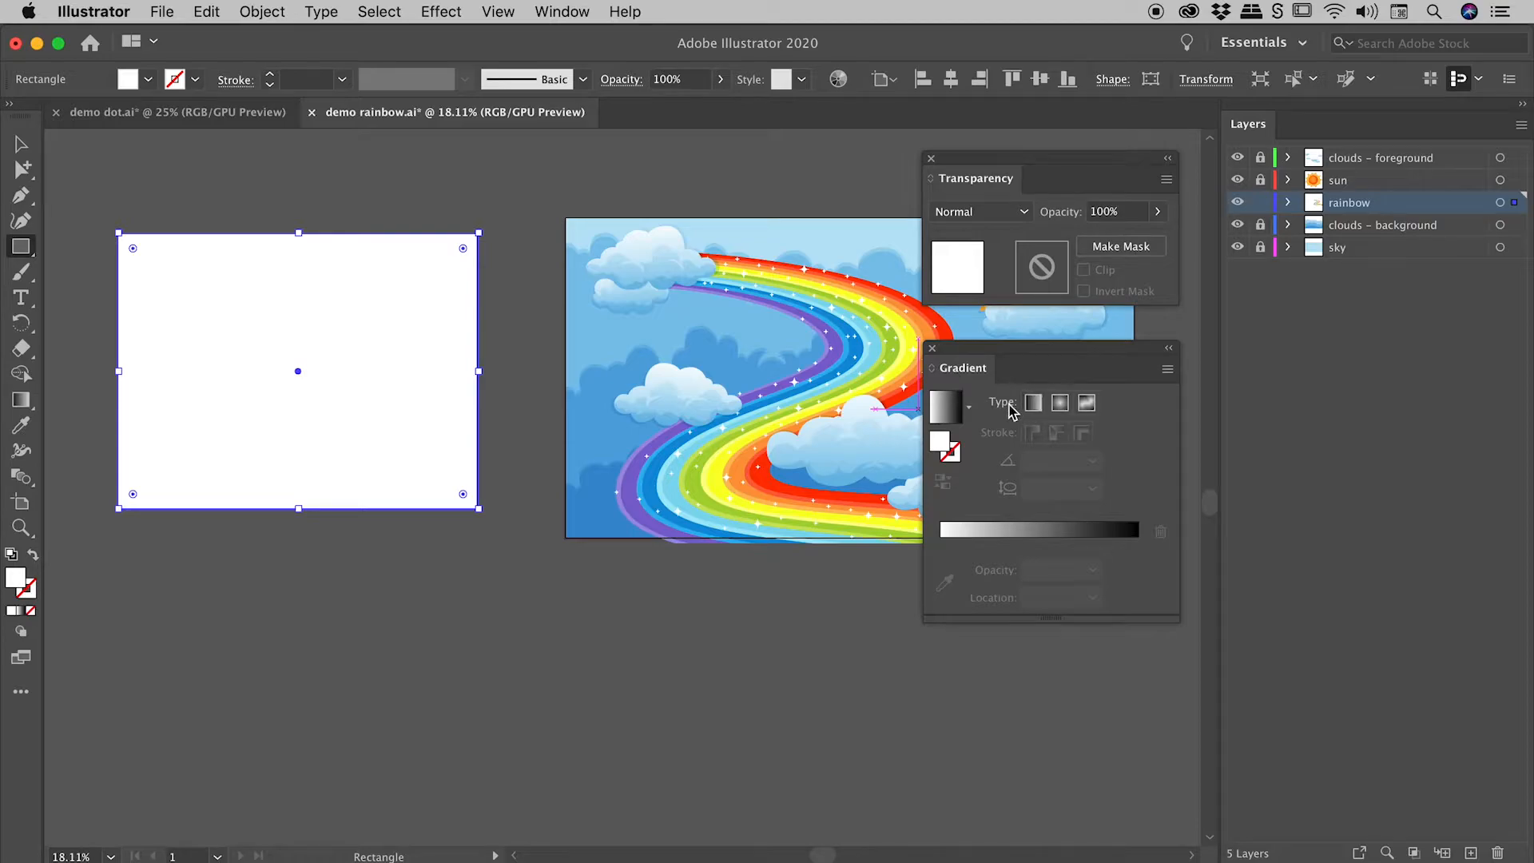
mouse_move(1034, 403)
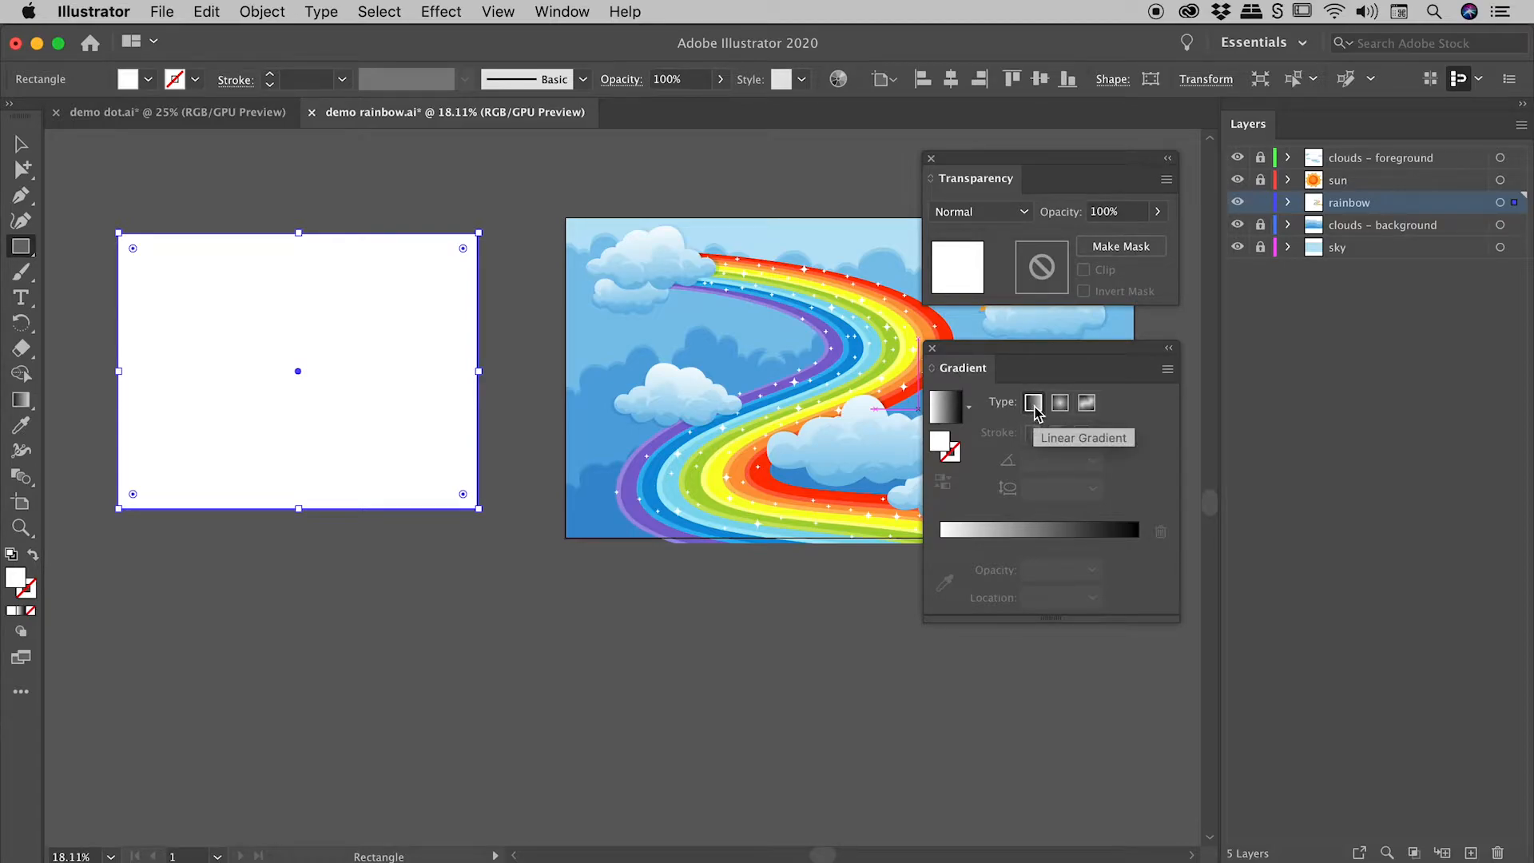
Make the fill a linear gradient, try a middle stop, then leave only white and black end stops.
left_click(1034, 403)
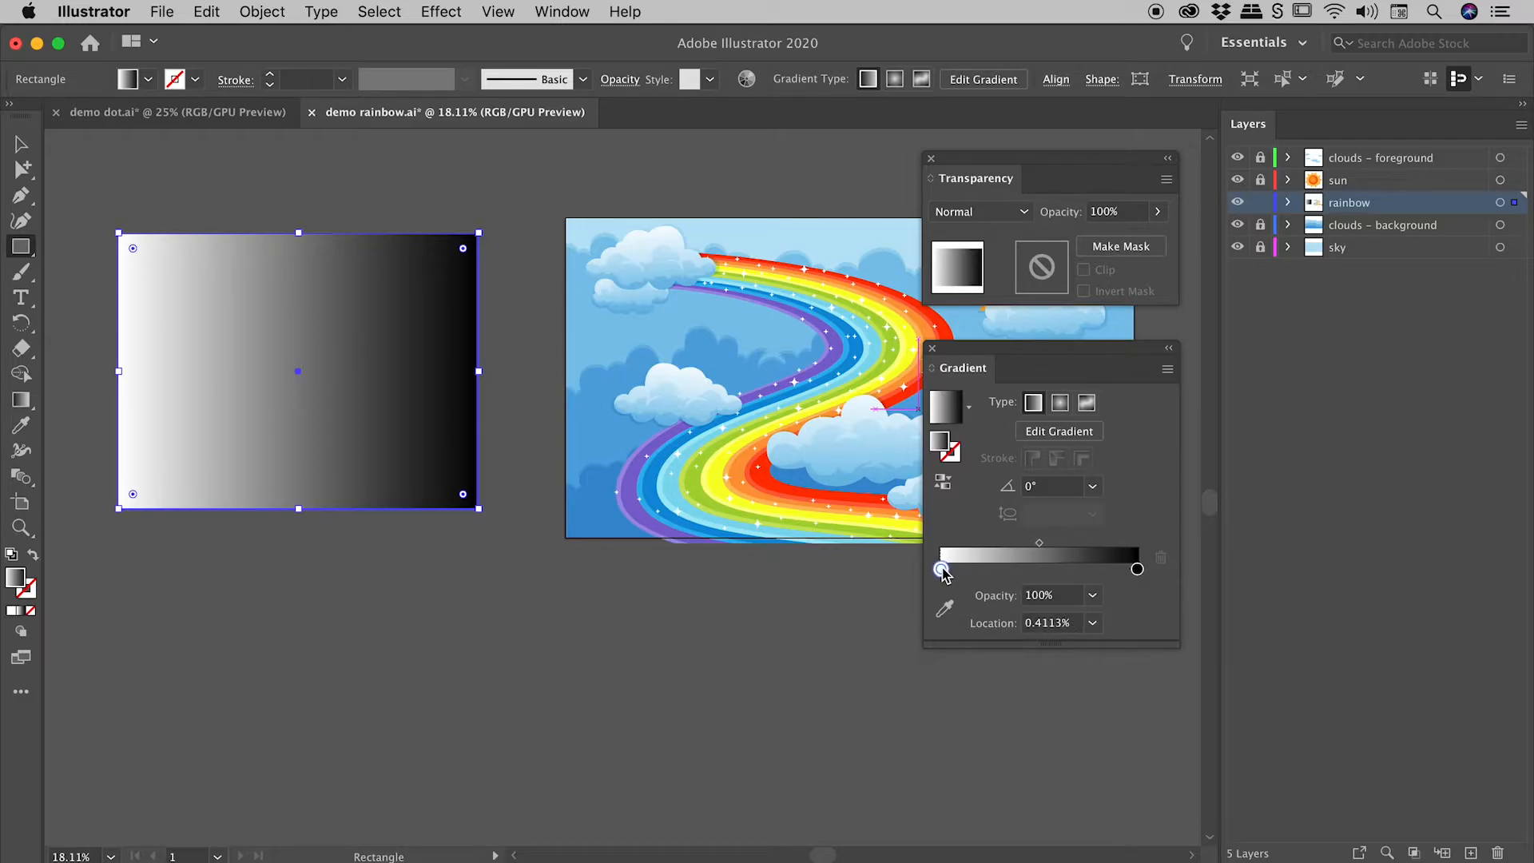
left_click_drag(940, 569, 1074, 569)
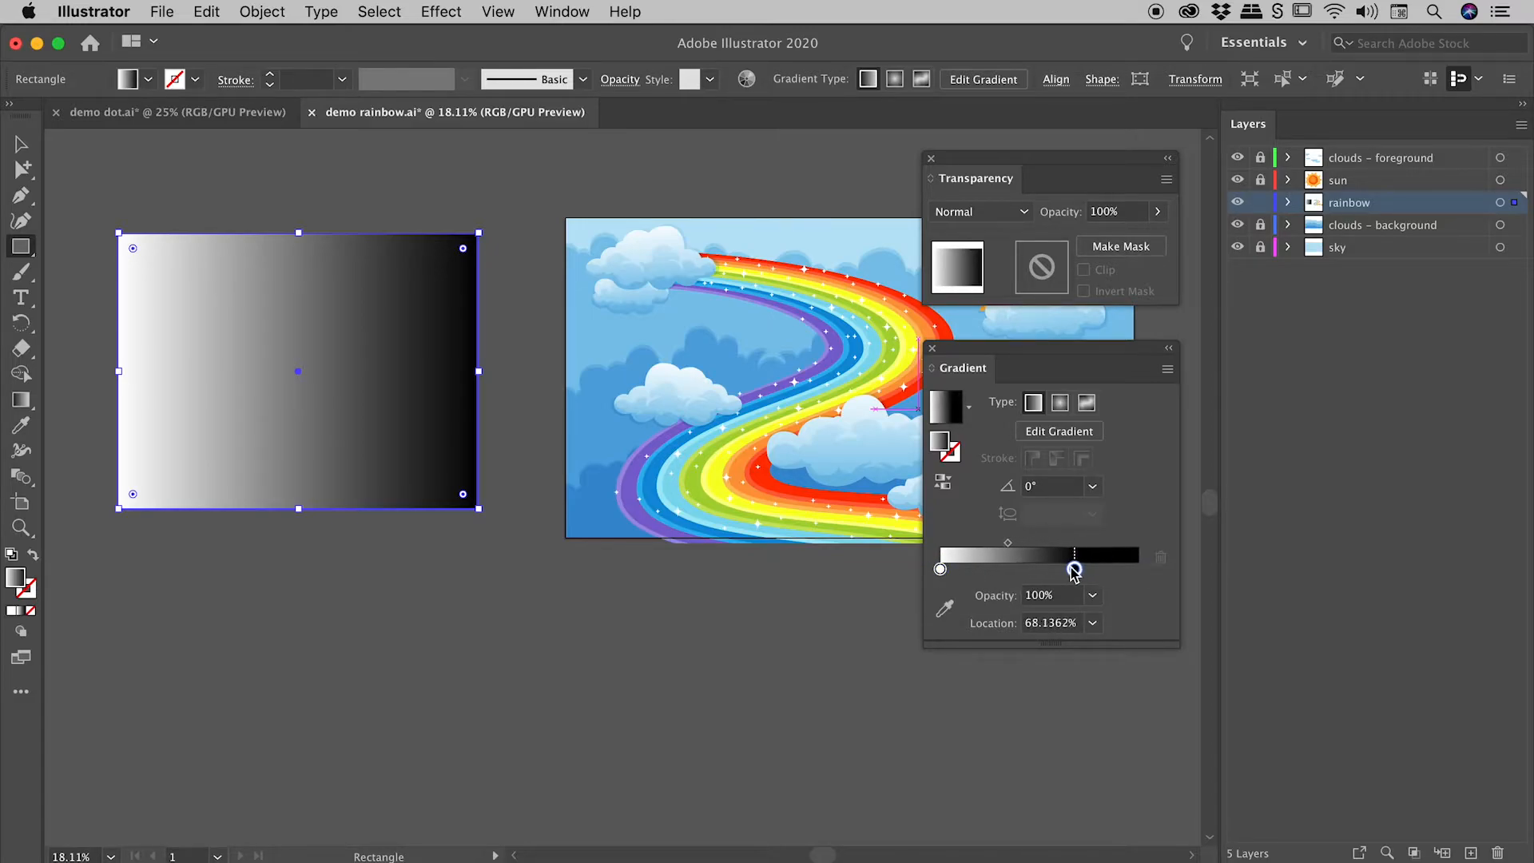
left_click_drag(1074, 569, 1136, 569)
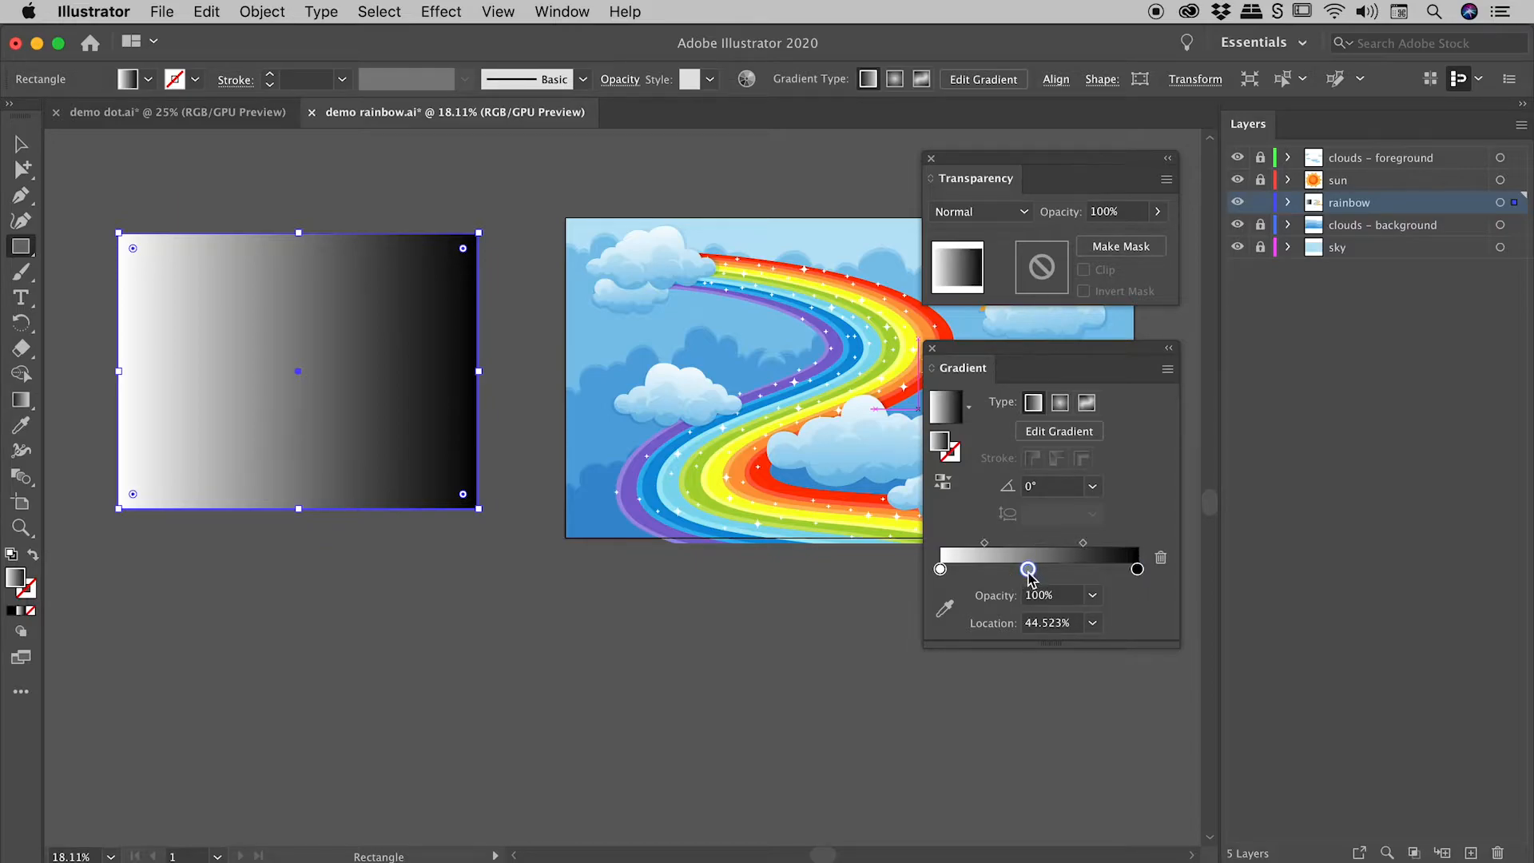
left_click_drag(1028, 569, 1051, 569)
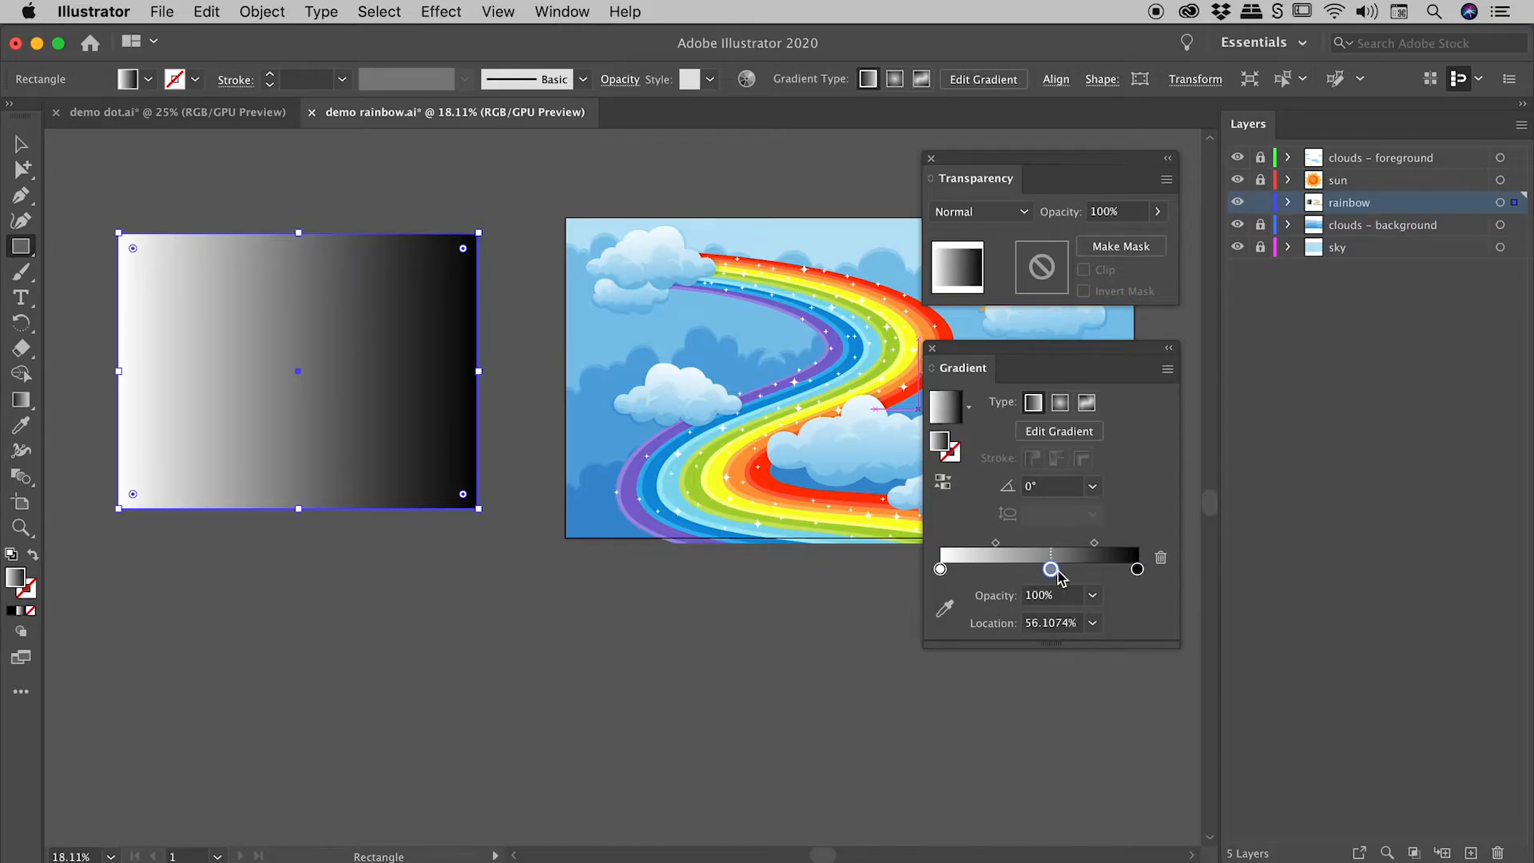
left_click_drag(1052, 569, 1042, 569)
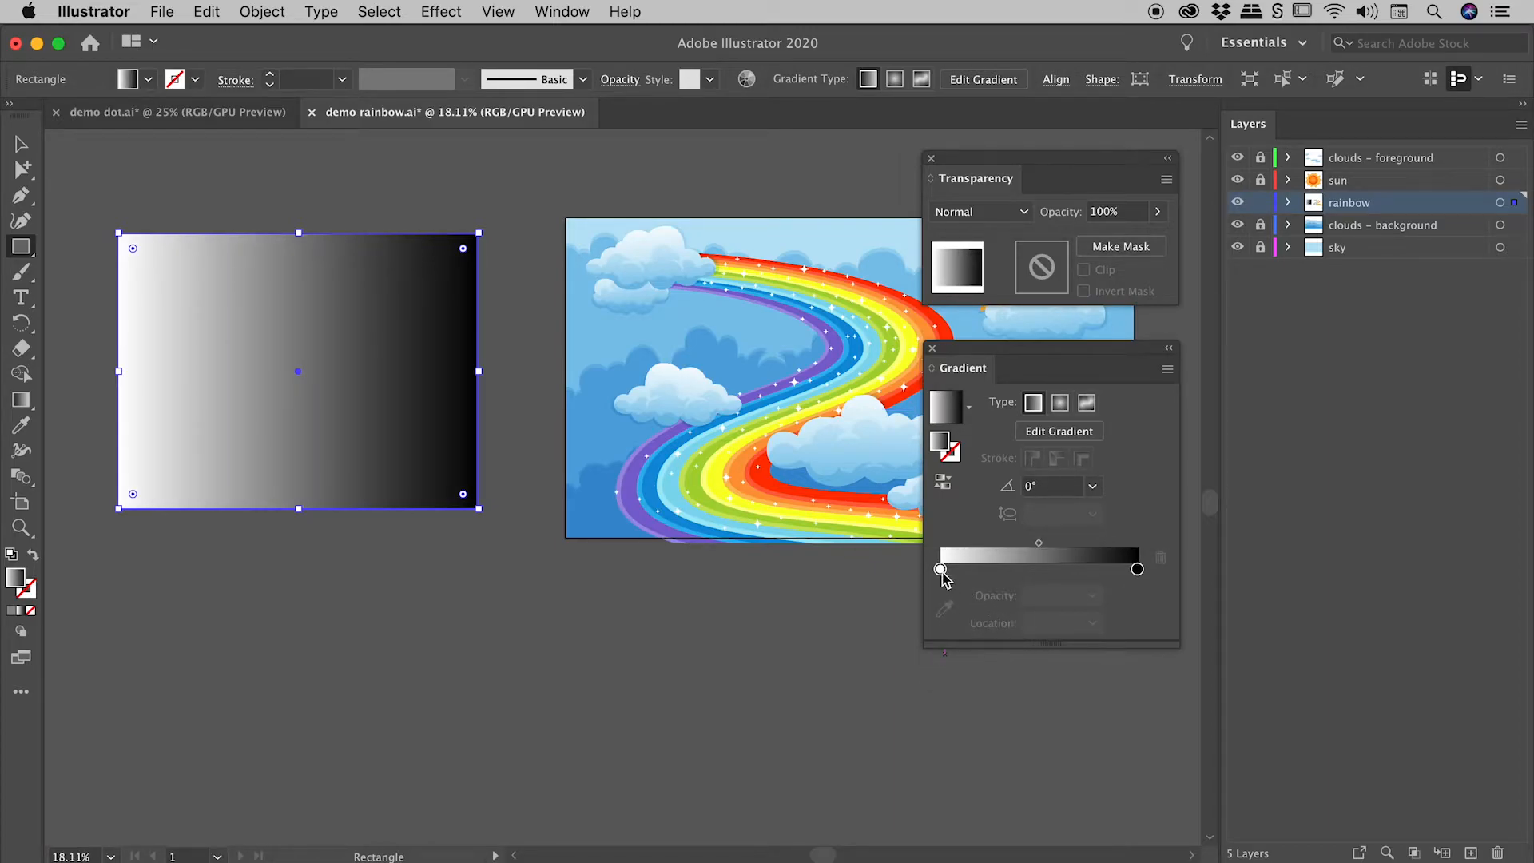
left_click(940, 569)
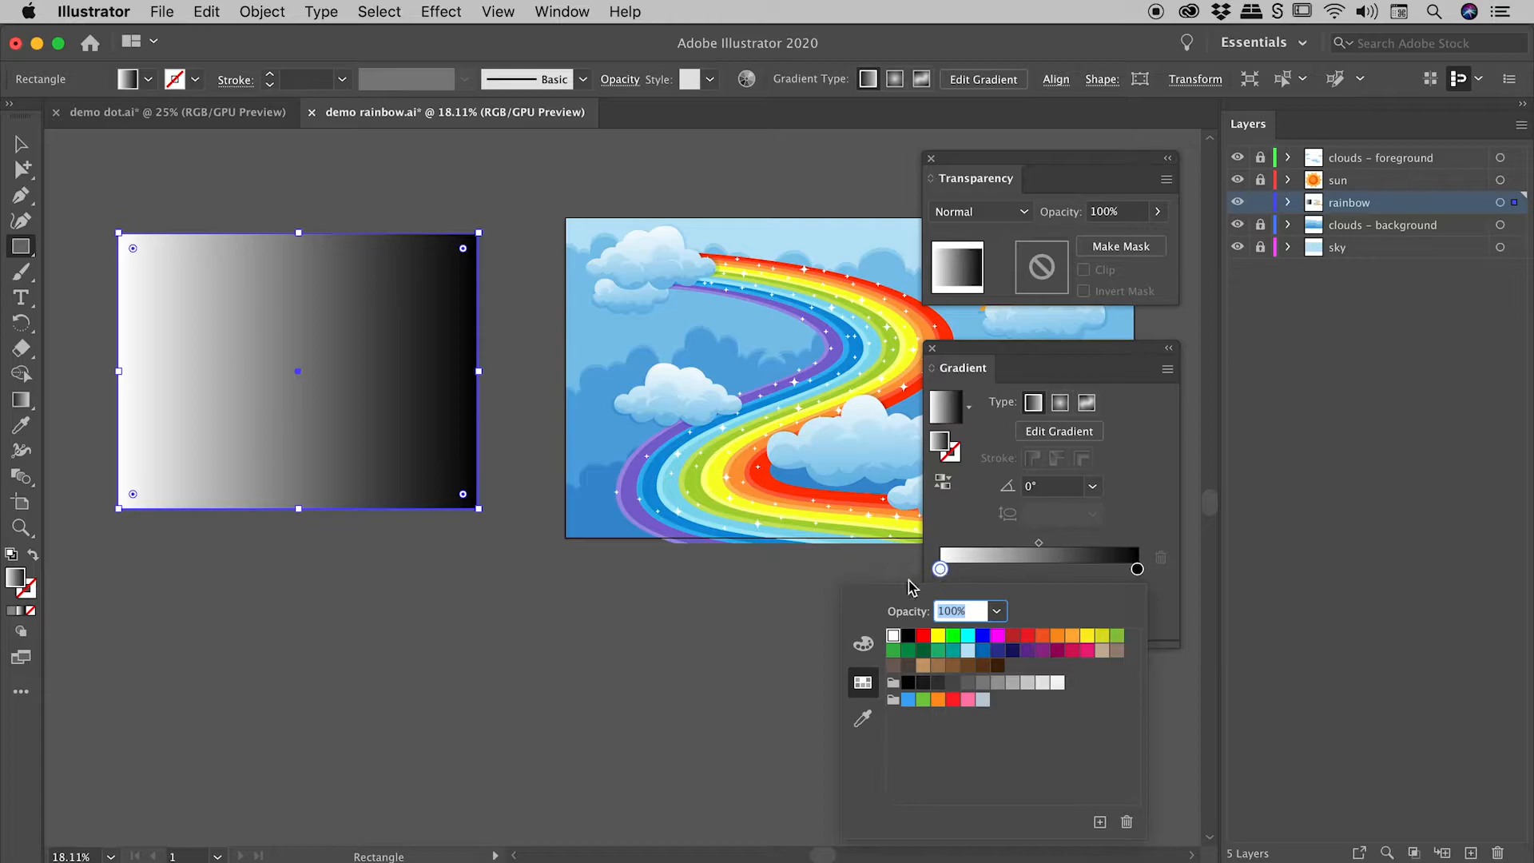
mouse_move(1018, 601)
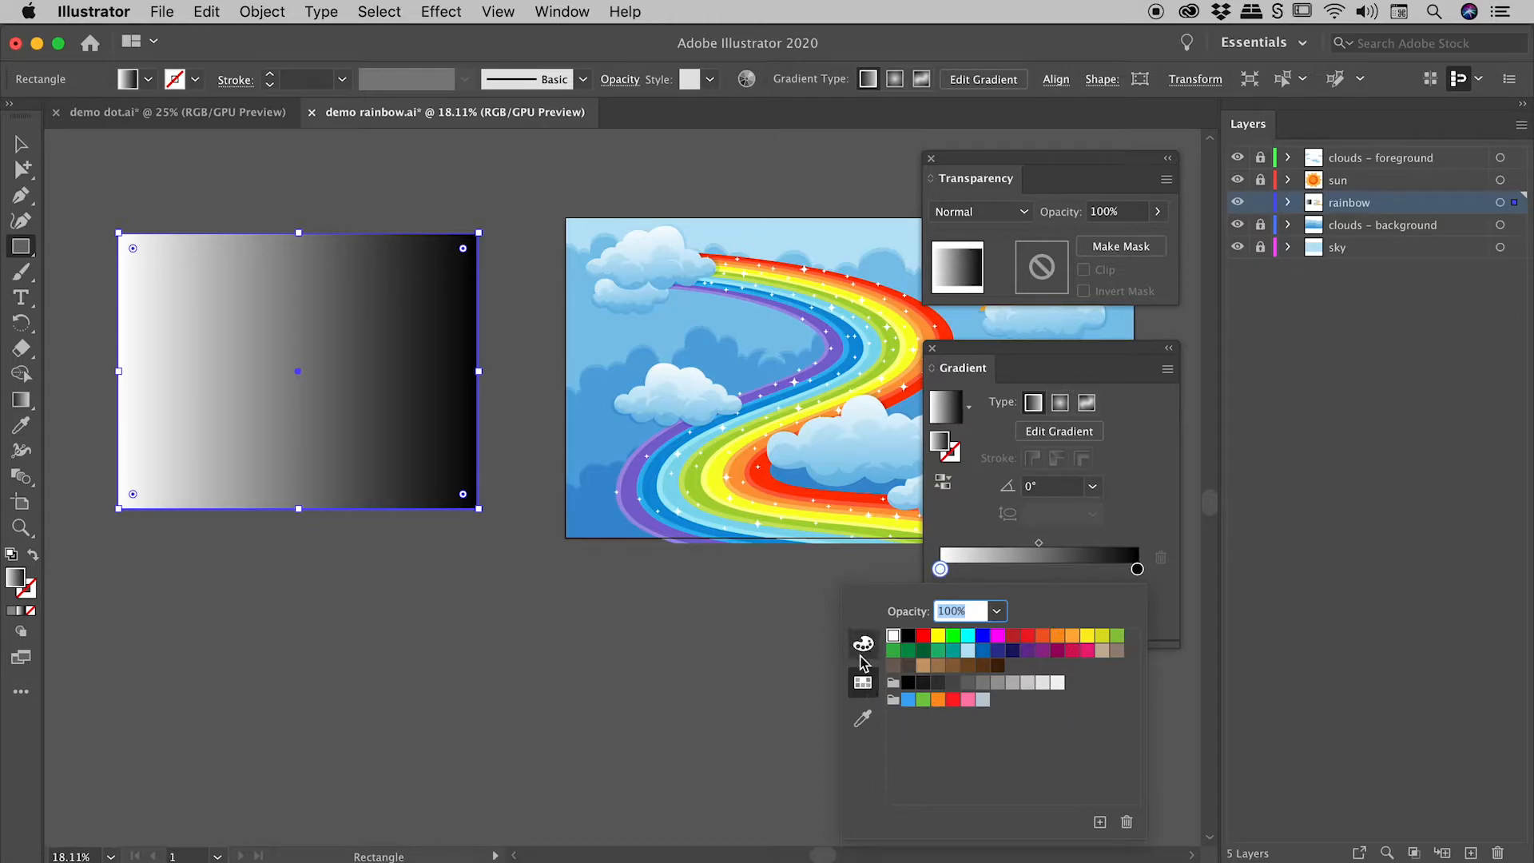
mouse_move(862, 682)
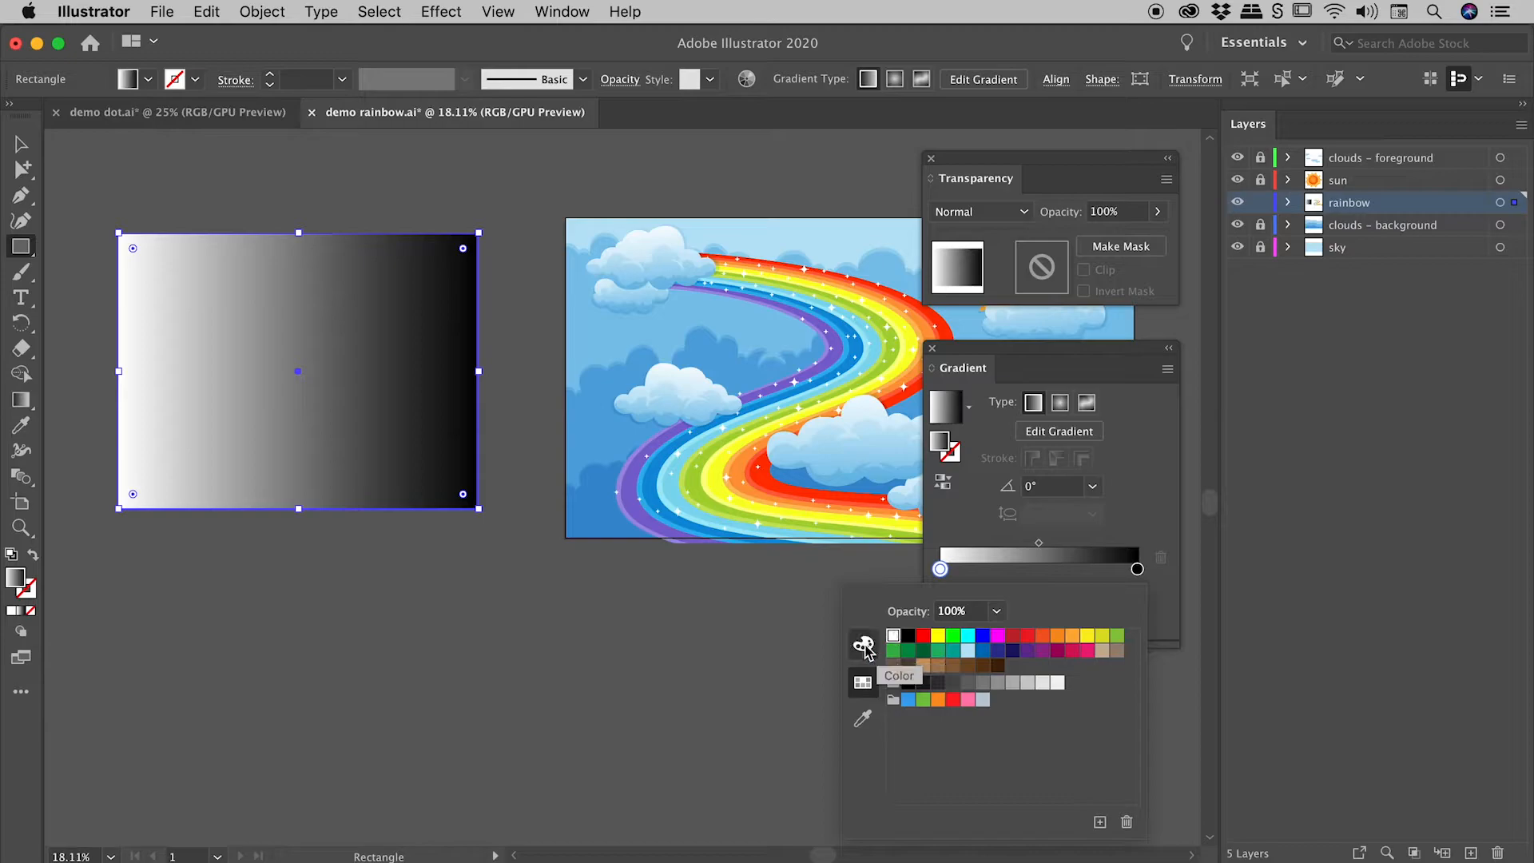
left_click(862, 643)
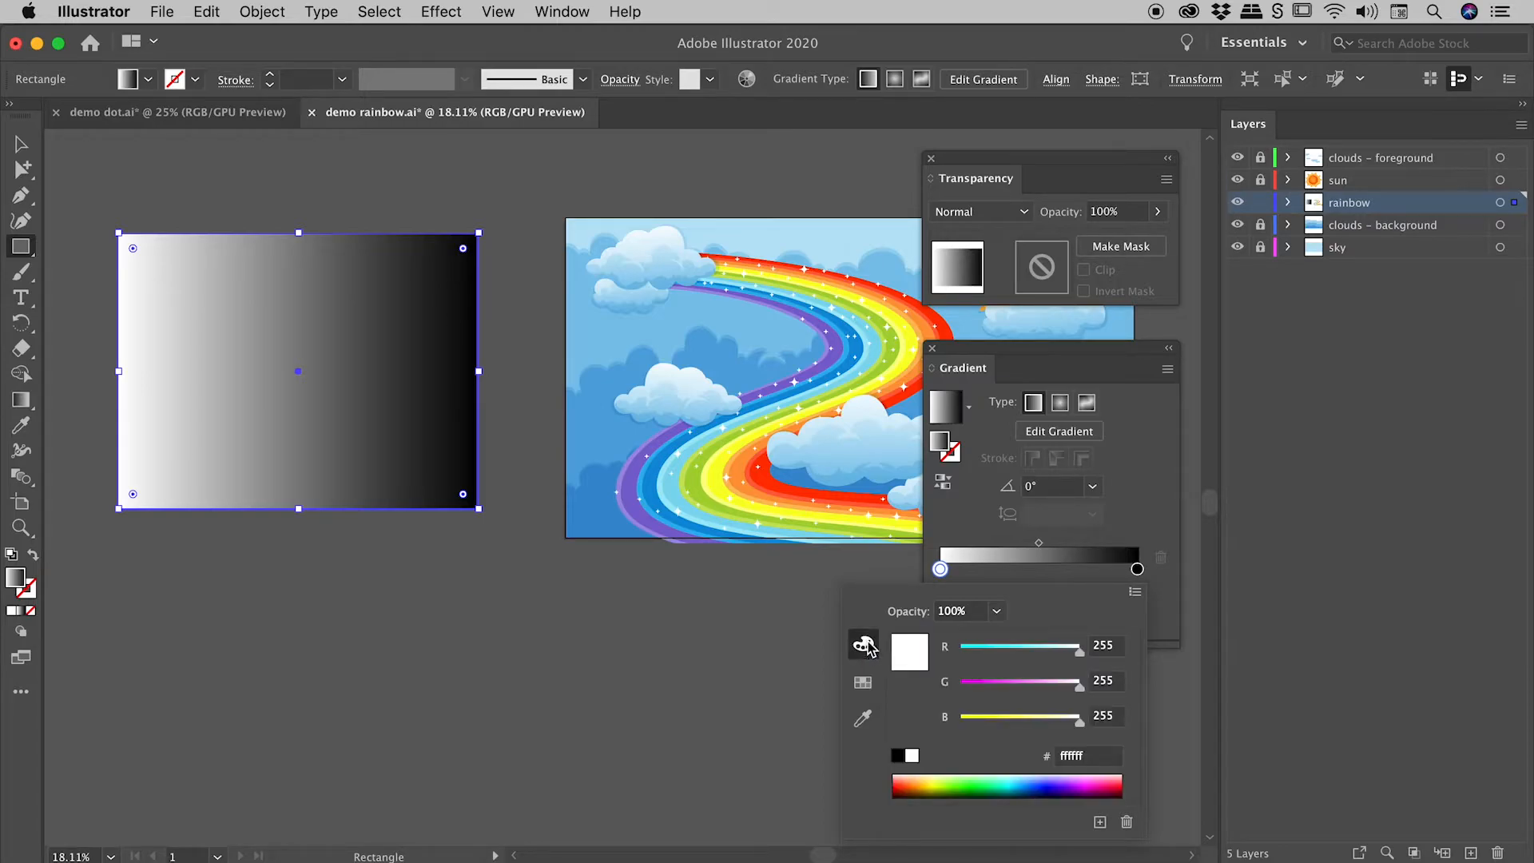
left_click_drag(1089, 646, 1046, 651)
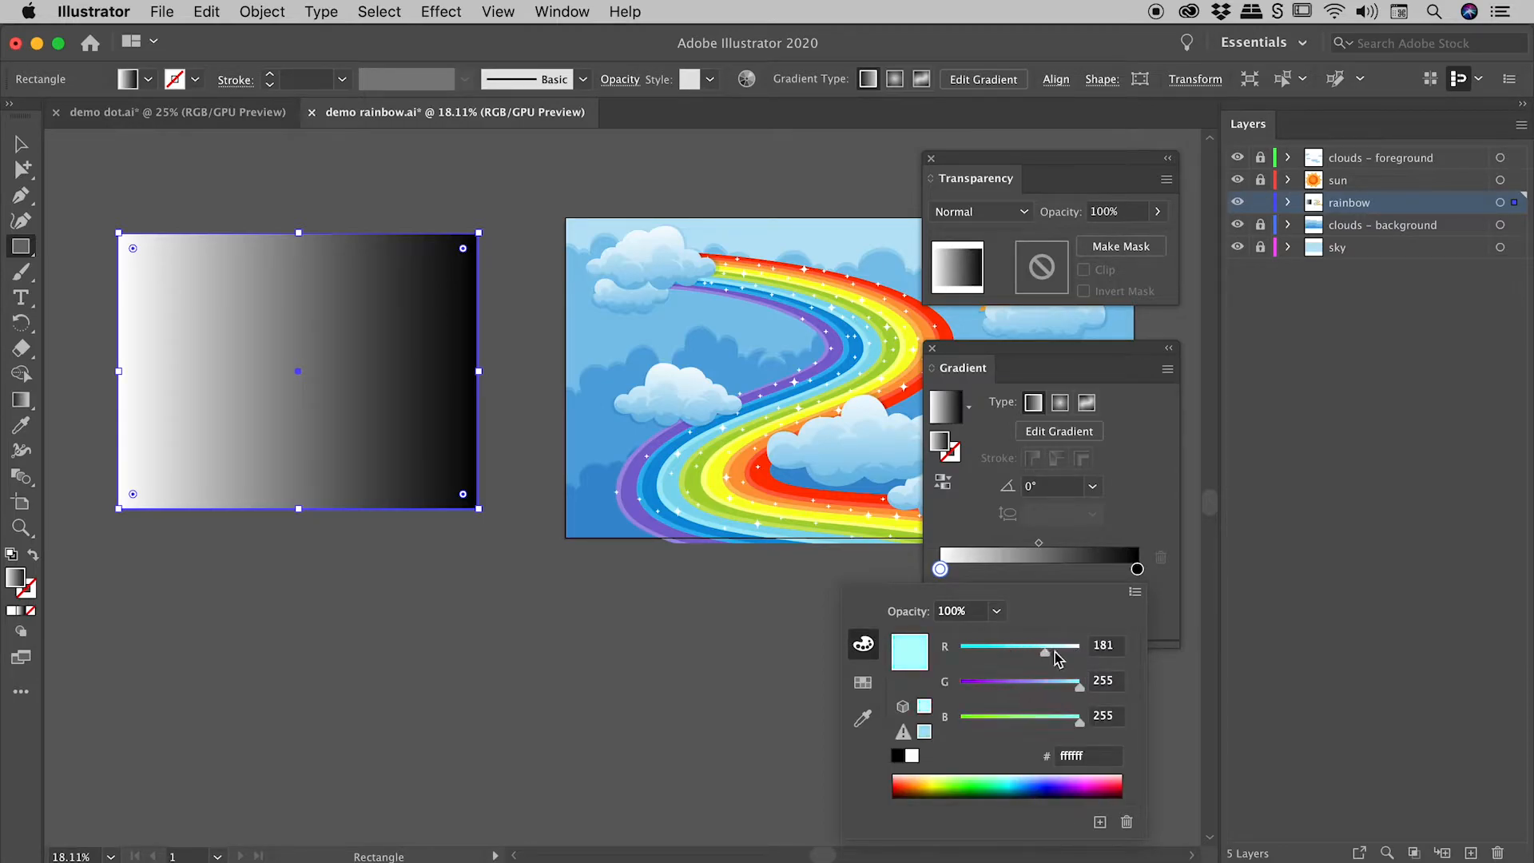
left_click_drag(1045, 654, 1079, 654)
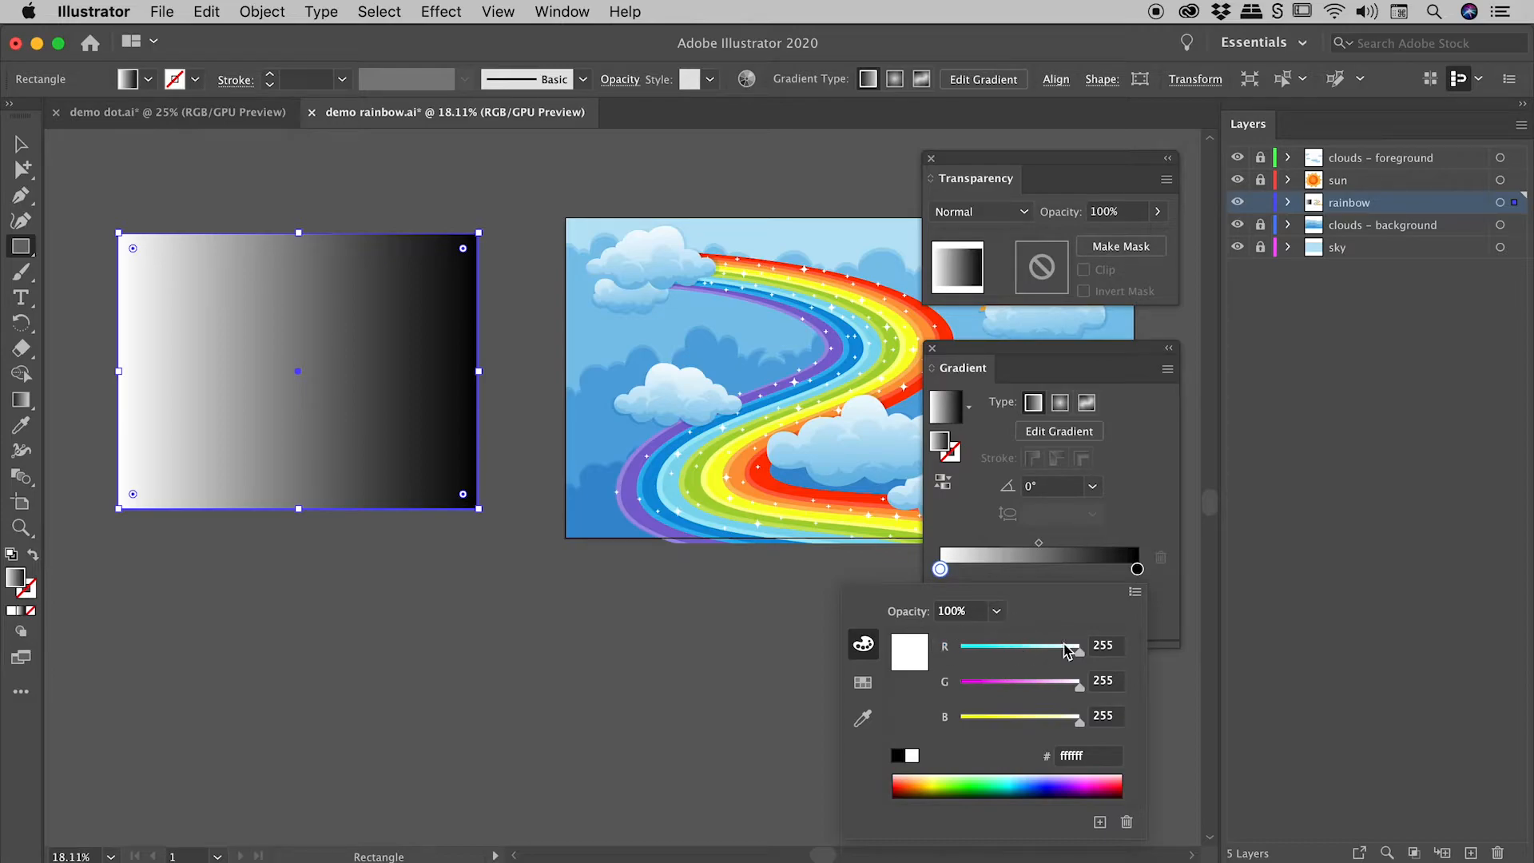
left_click(1134, 591)
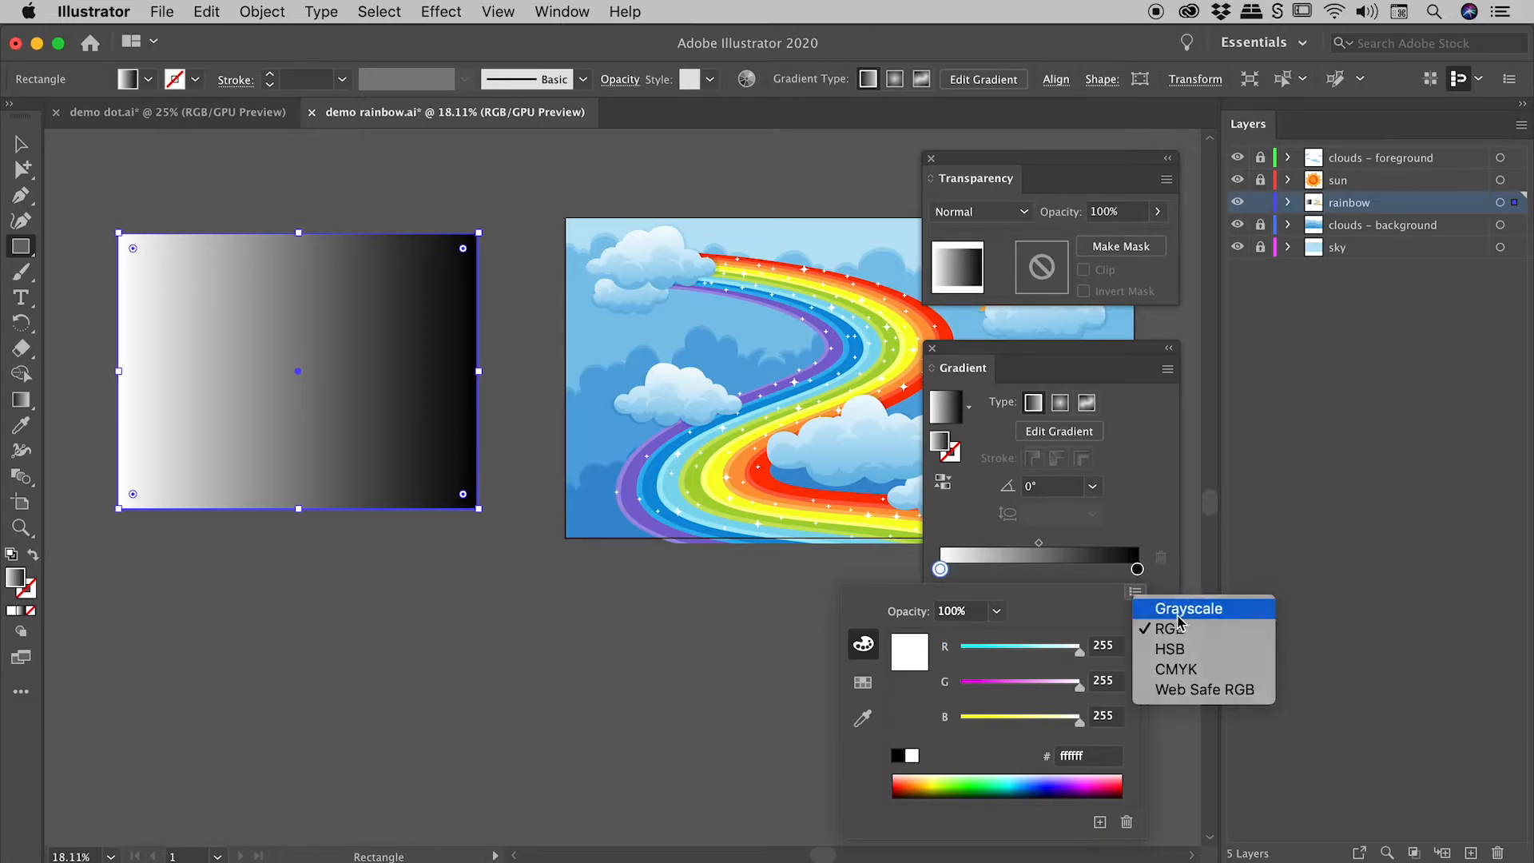
left_click(1187, 608)
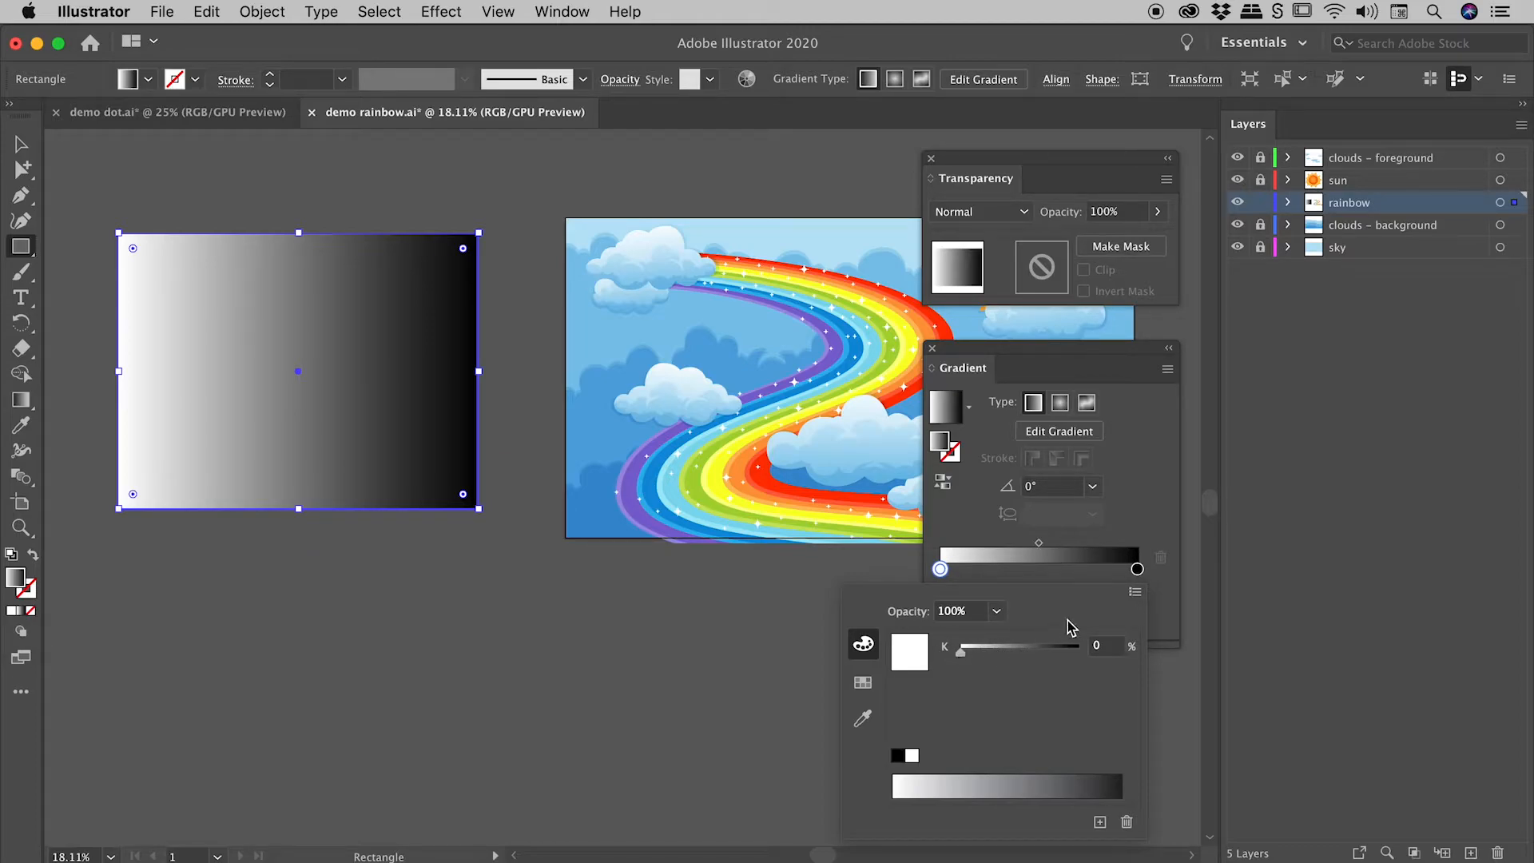
left_click(1136, 593)
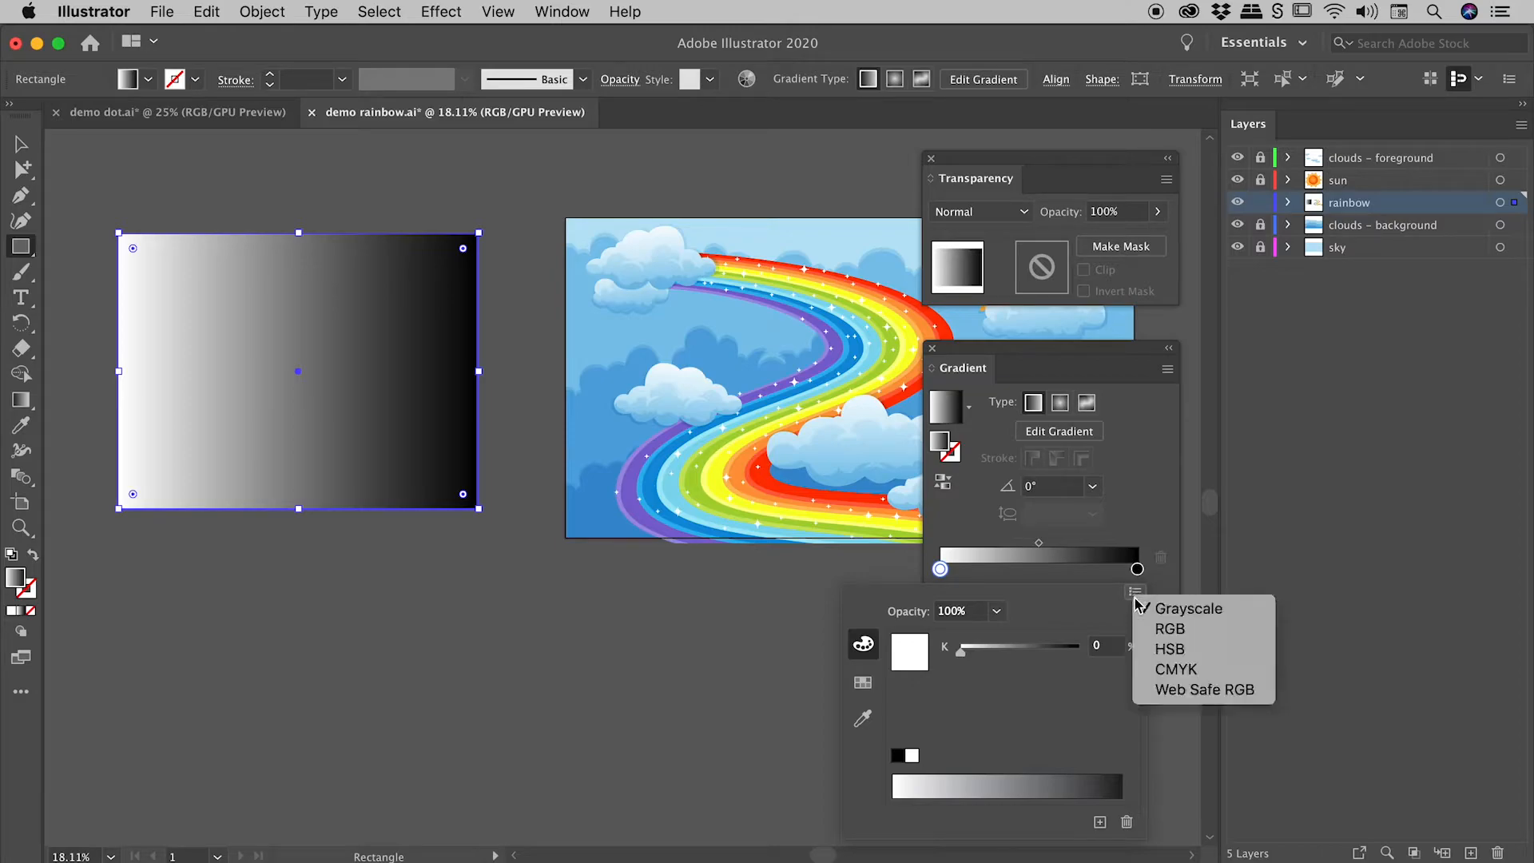
left_click(1170, 628)
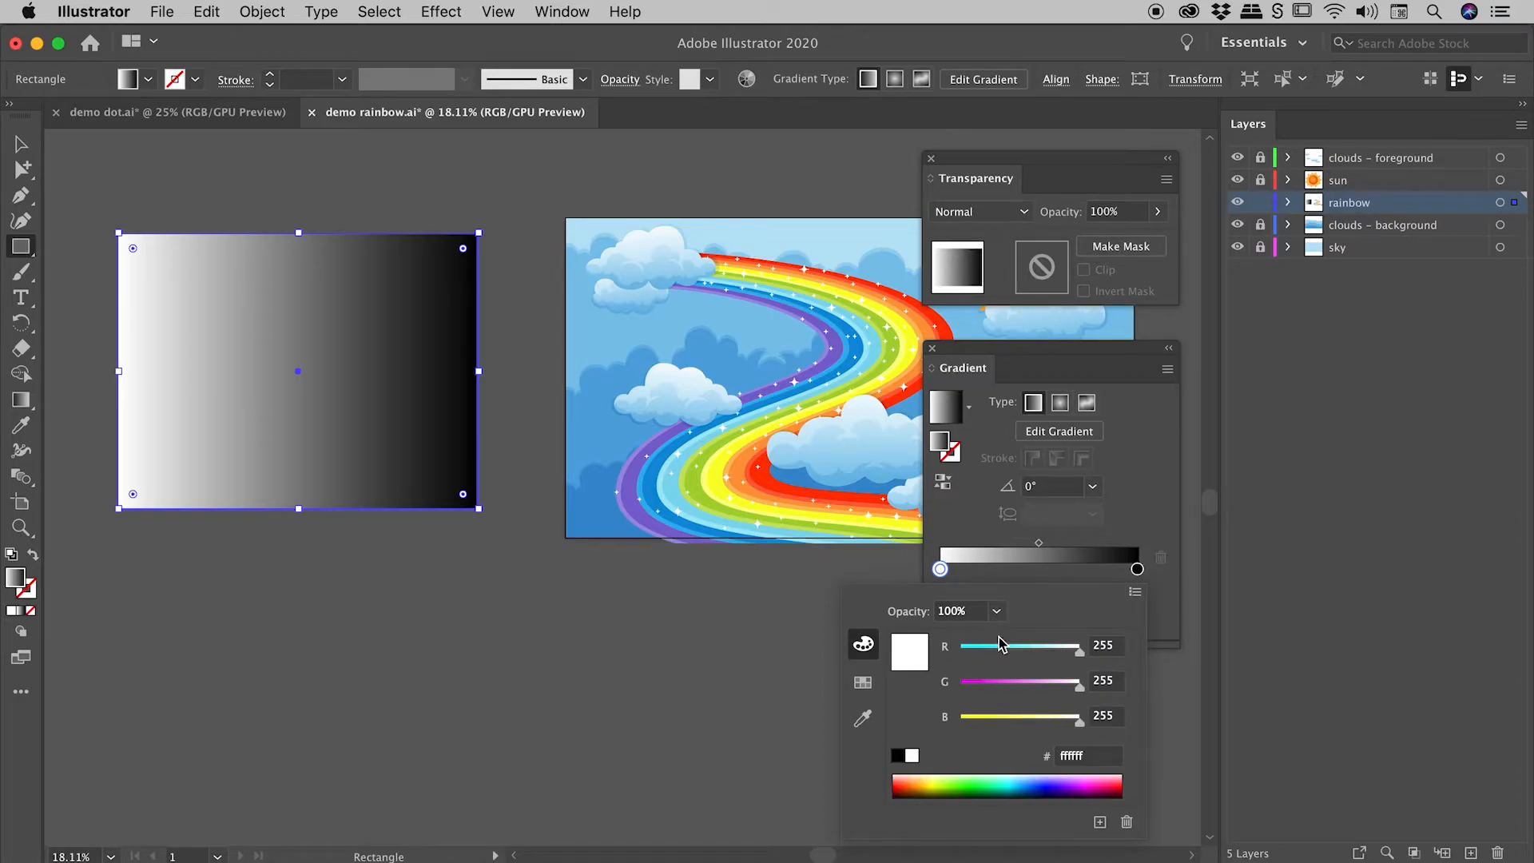
left_click(940, 569)
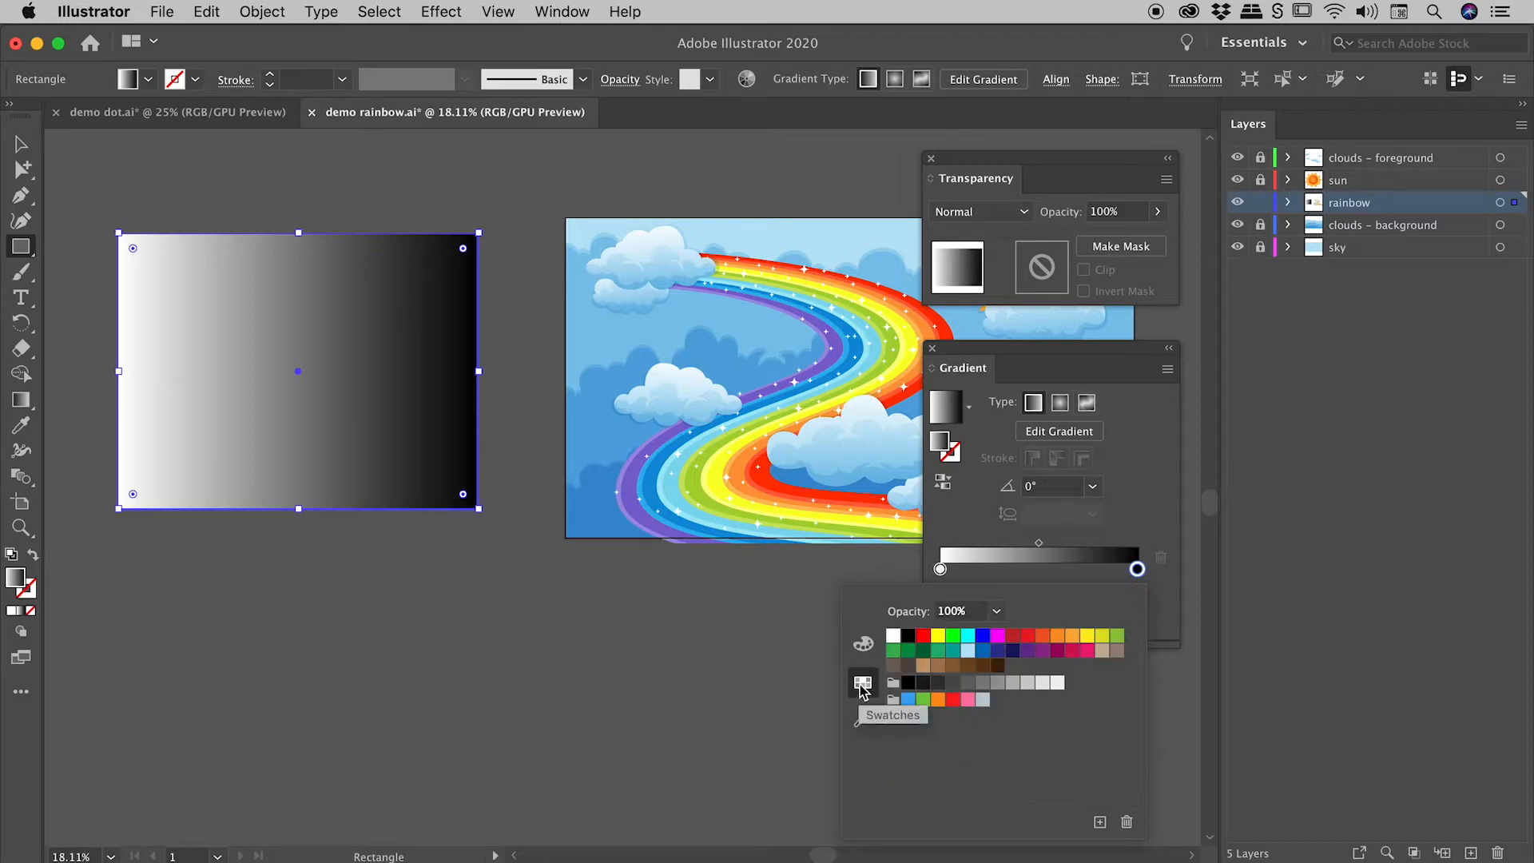
left_click(863, 644)
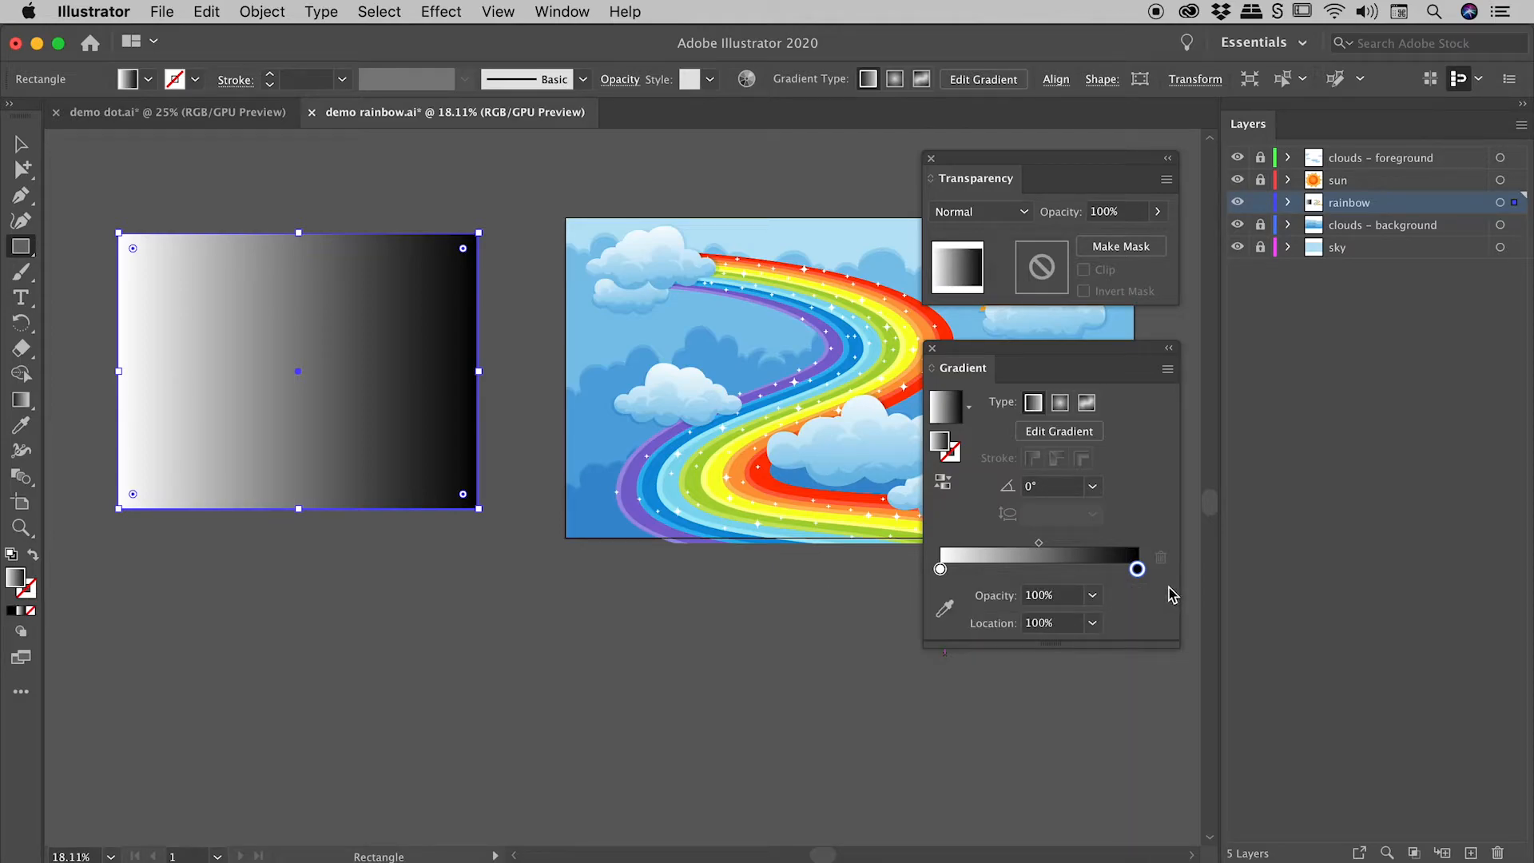
mouse_move(1058, 432)
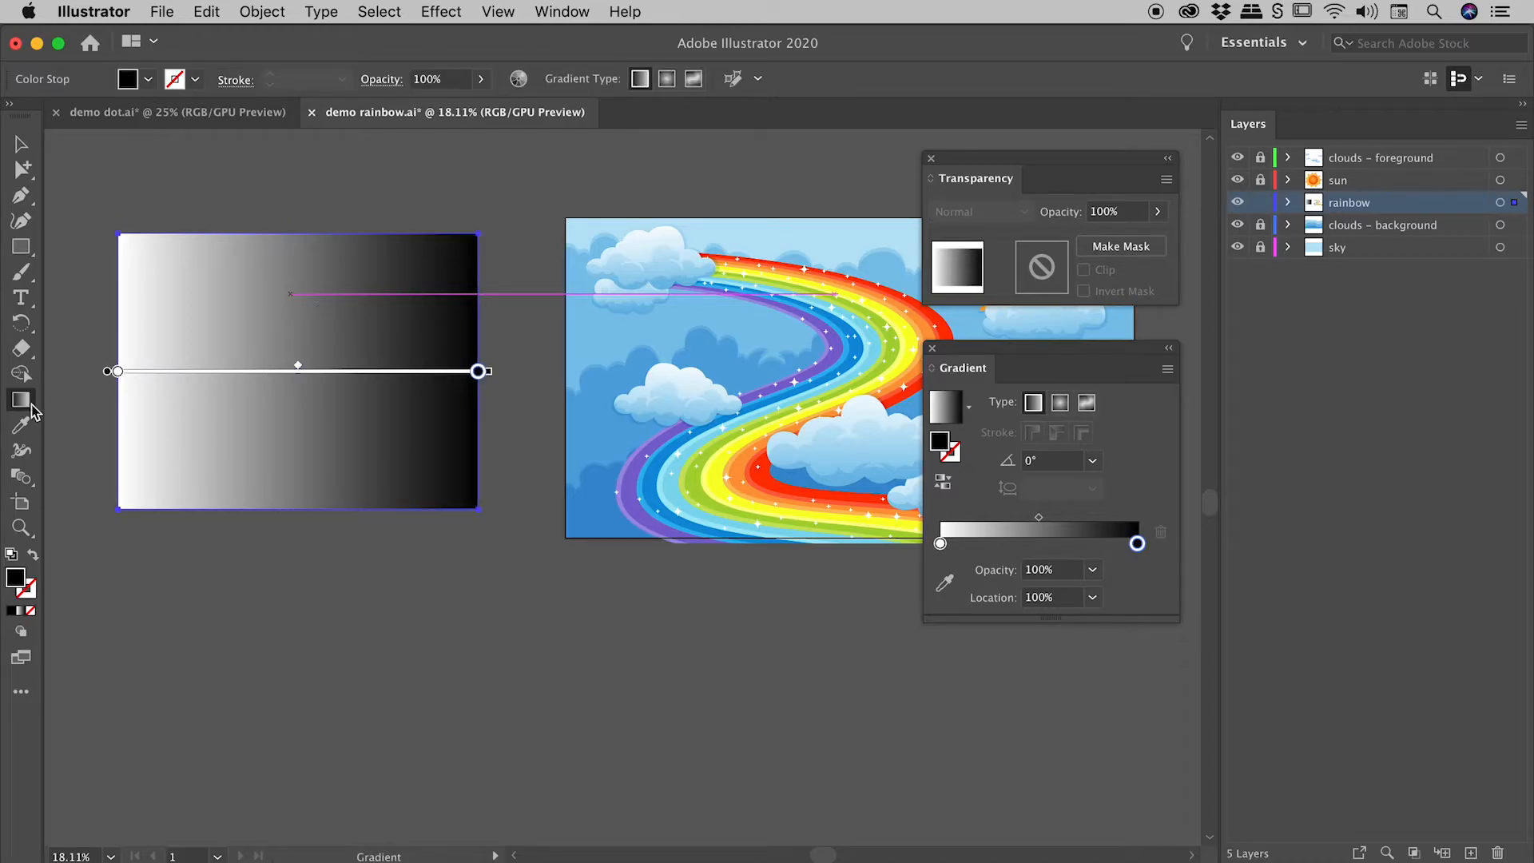
With the Gradient Tool, redraw the rectangle's gradient at several diagonal angles.
left_click(21, 399)
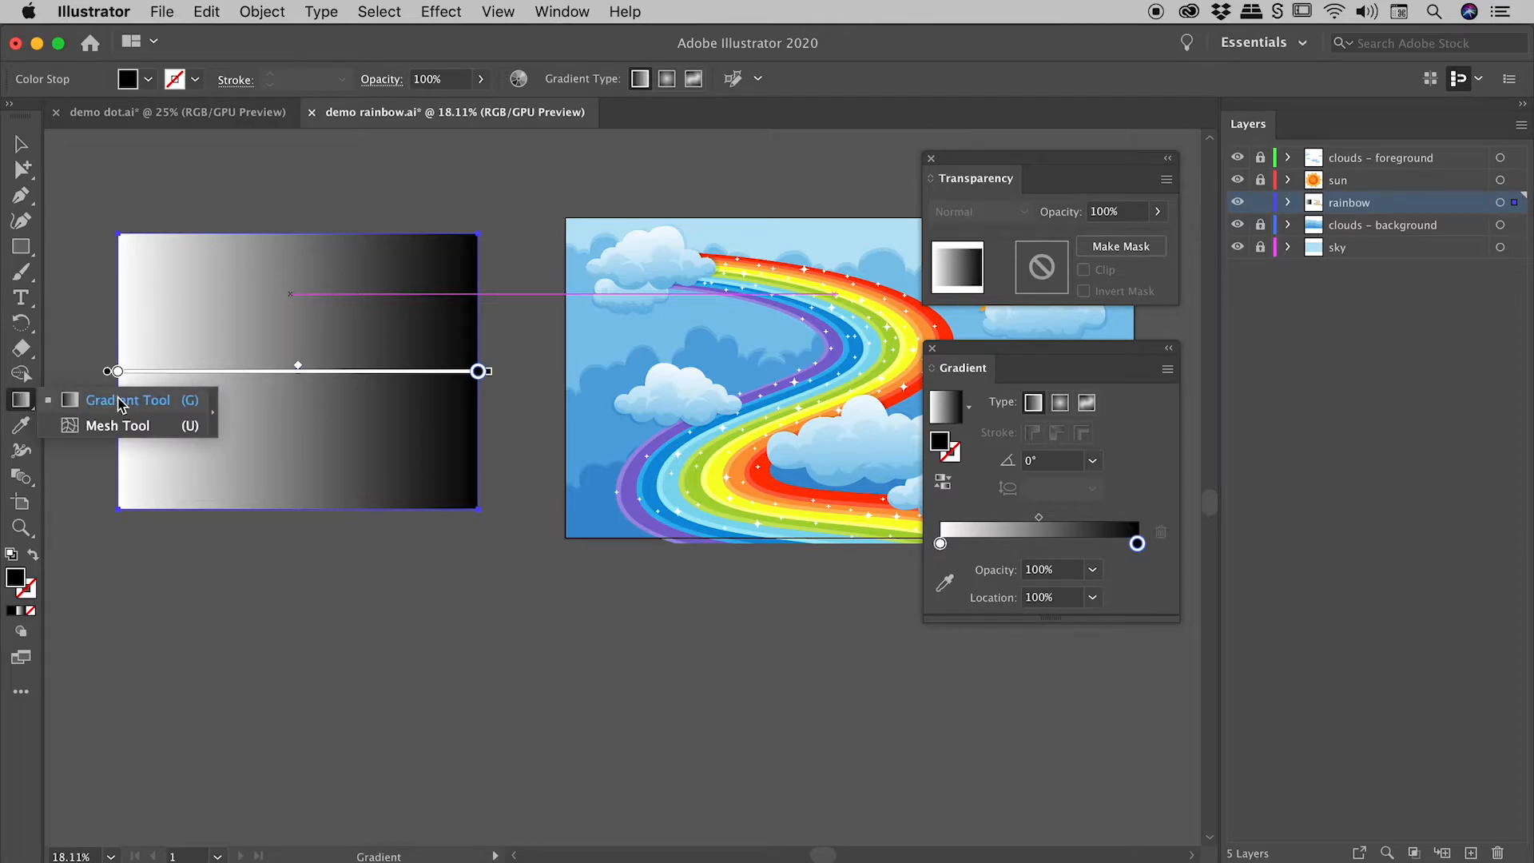
left_click(128, 399)
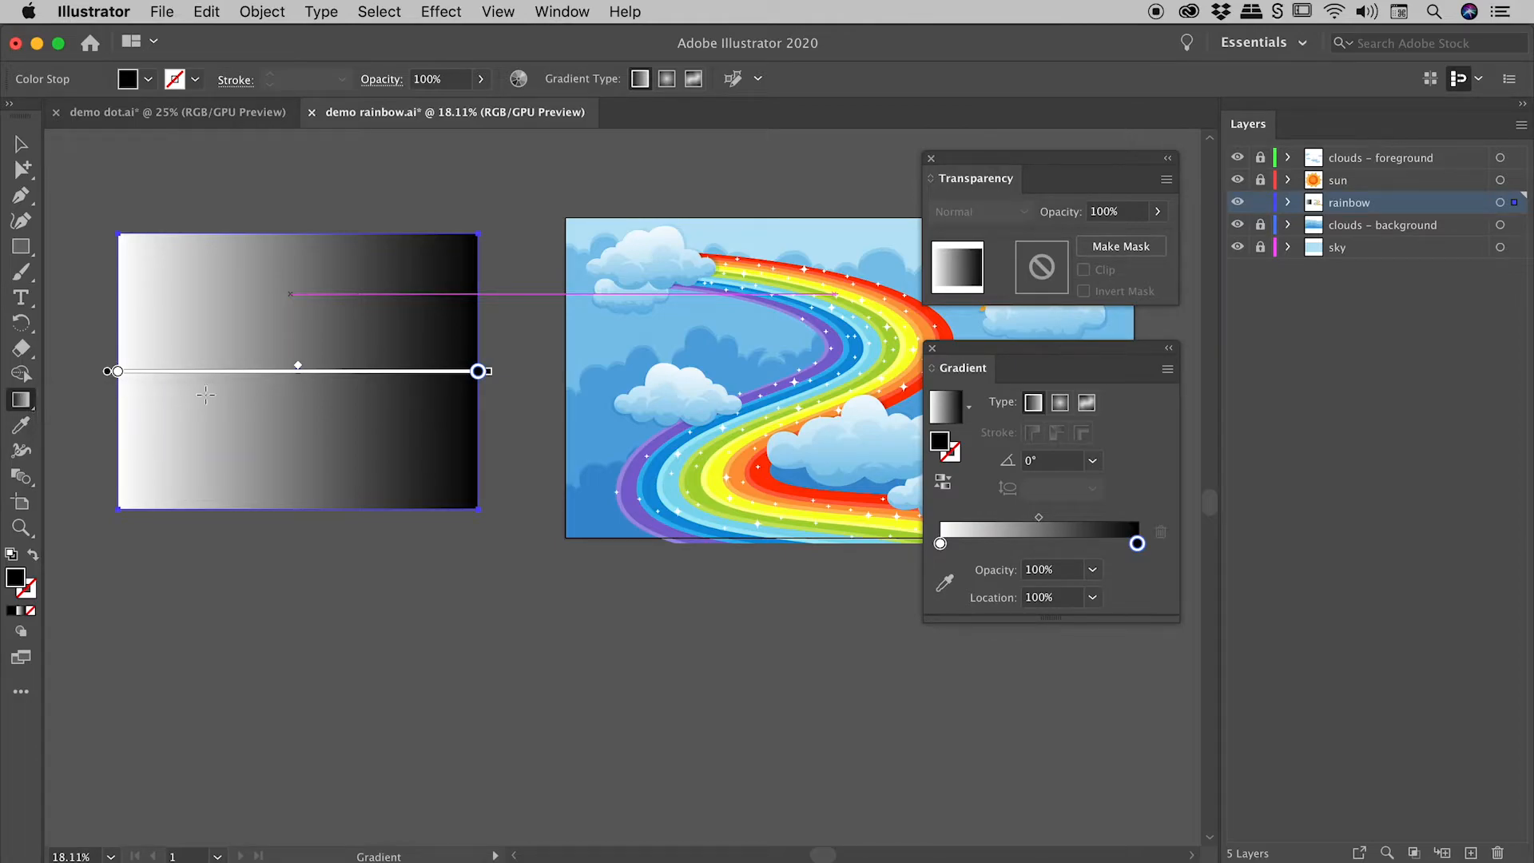
left_click_drag(156, 254, 430, 467)
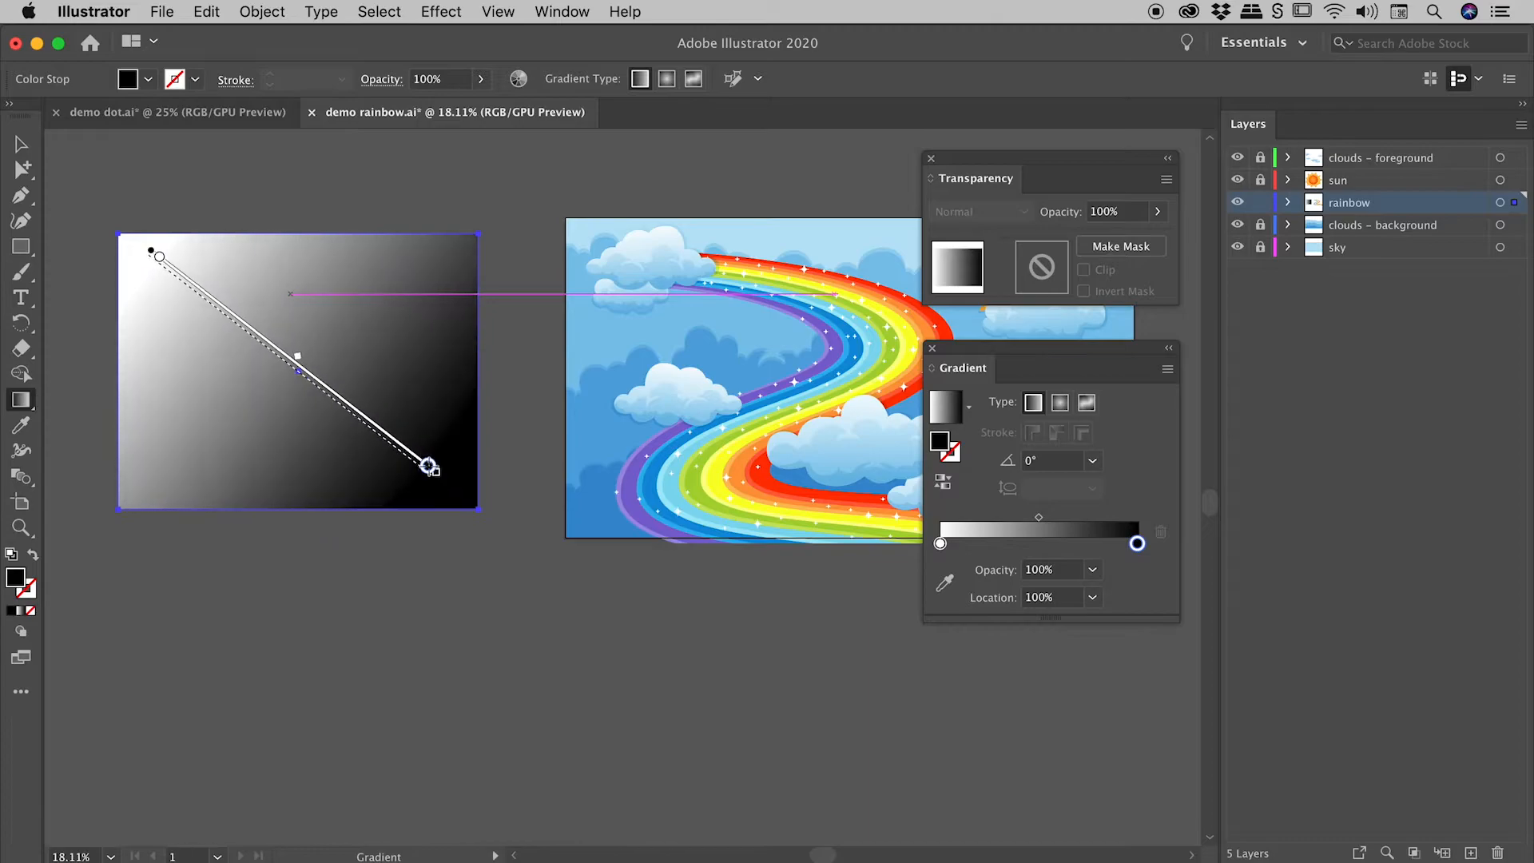
left_click_drag(430, 468, 438, 482)
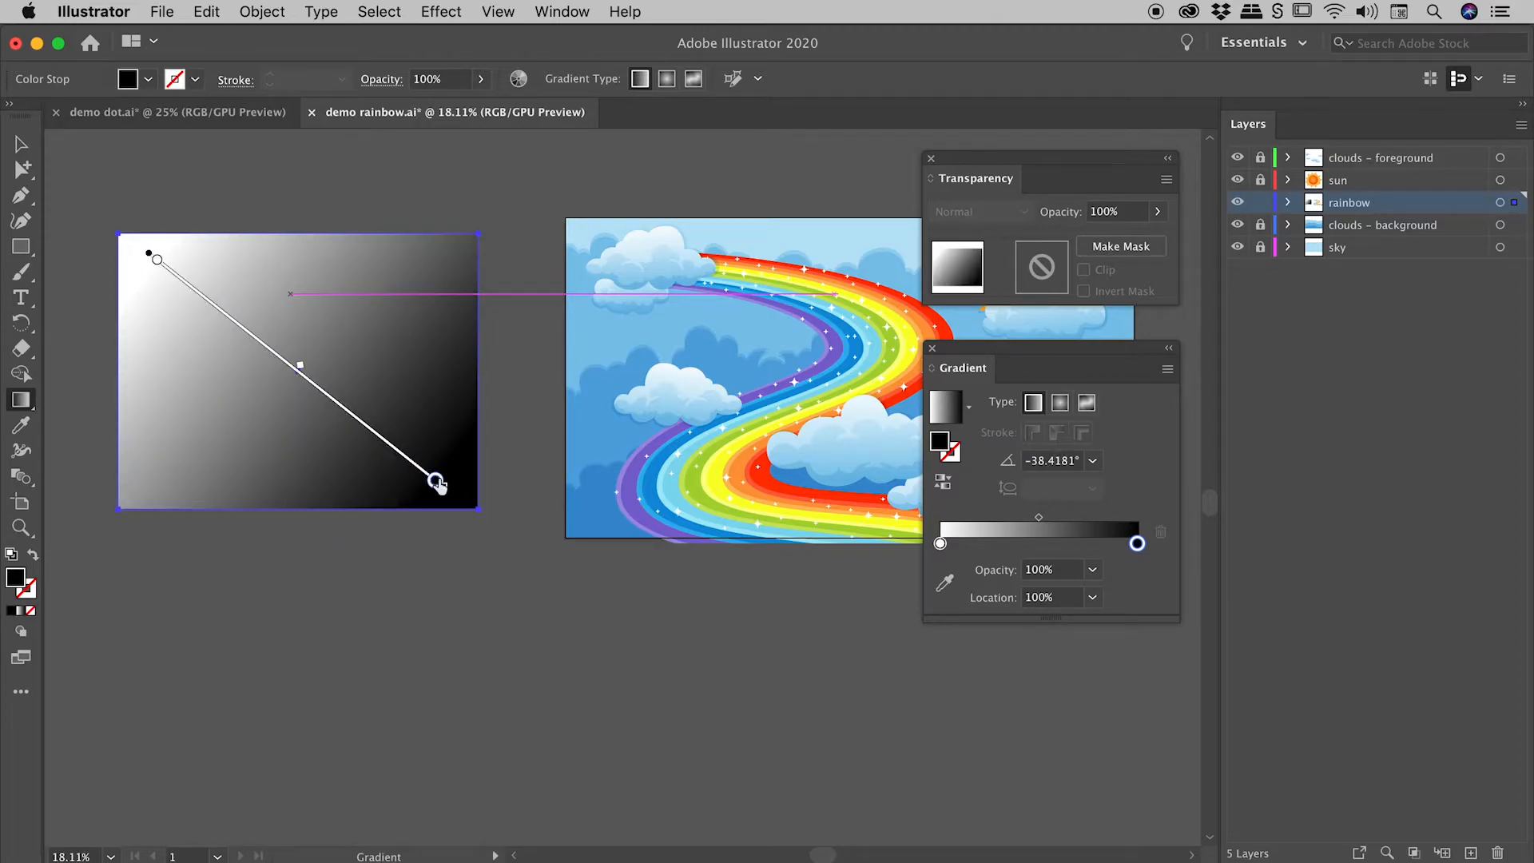
left_click_drag(438, 484, 363, 330)
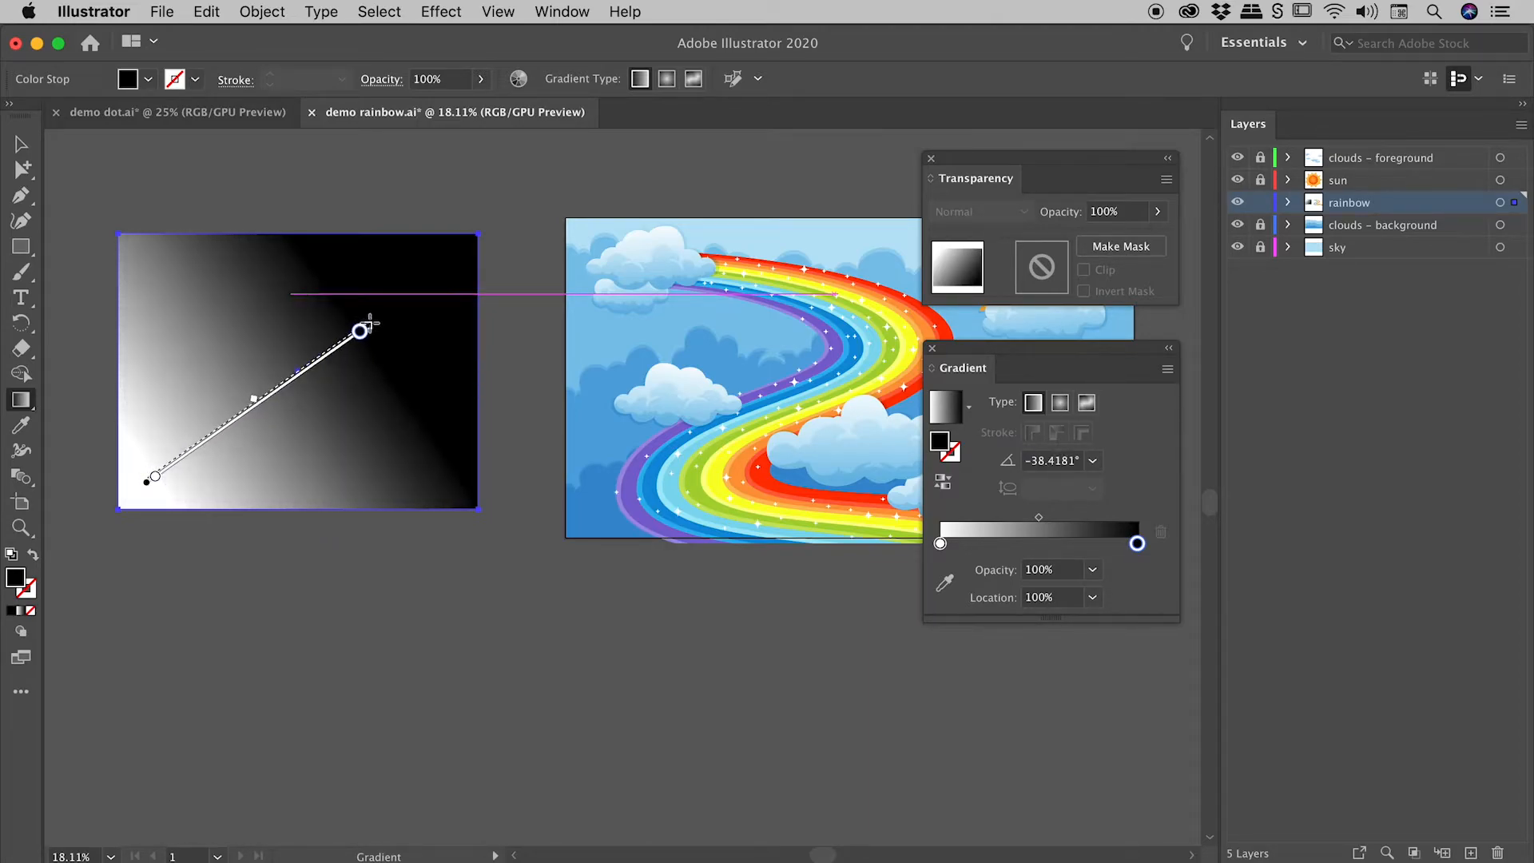
left_click_drag(359, 331, 430, 271)
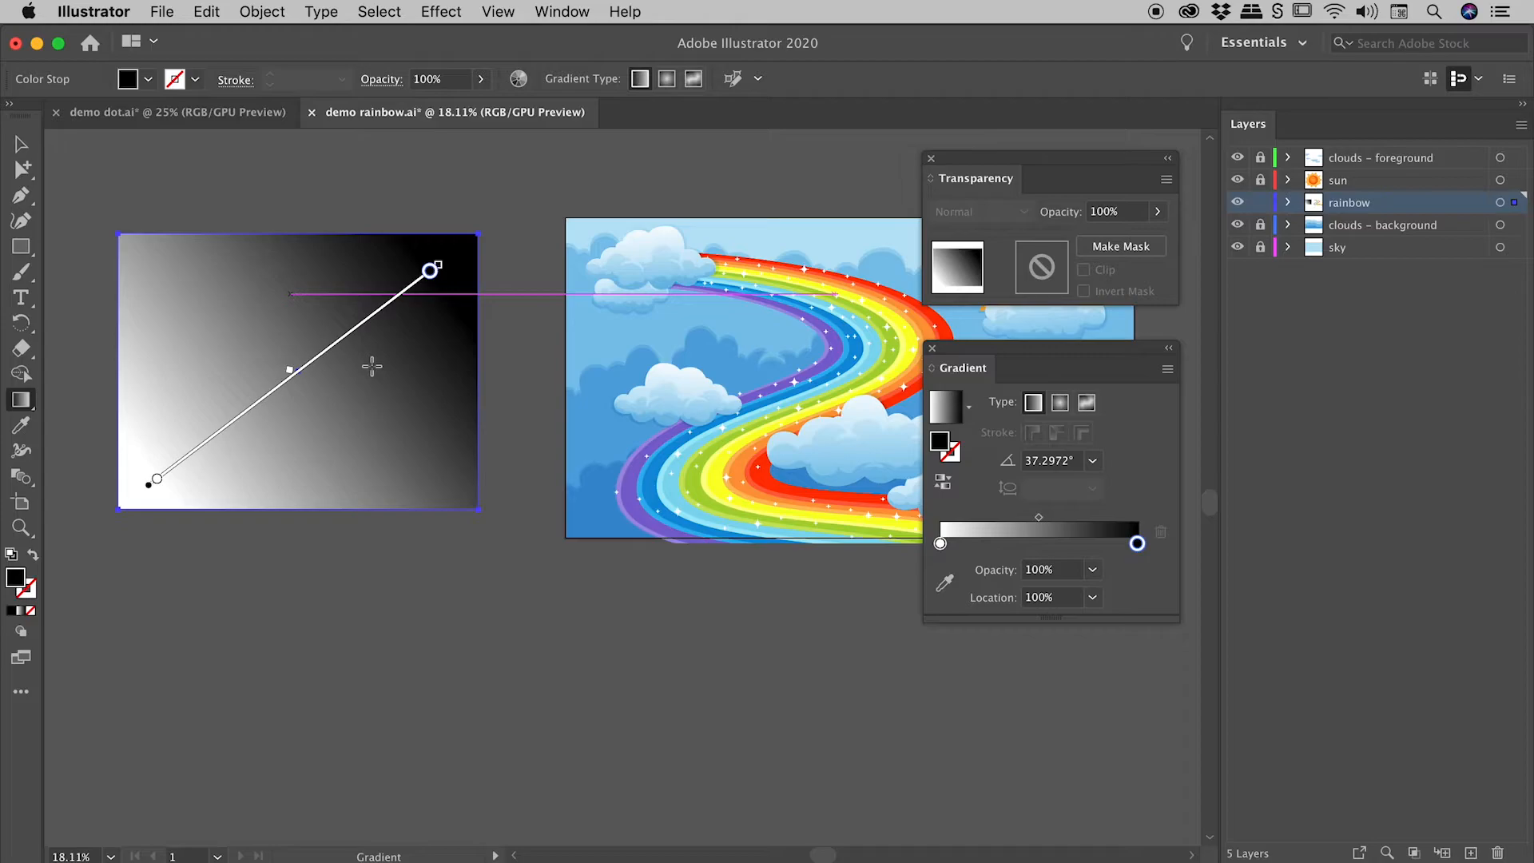
mouse_move(157, 380)
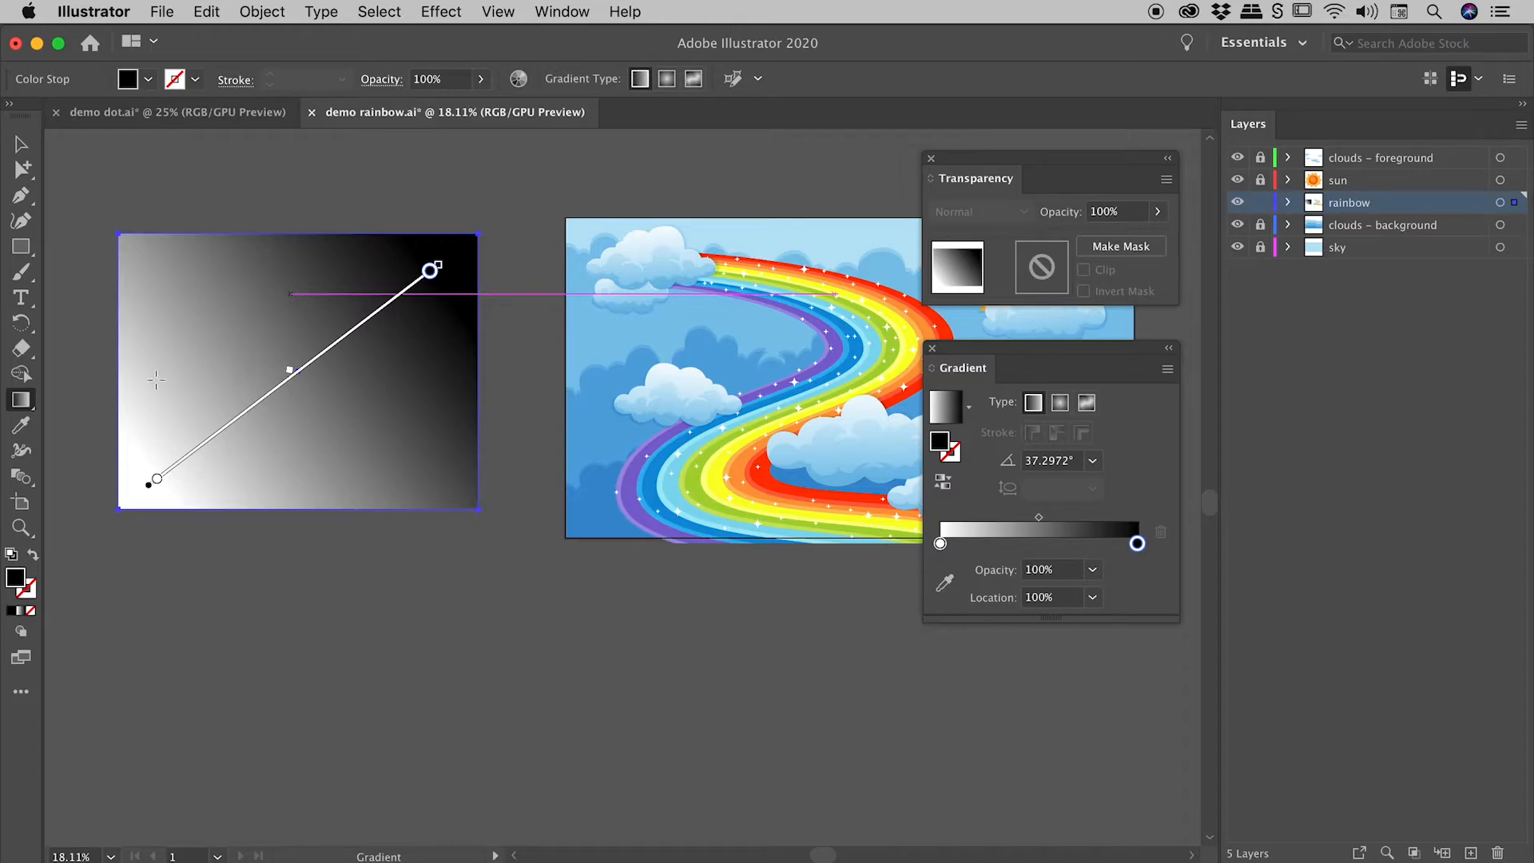
Run the gradient white-top to black-bottom, ending as a short compressed blend near the centre.
left_click_drag(430, 270, 420, 373)
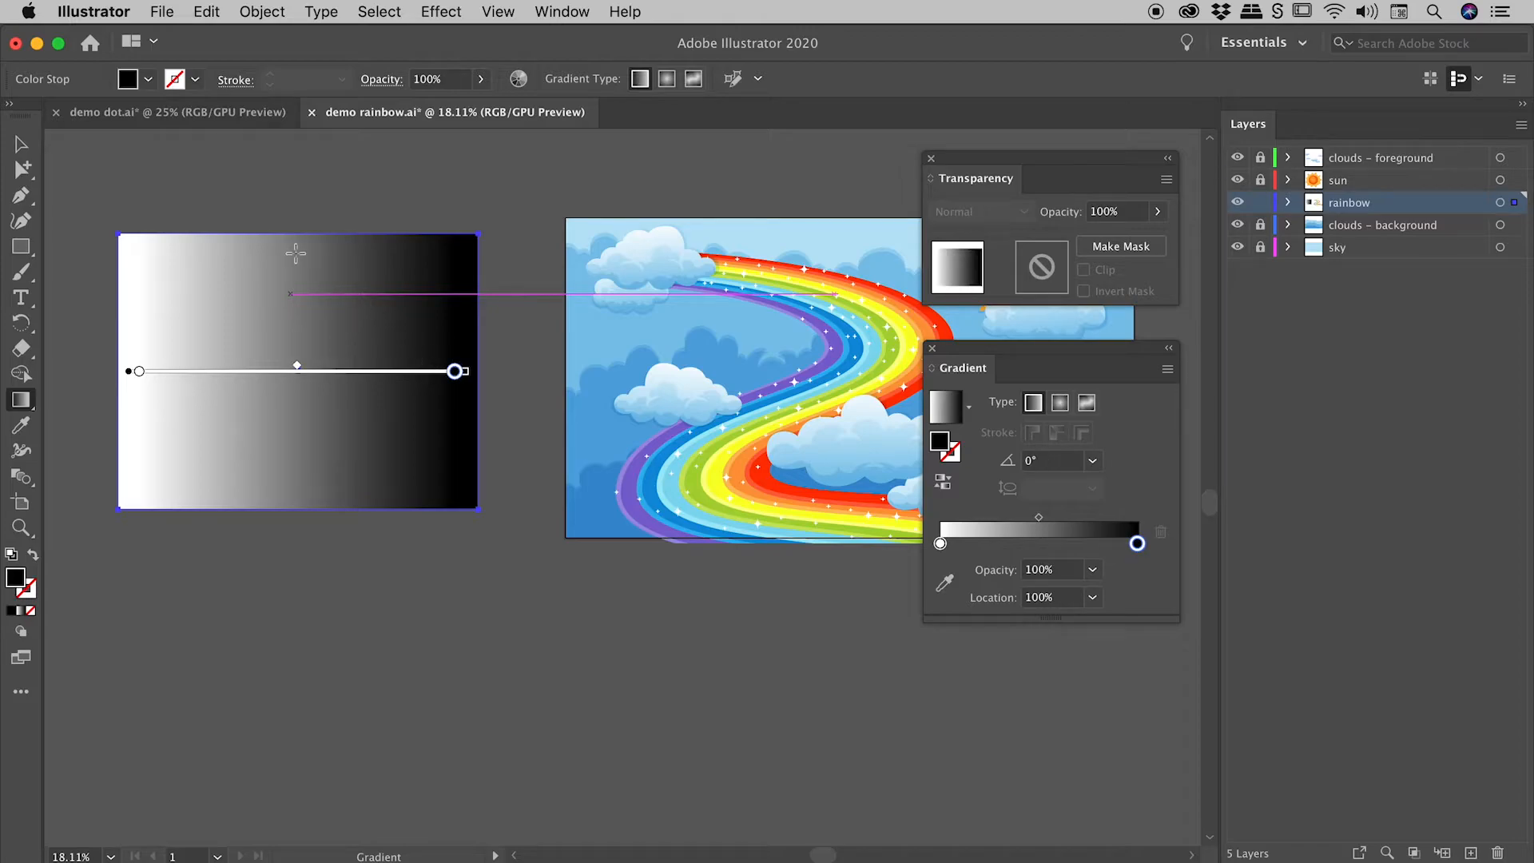
left_click_drag(455, 369, 295, 486)
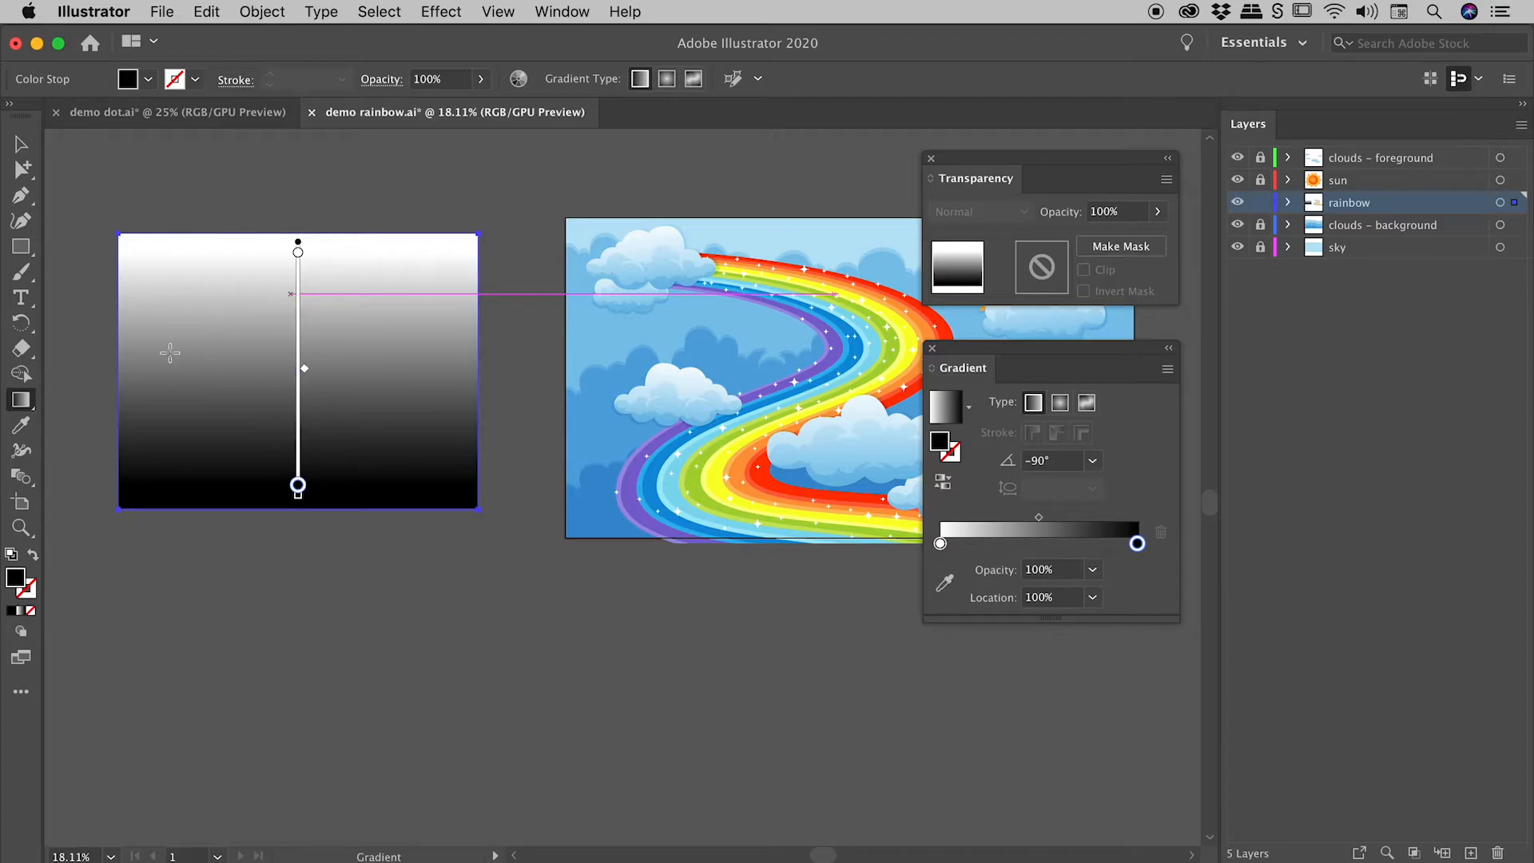
left_click_drag(299, 486, 455, 374)
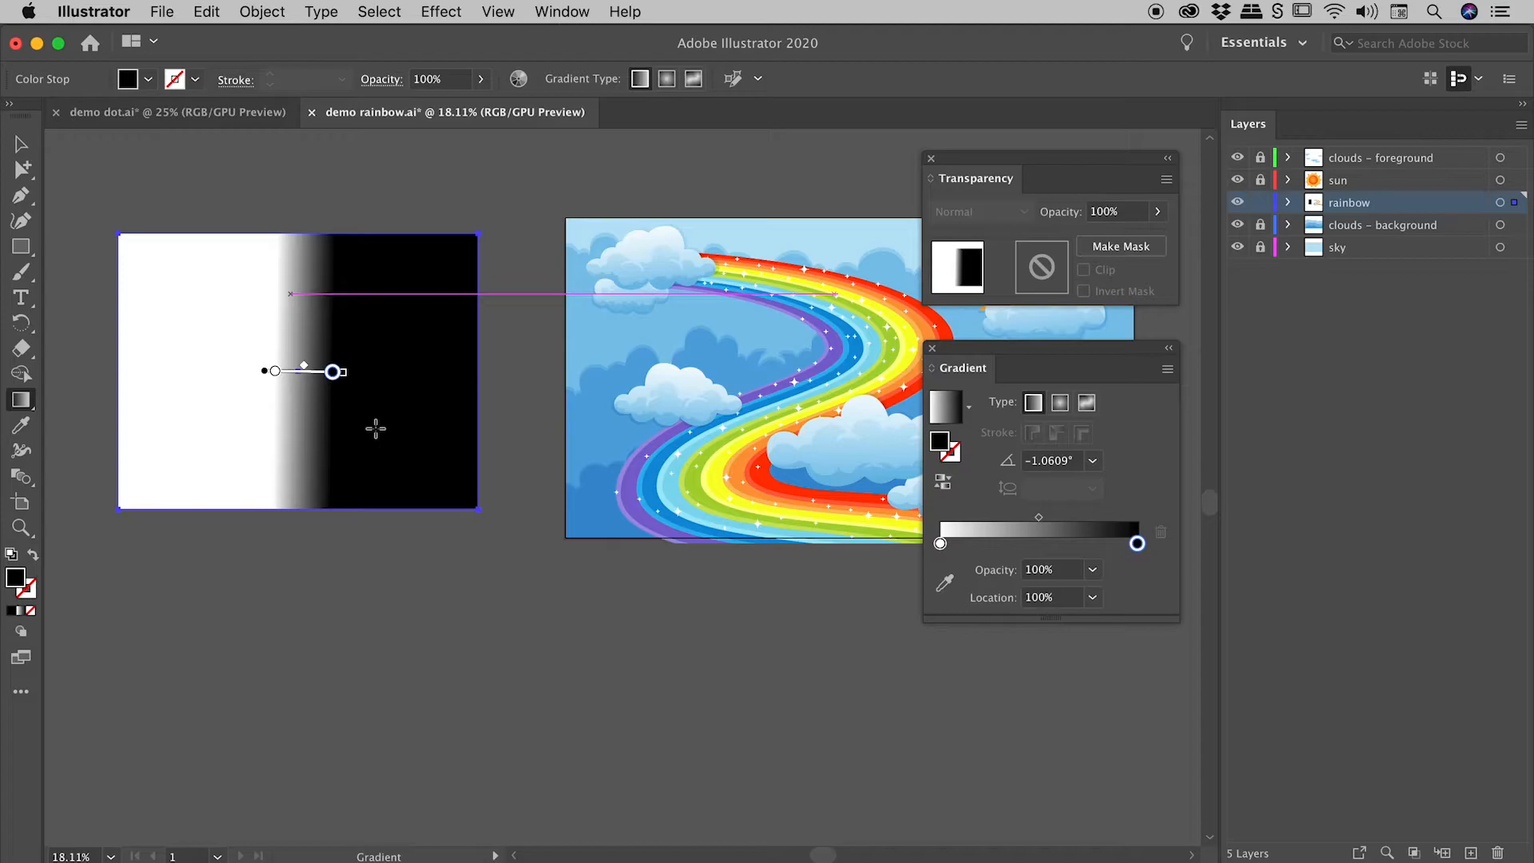
mouse_move(348, 442)
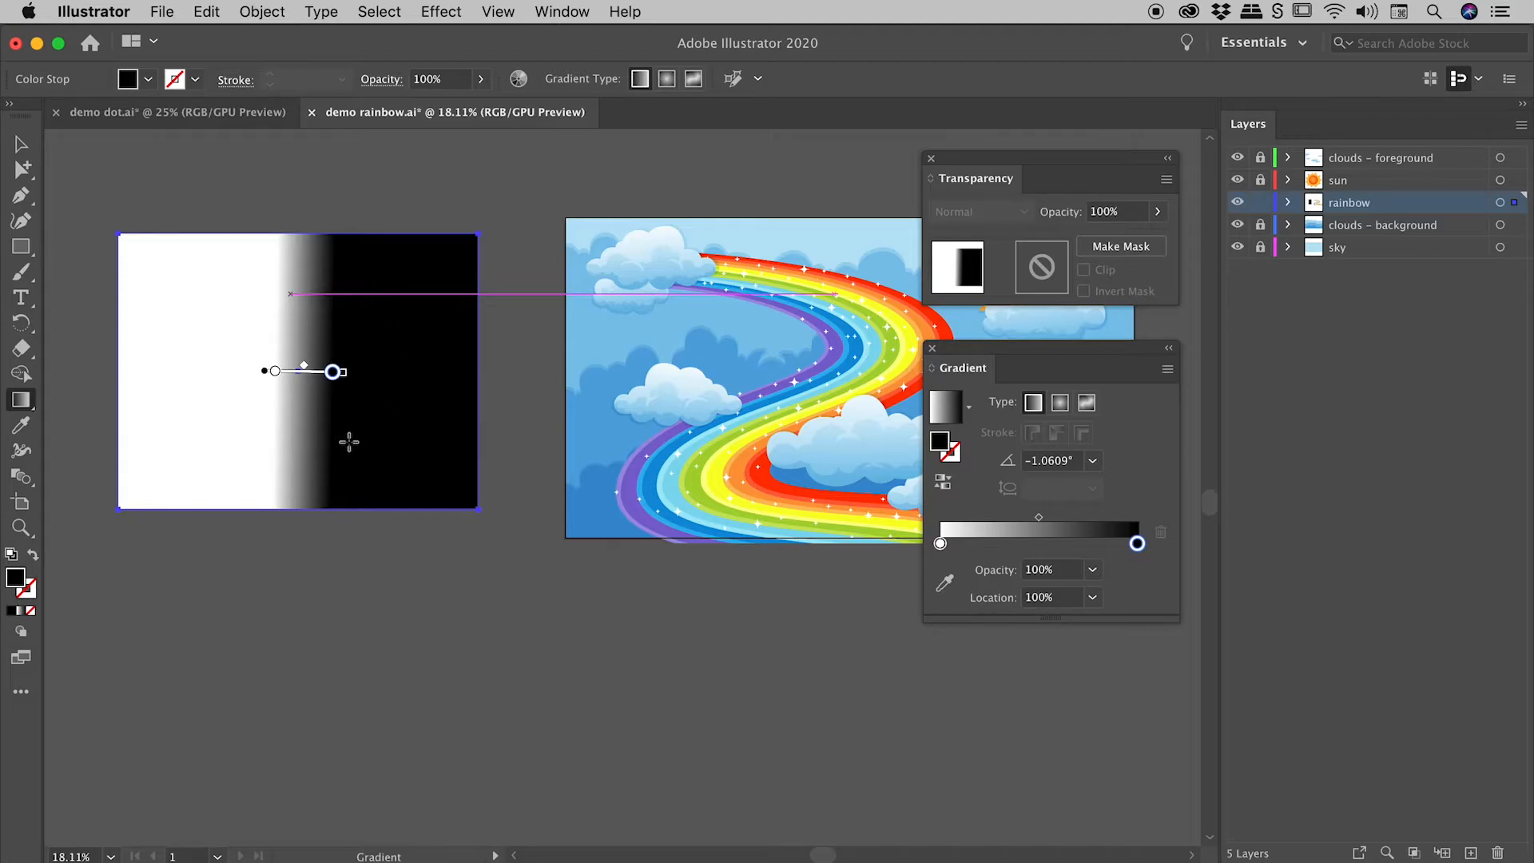
mouse_move(733, 430)
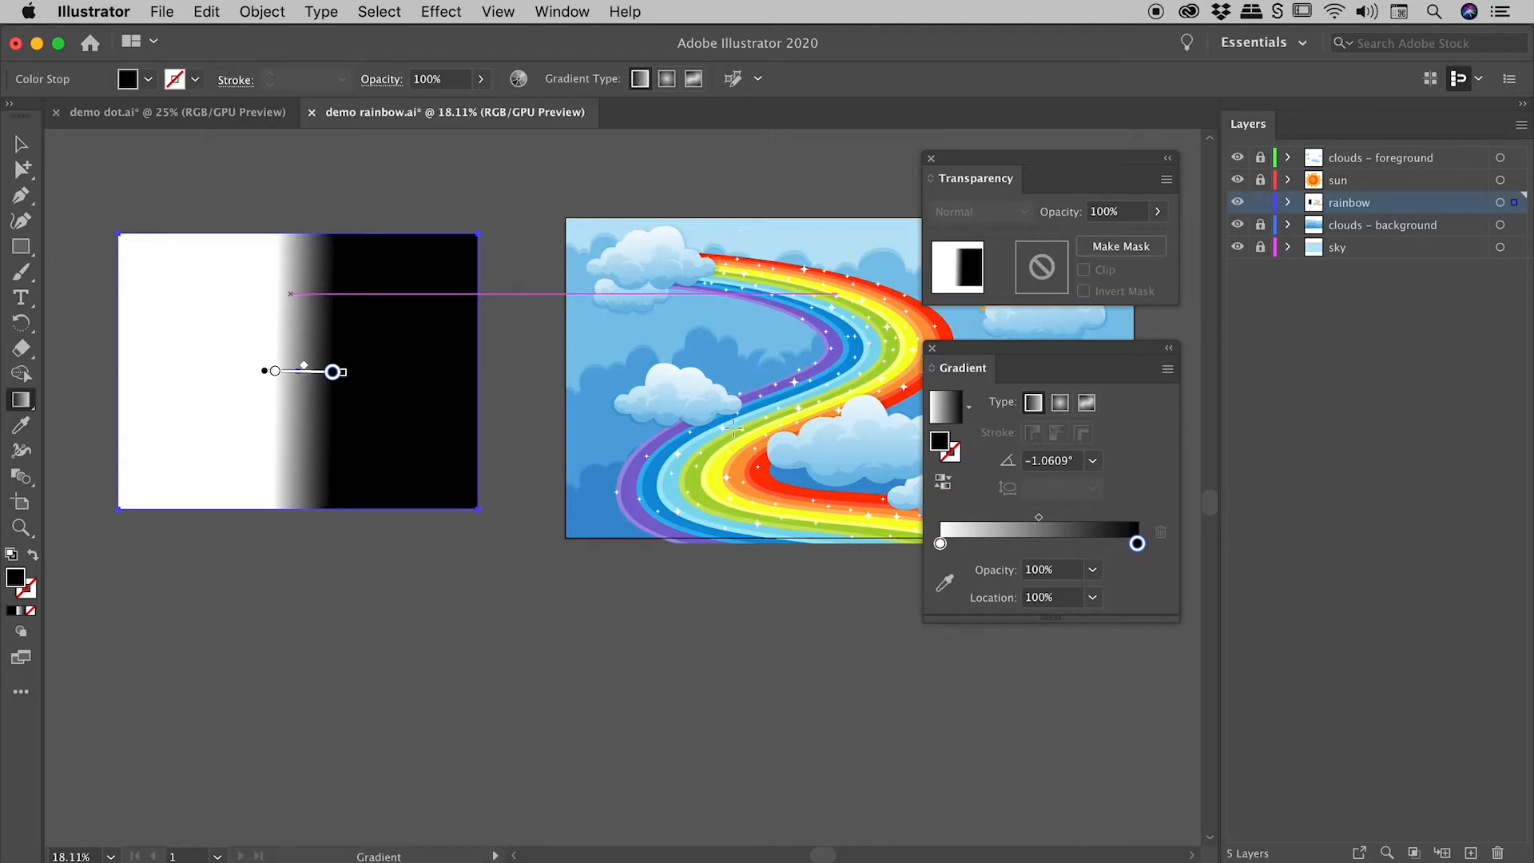
mouse_move(185, 285)
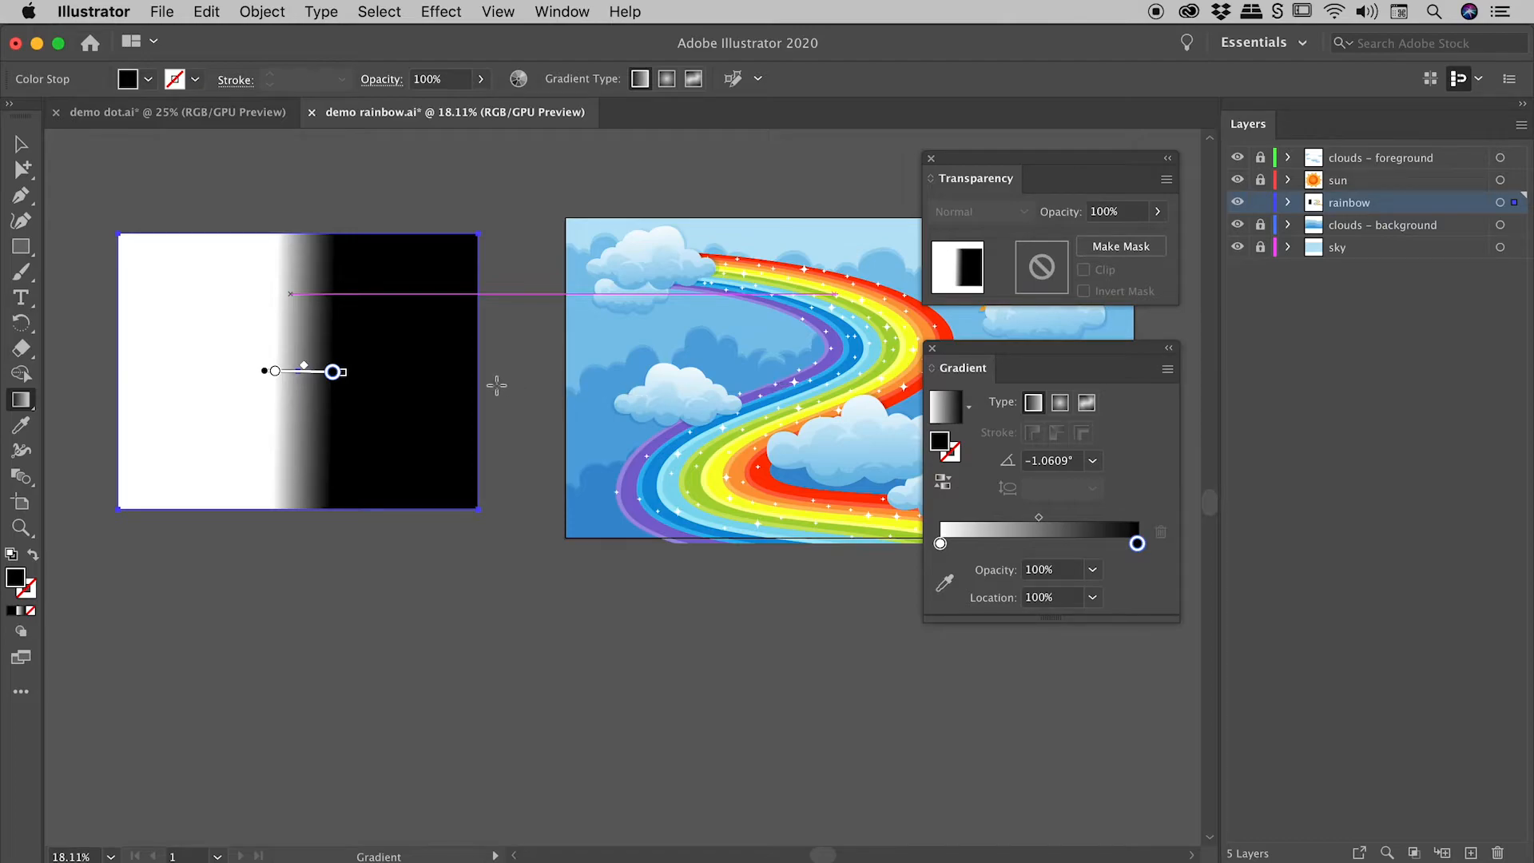
Run the gradient vertically at -90°, white at top to black at bottom over full height.
left_click_drag(333, 369, 396, 391)
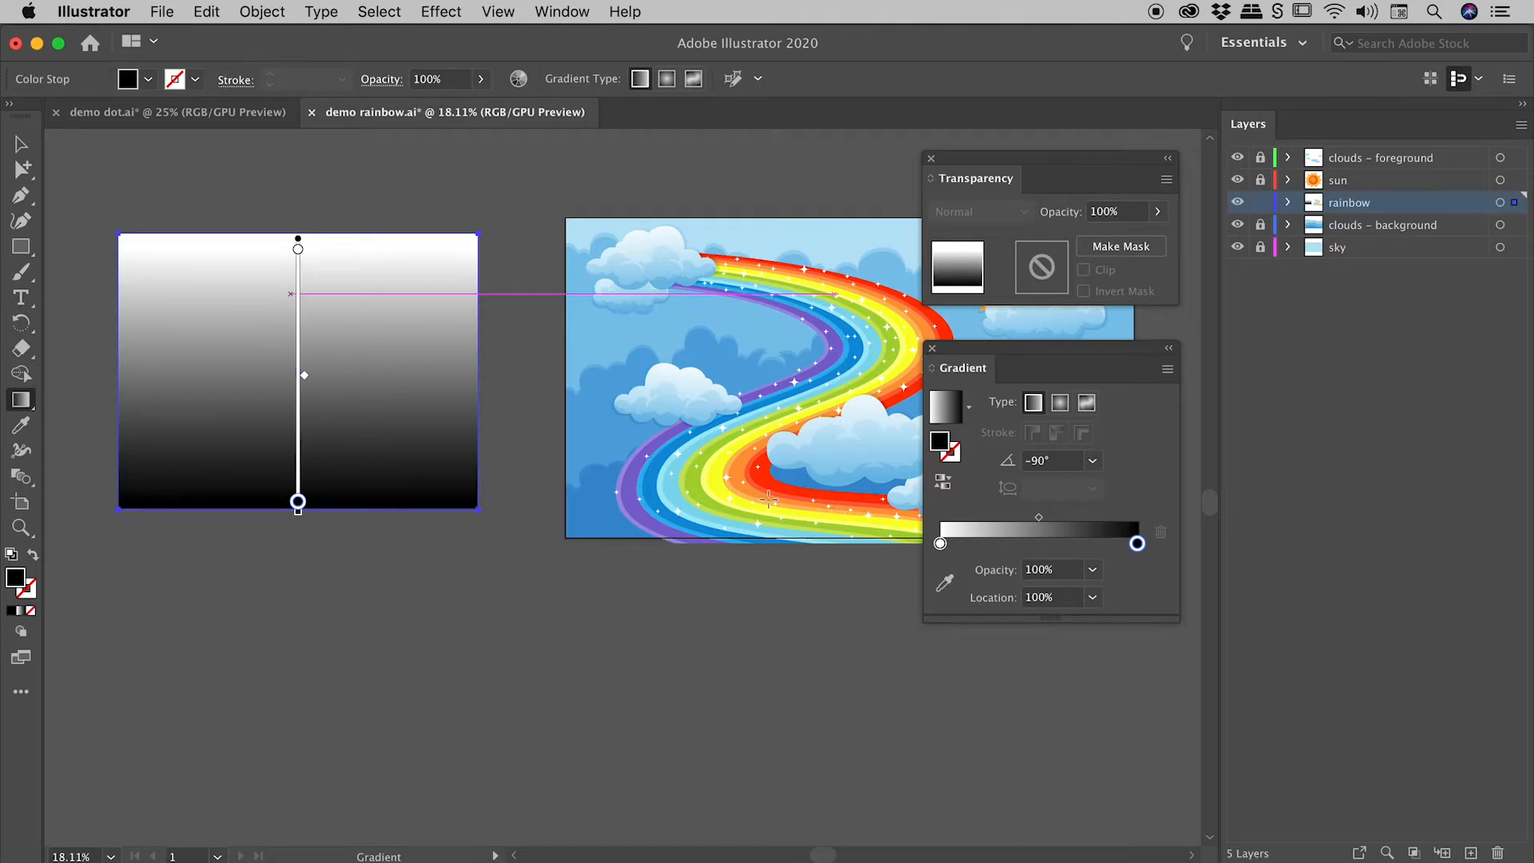
mouse_move(382, 337)
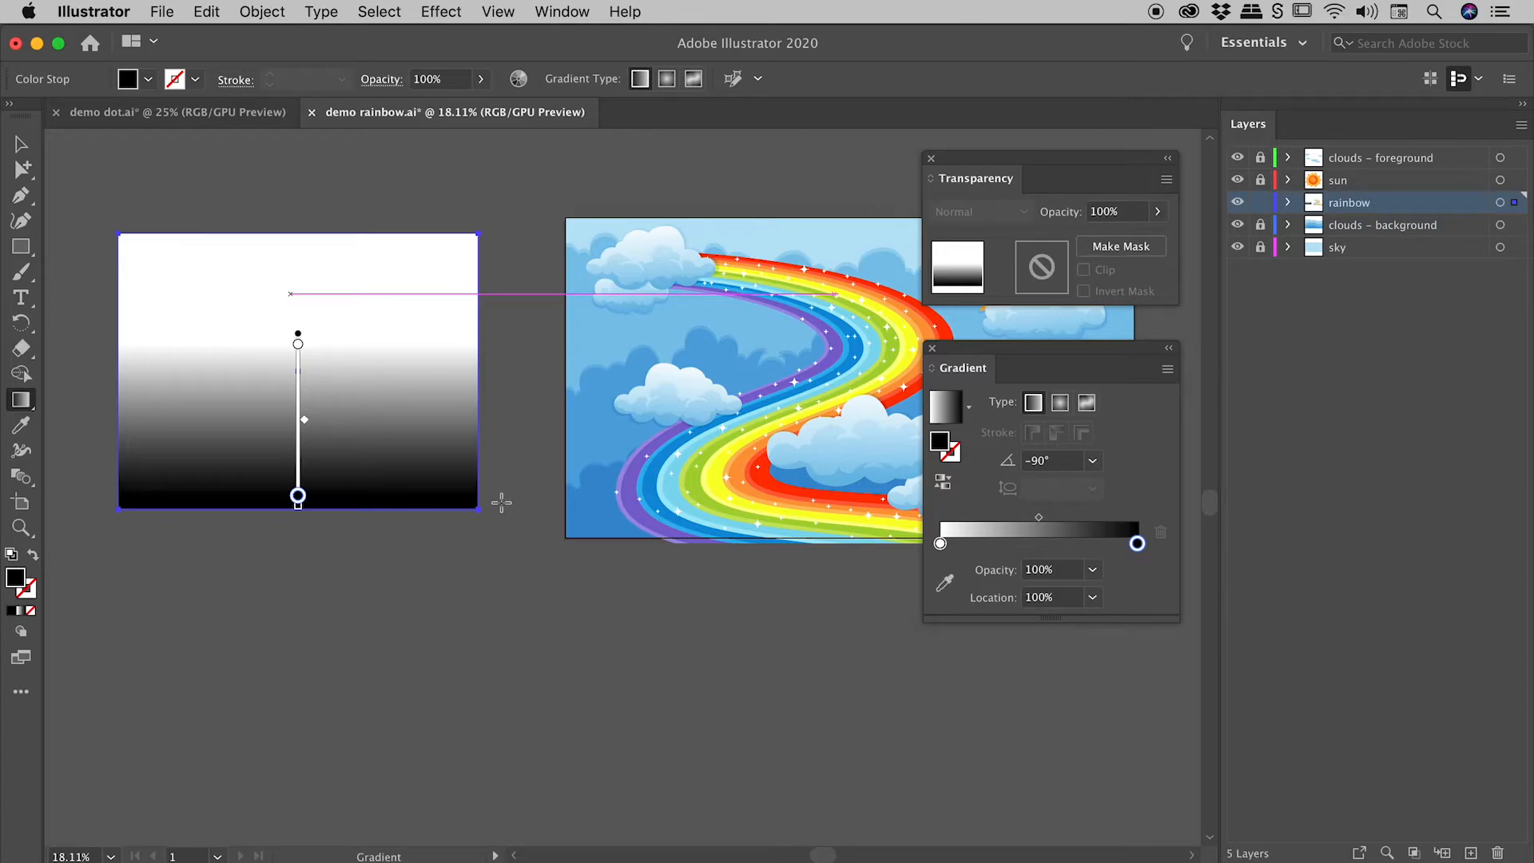
mouse_move(19, 144)
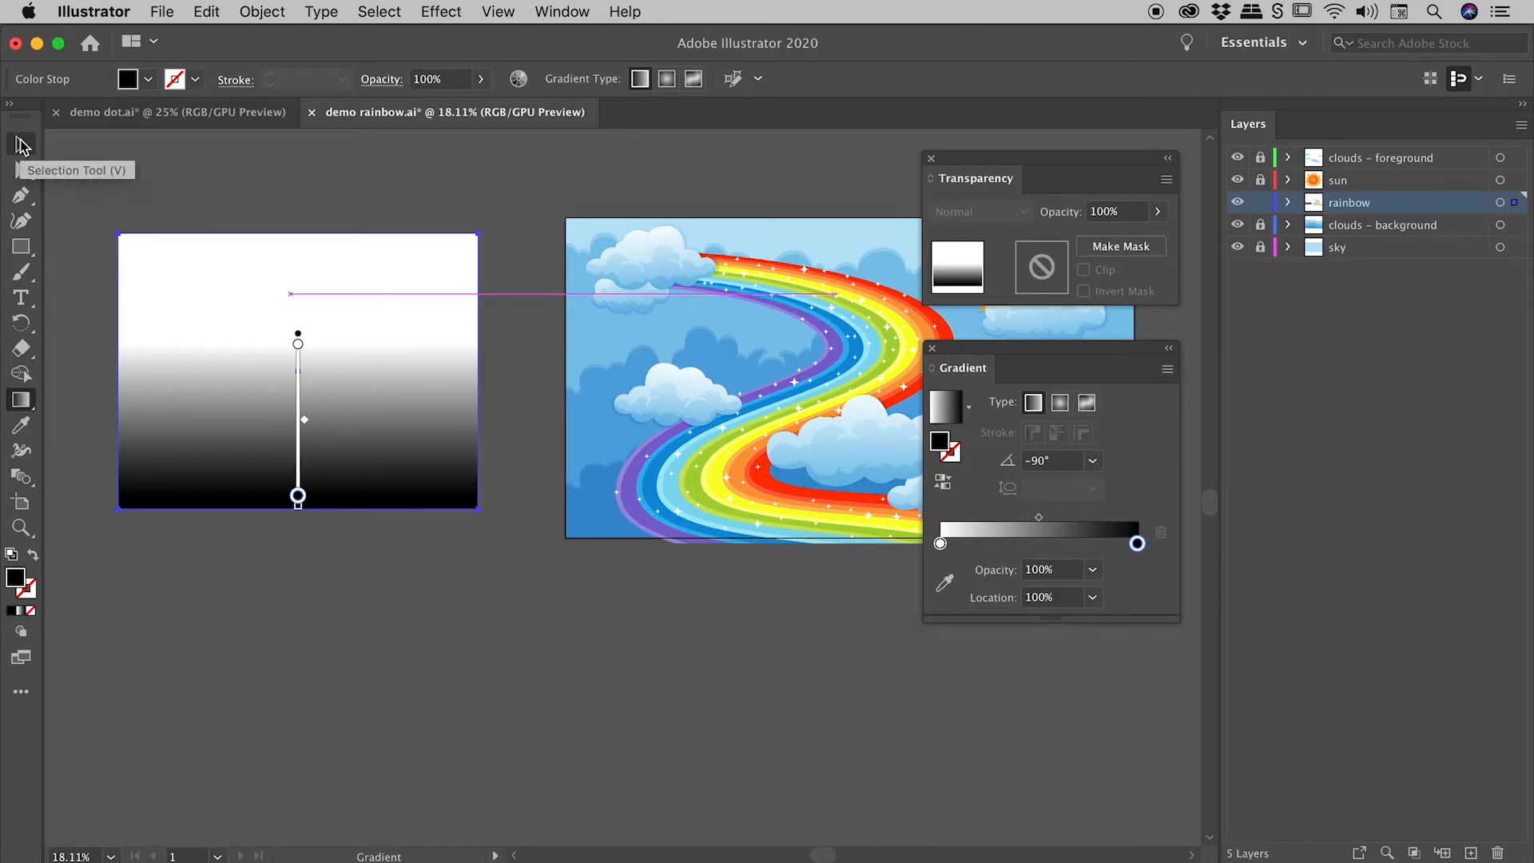
Stretch the gradient rectangle over the whole artwork and bring it to front with Arrange.
left_click(21, 146)
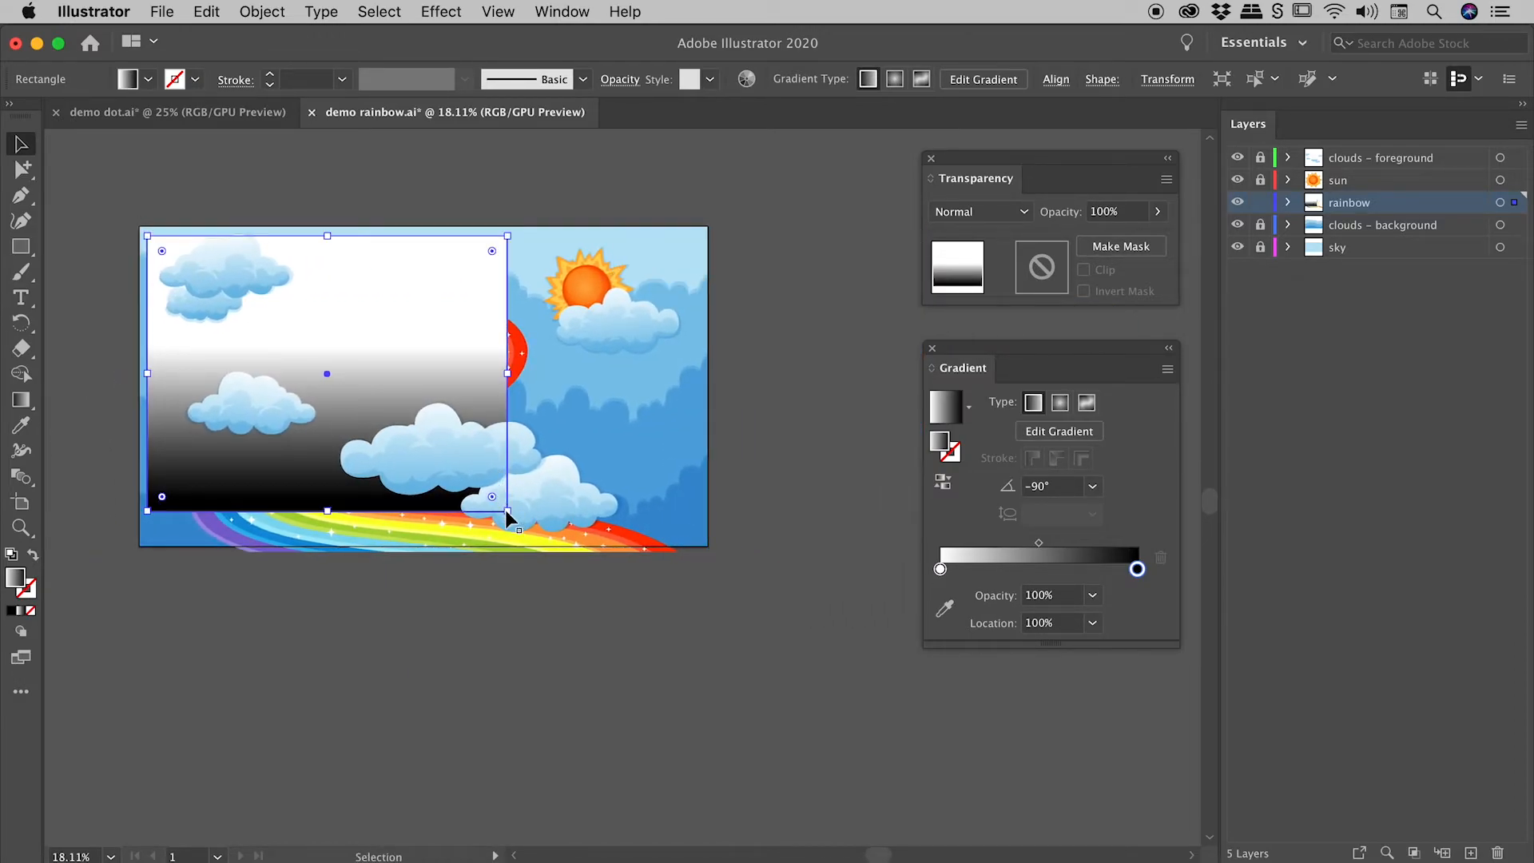
left_click_drag(508, 508, 699, 539)
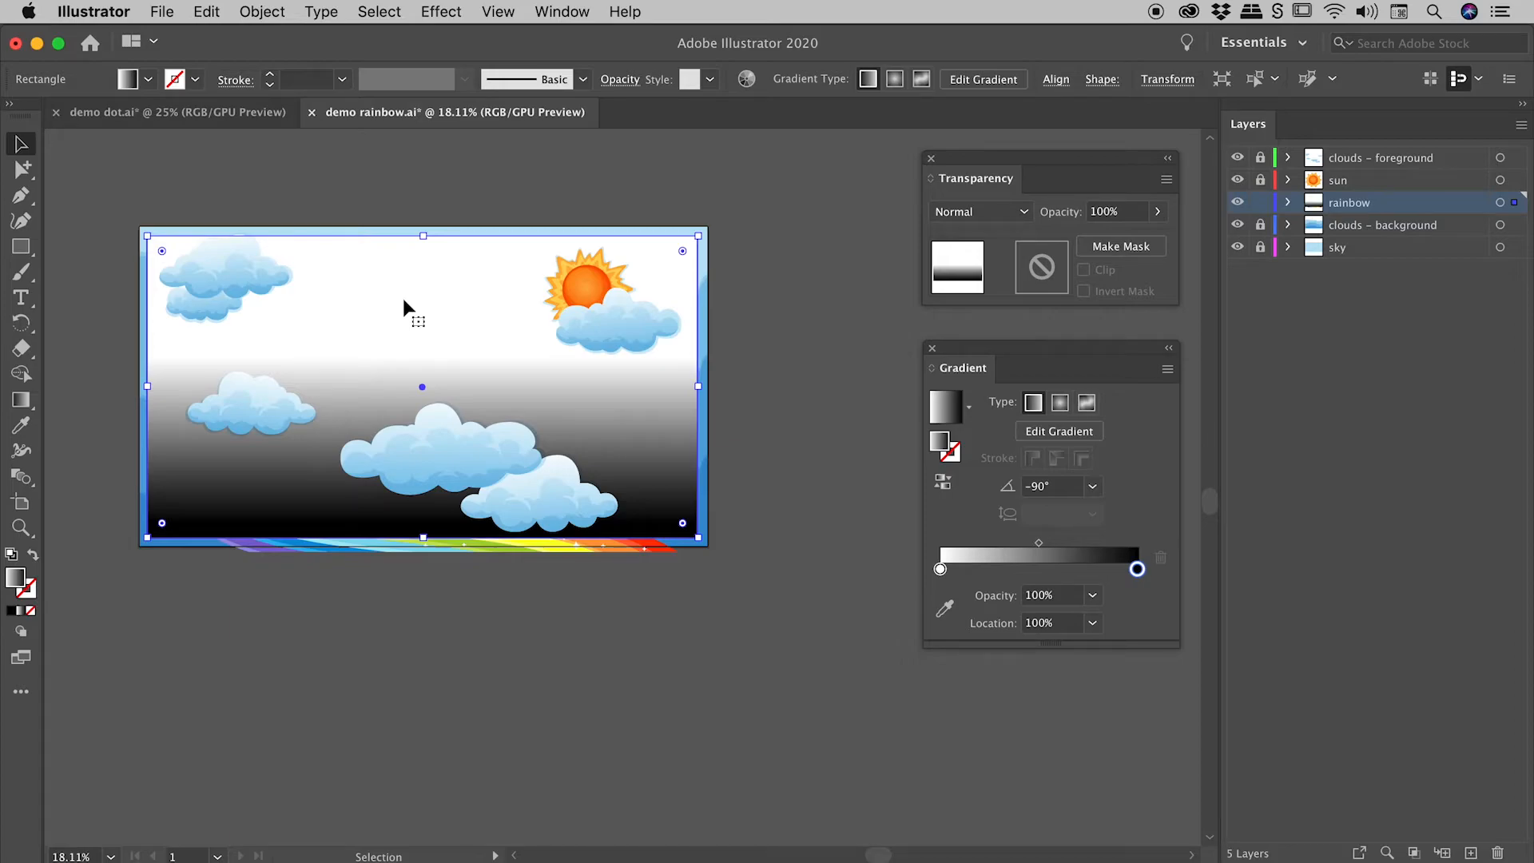
right_click(411, 278)
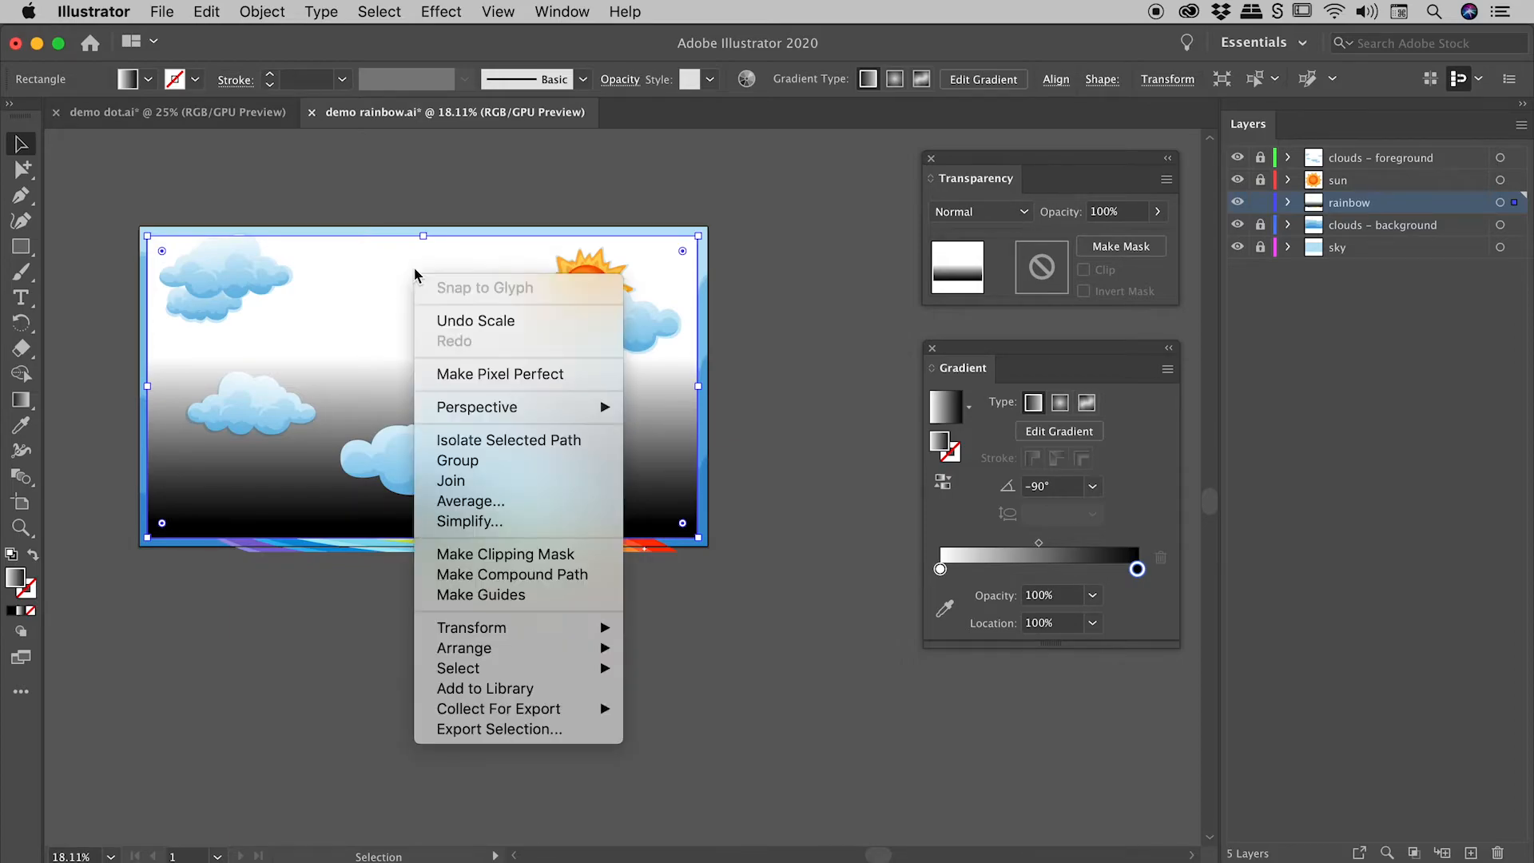
mouse_move(465, 647)
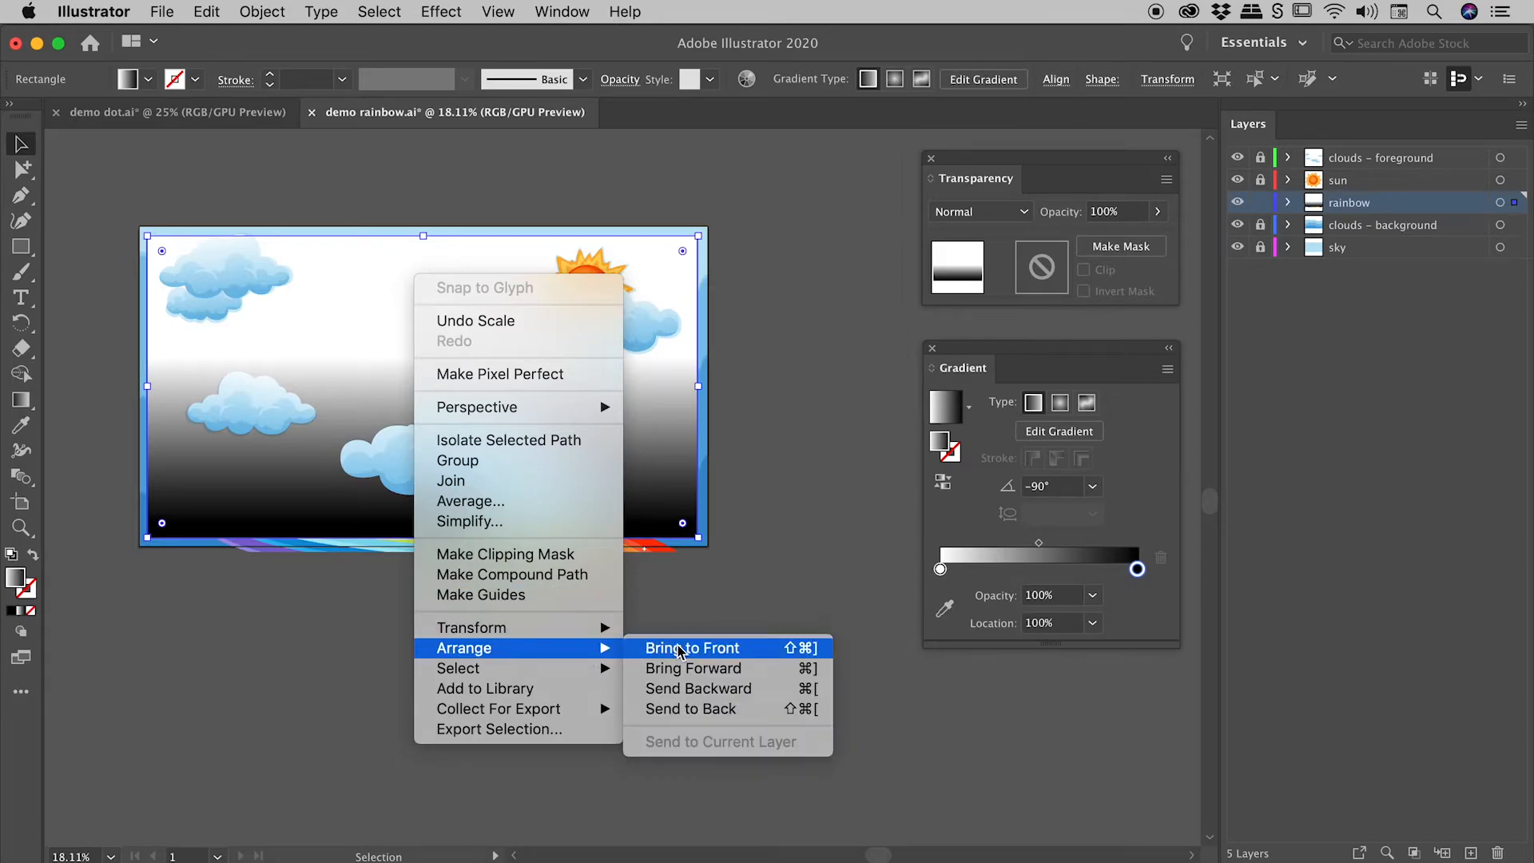
left_click(692, 648)
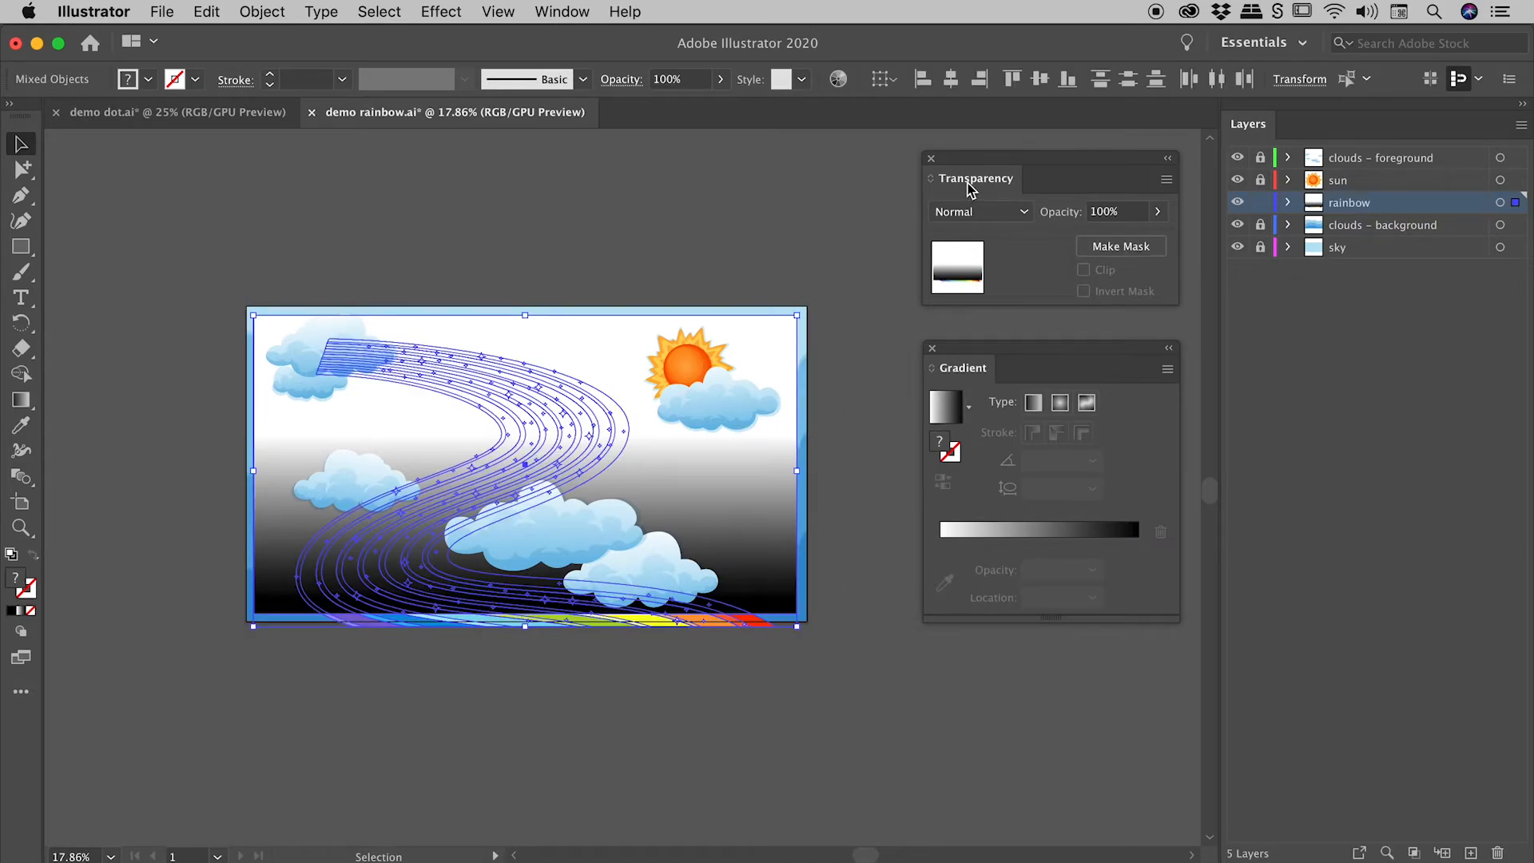
mouse_move(1121, 247)
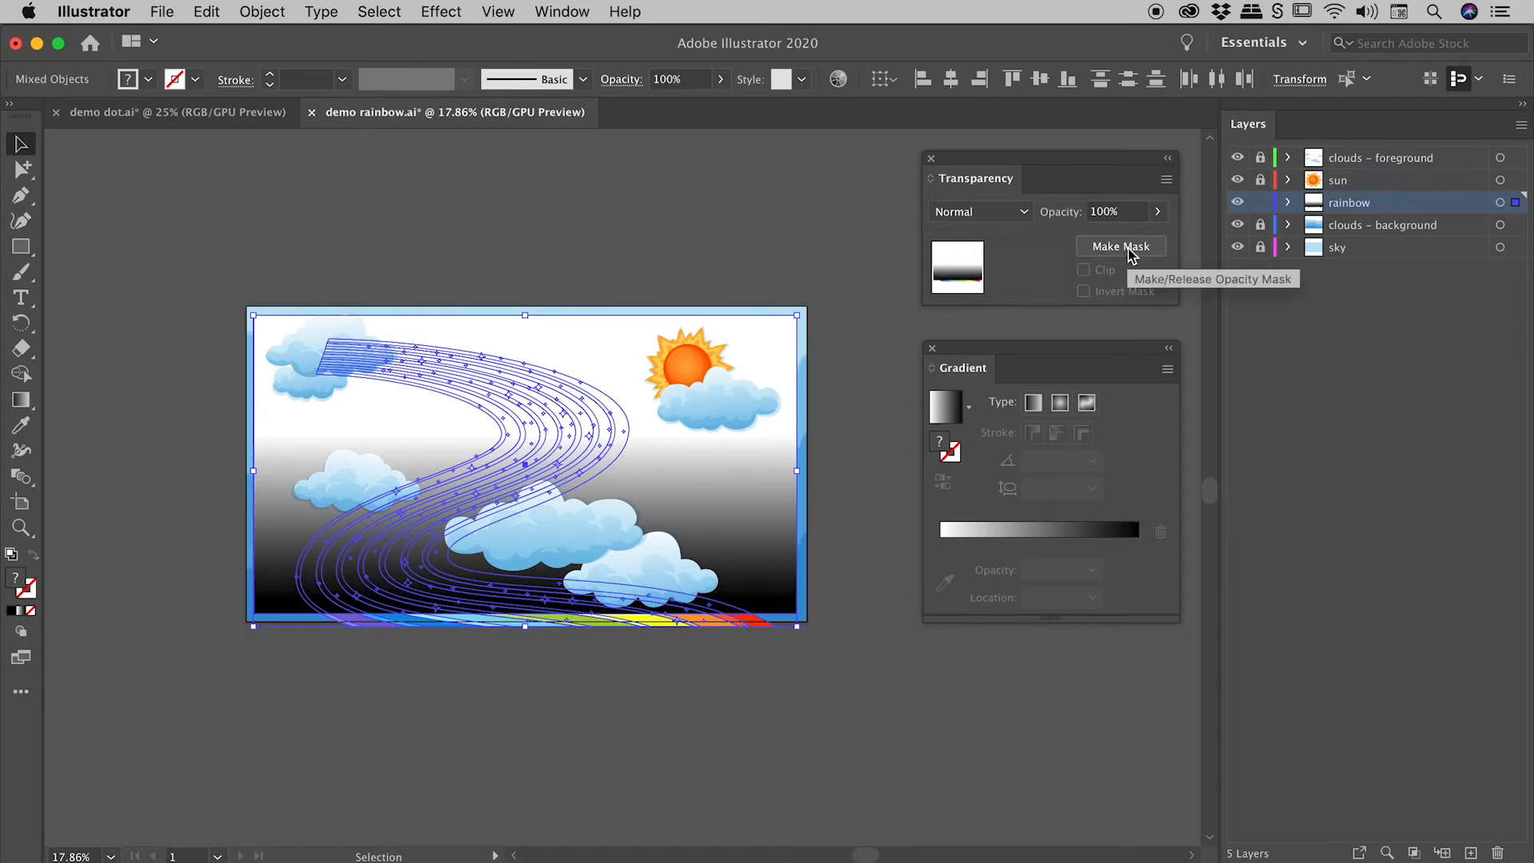
Make the gradient rectangle the rainbow's opacity mask so it fades toward the bottom.
left_click(1120, 246)
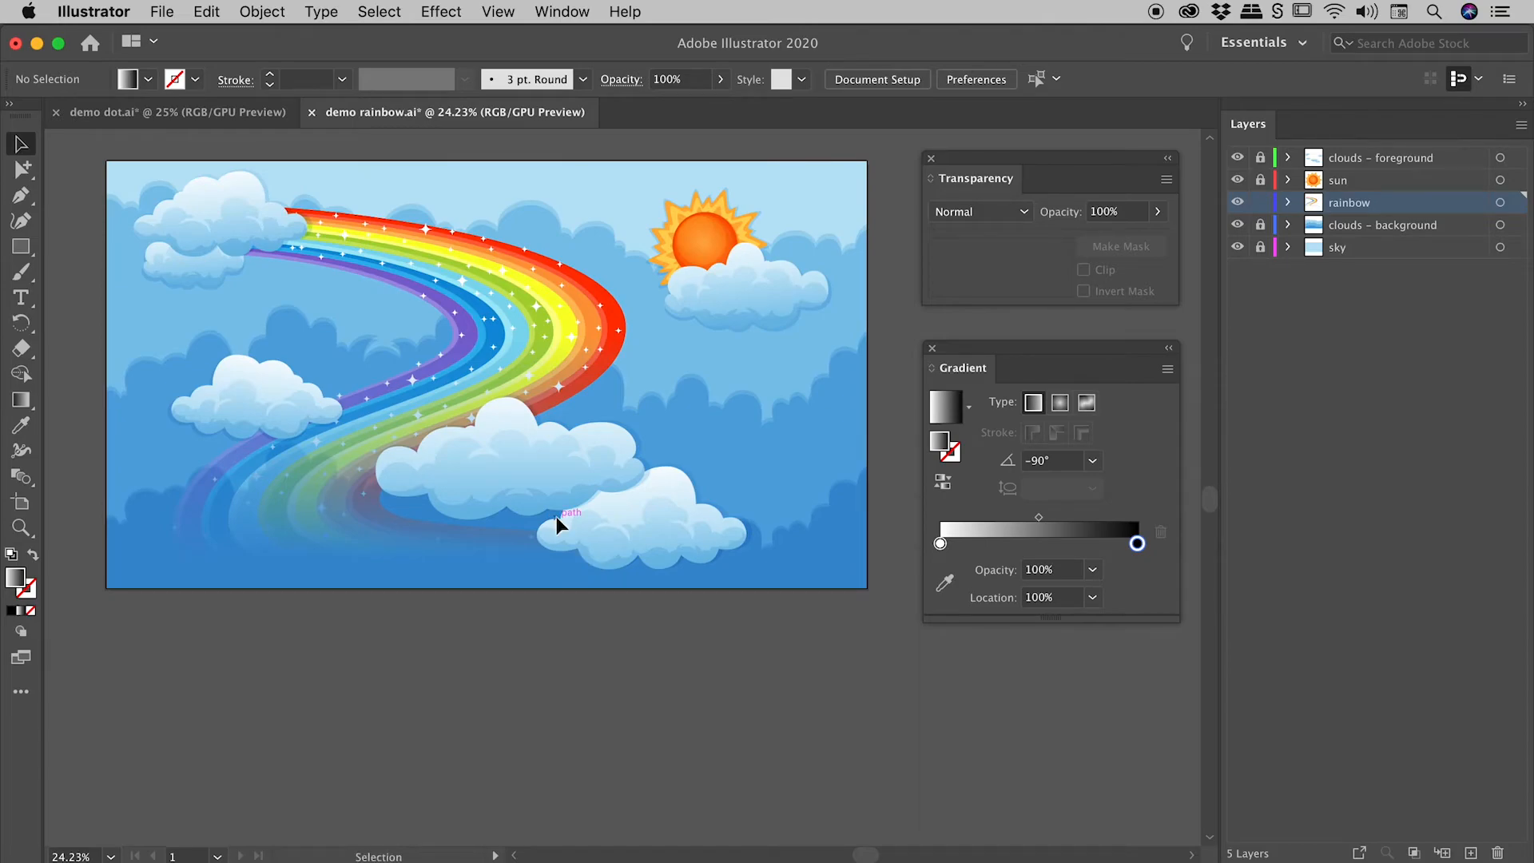
mouse_move(563, 513)
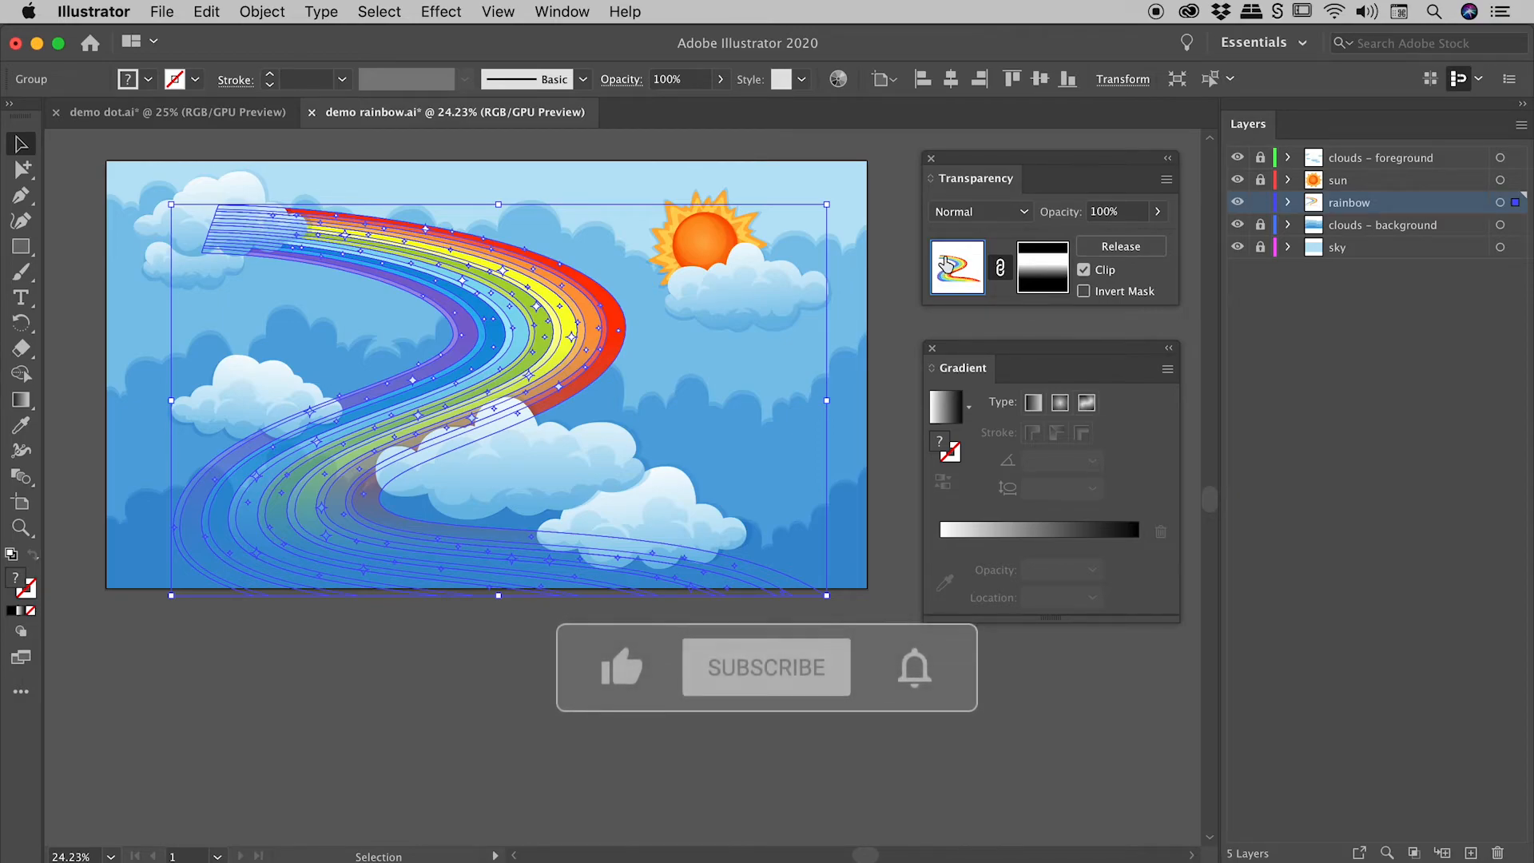
left_click(1042, 267)
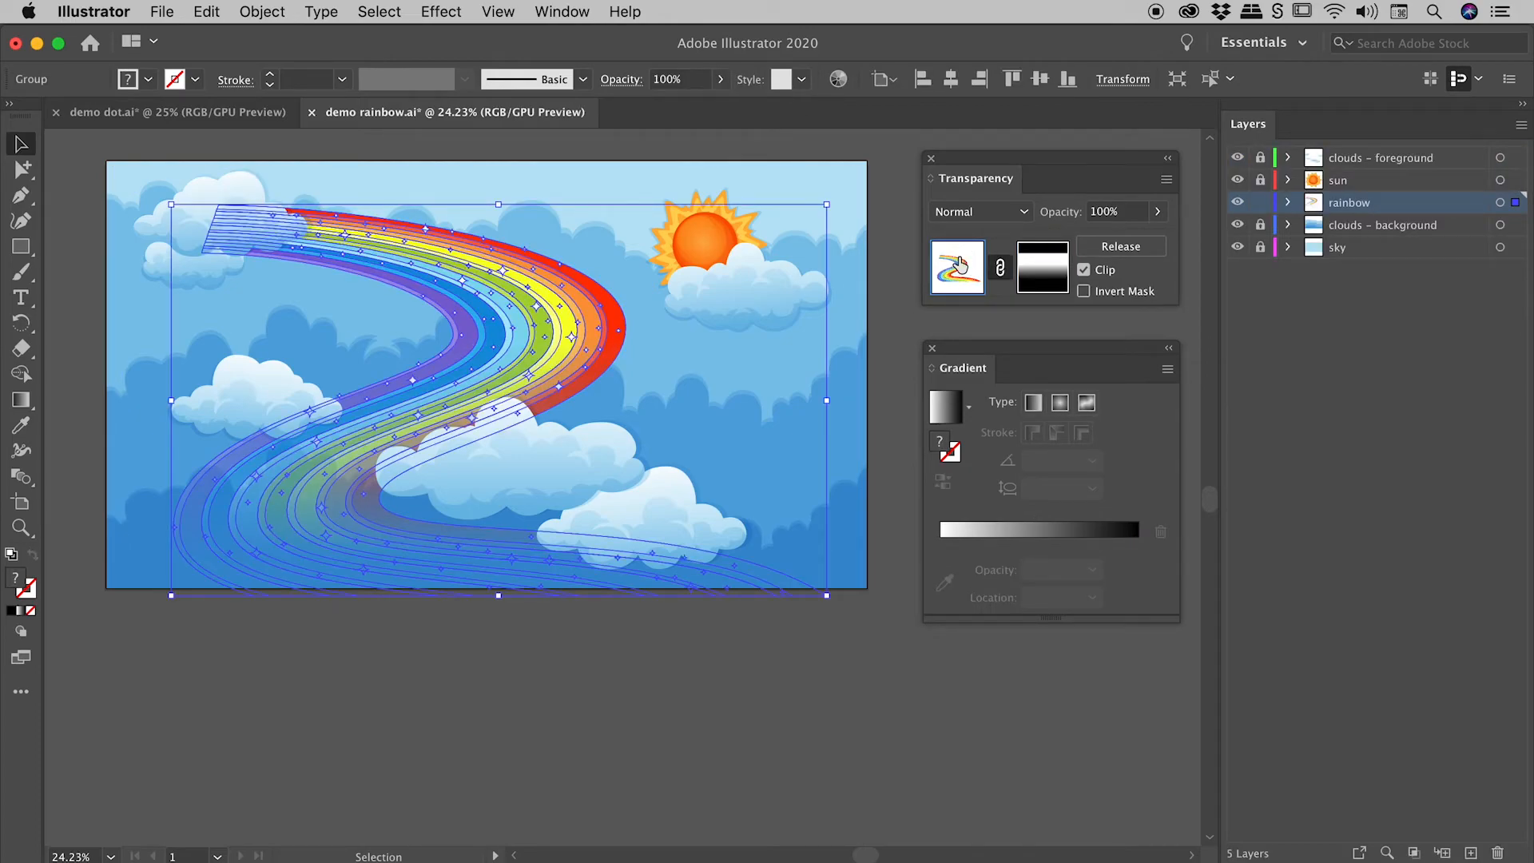
mouse_move(1042, 264)
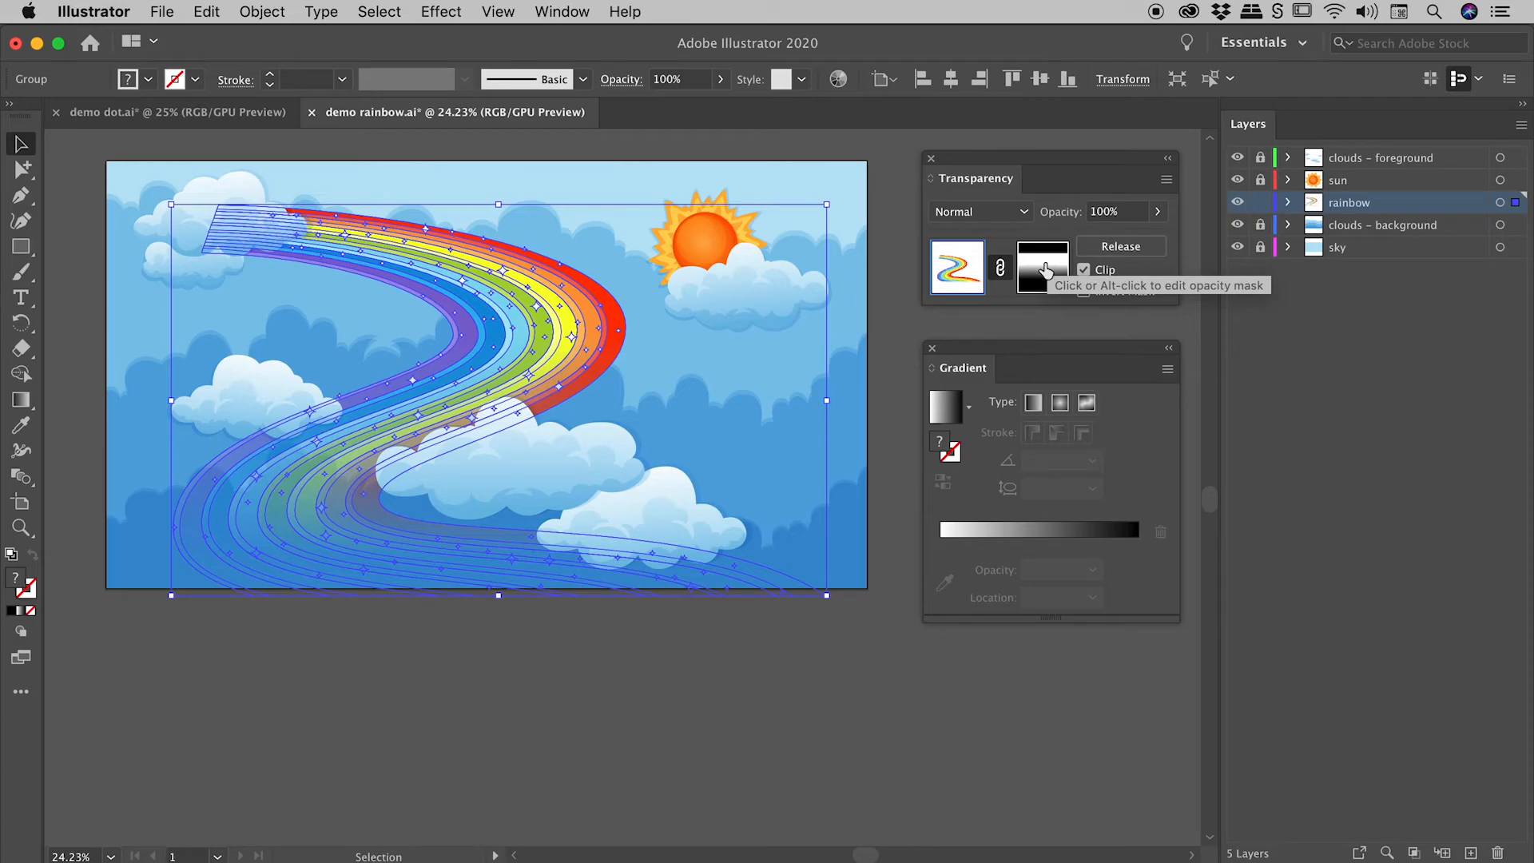
left_click(1040, 267)
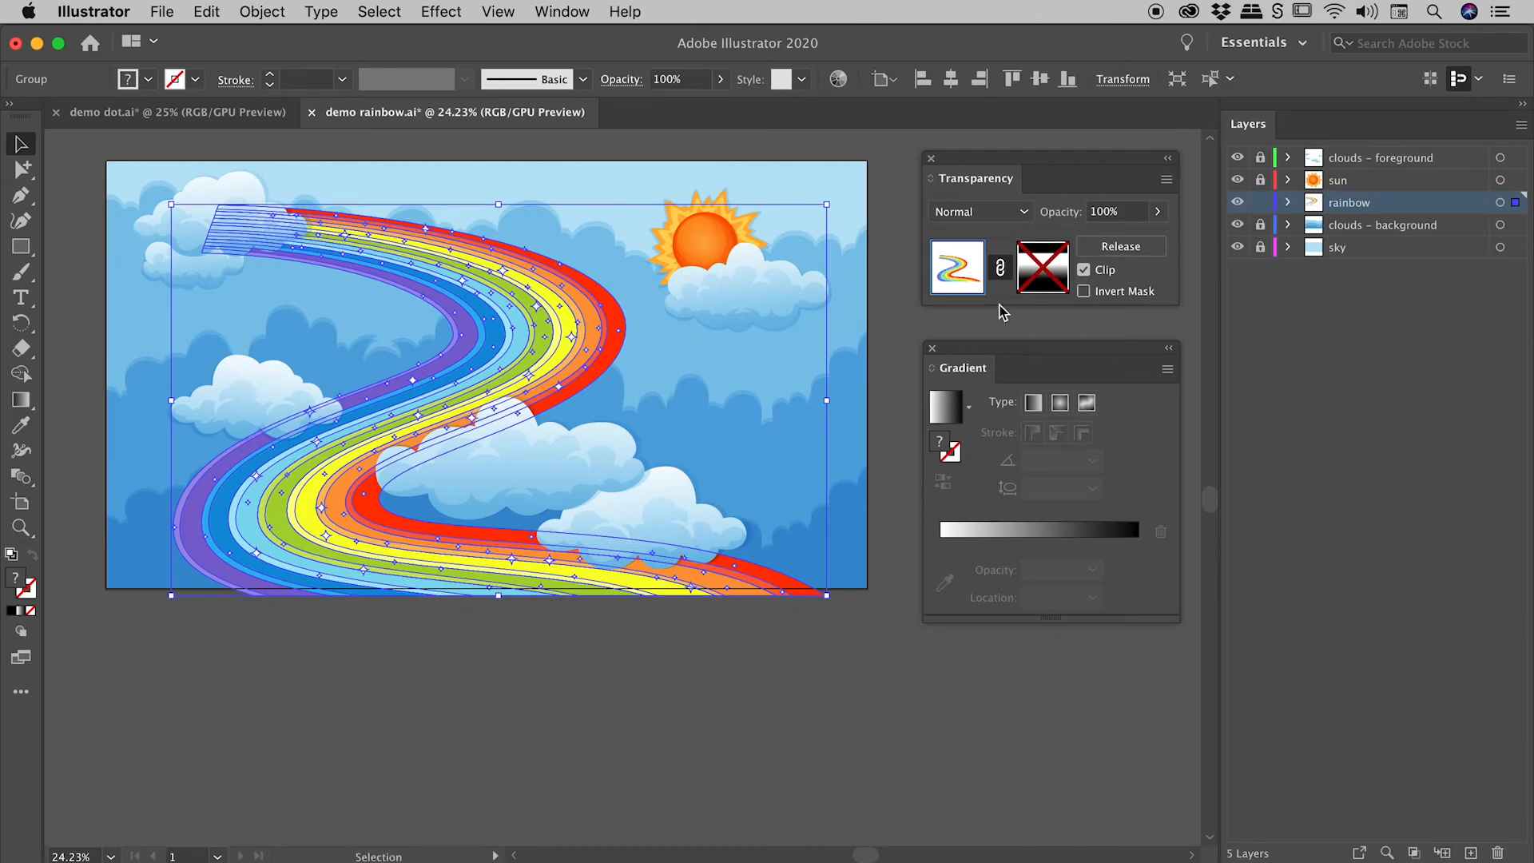
mouse_move(382, 433)
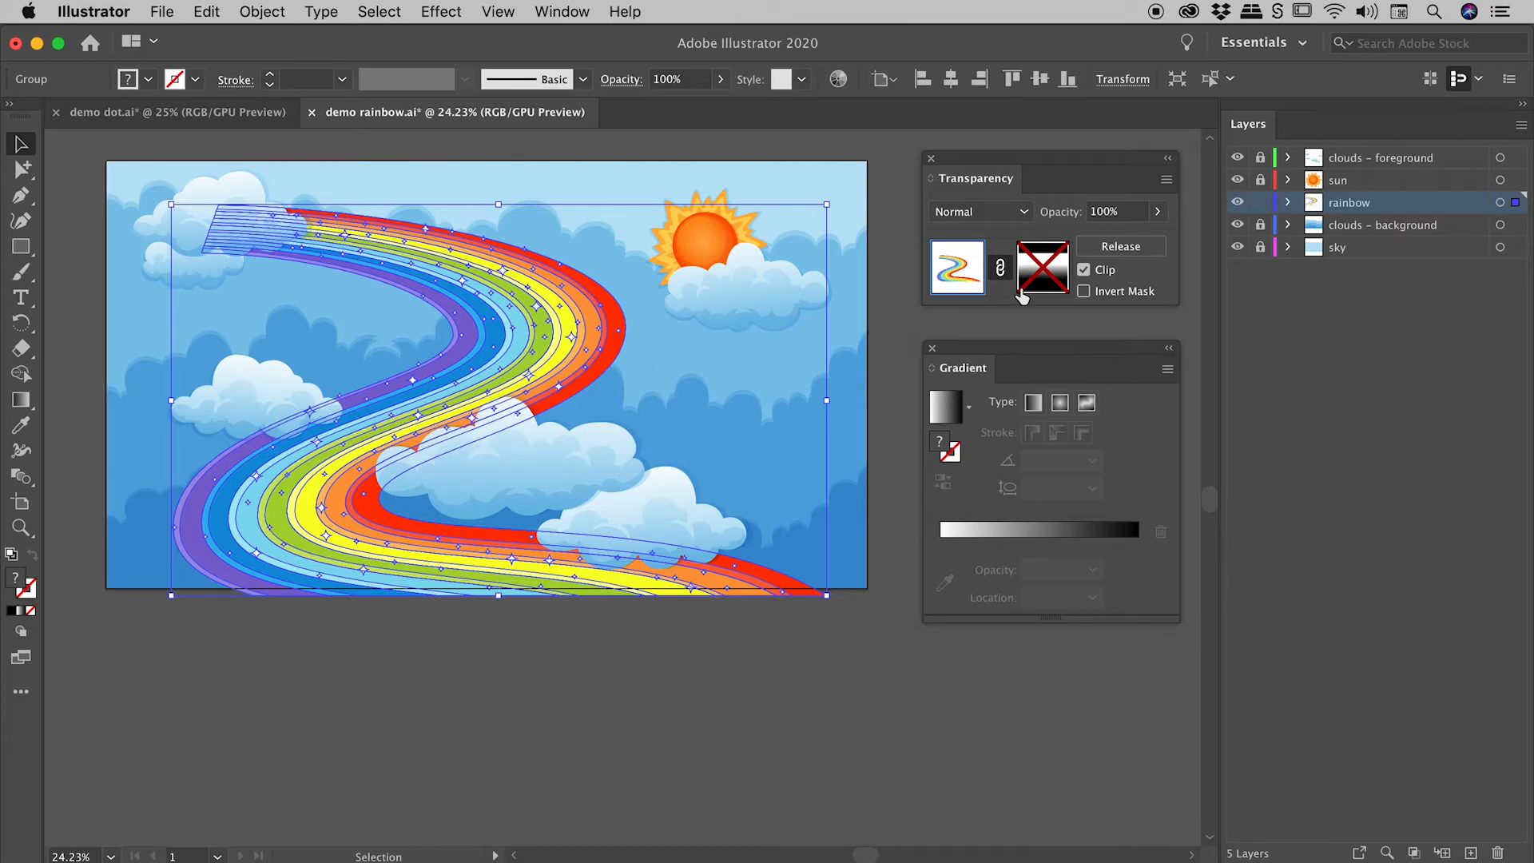
mouse_move(1042, 268)
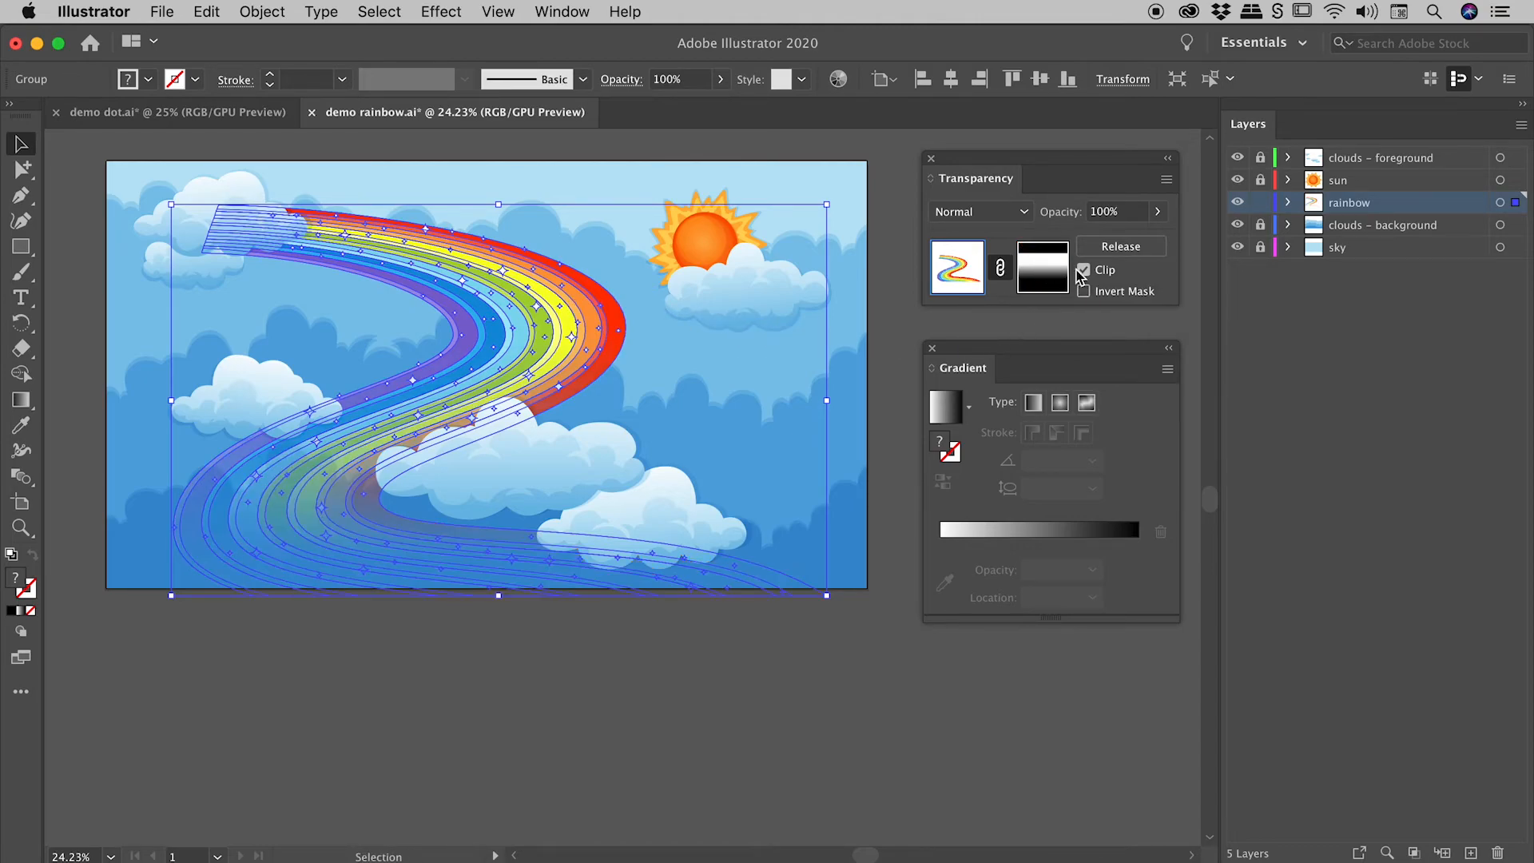
mouse_move(1042, 268)
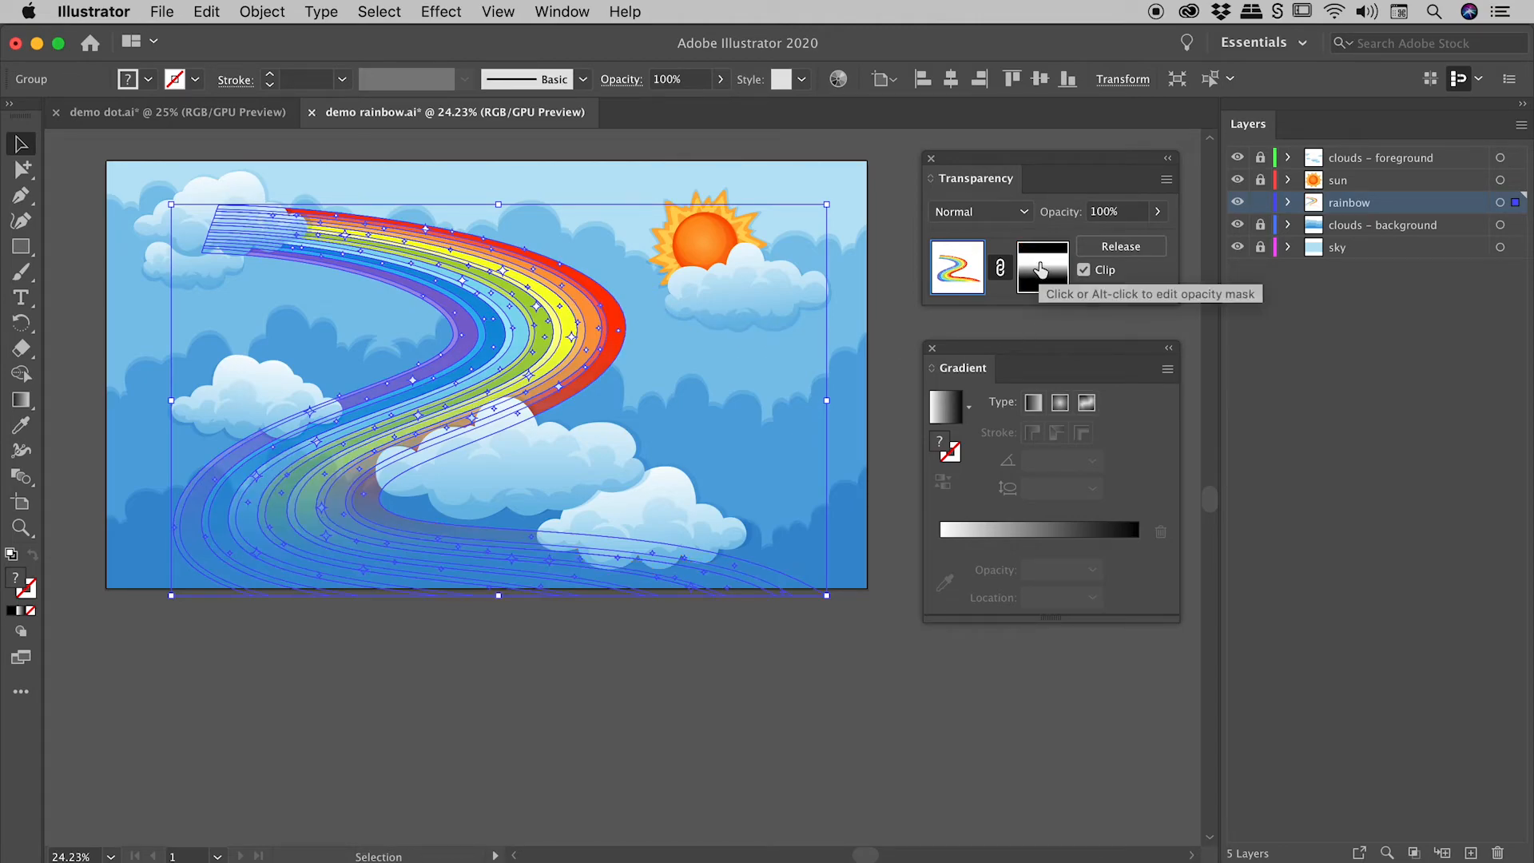
Edit the opacity mask alone, nudge its gradient's white end, then show the rainbow again.
left_click(1042, 267)
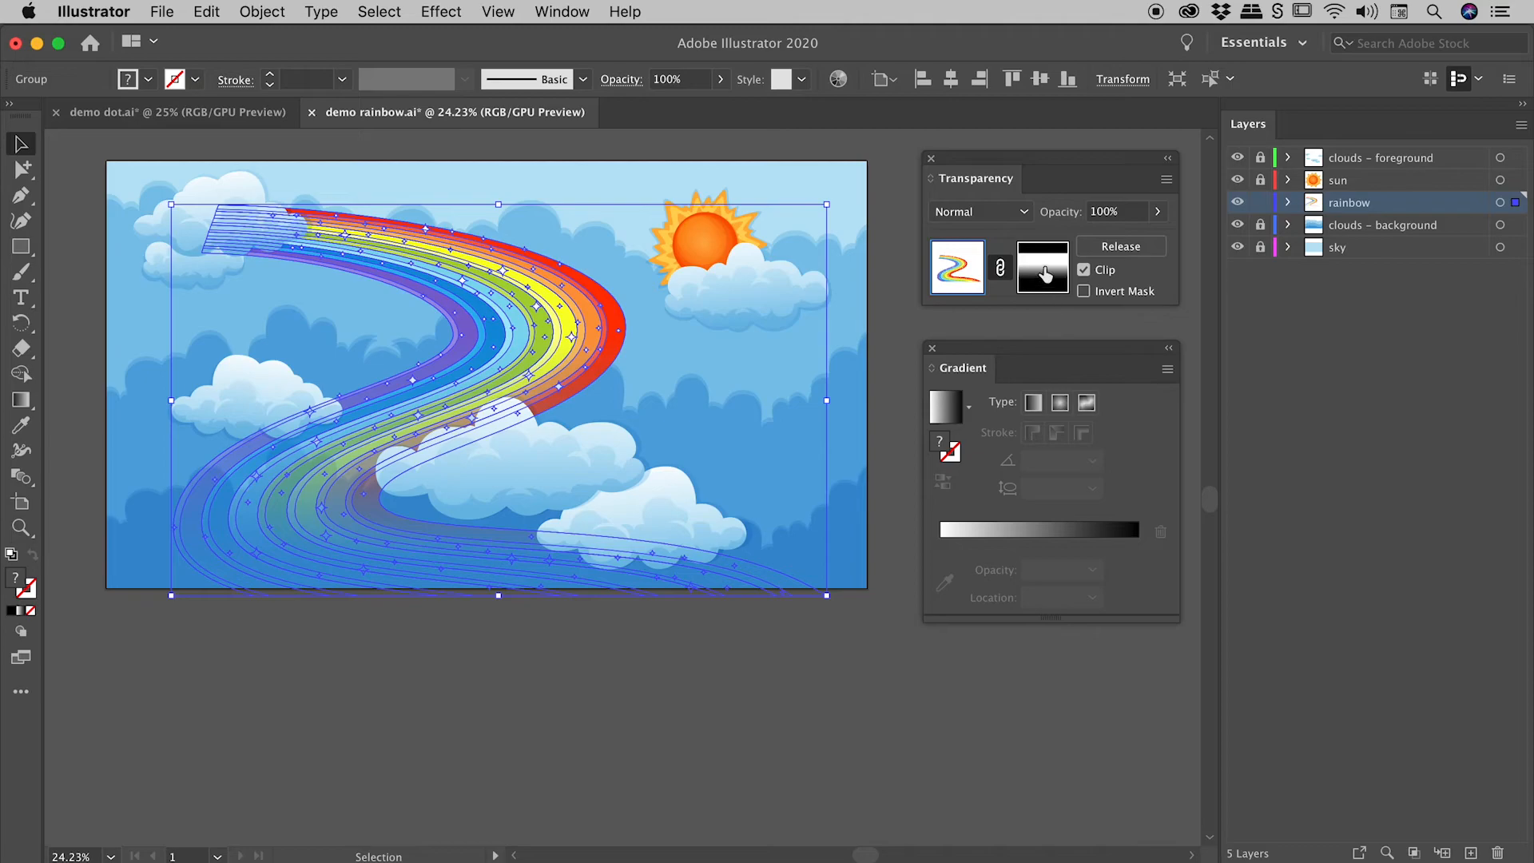
left_click(1042, 267)
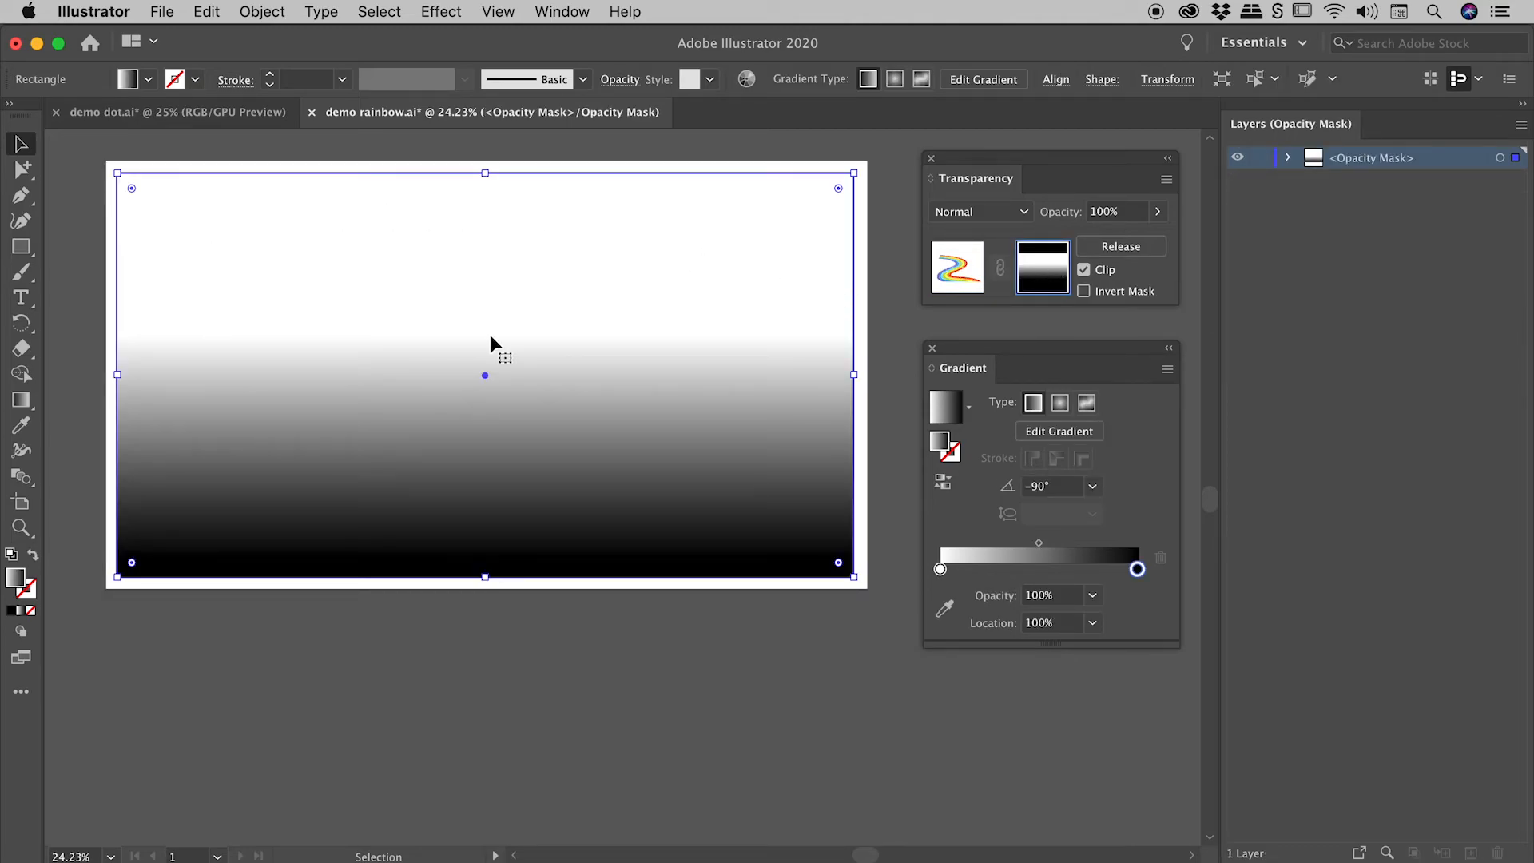
mouse_move(585, 348)
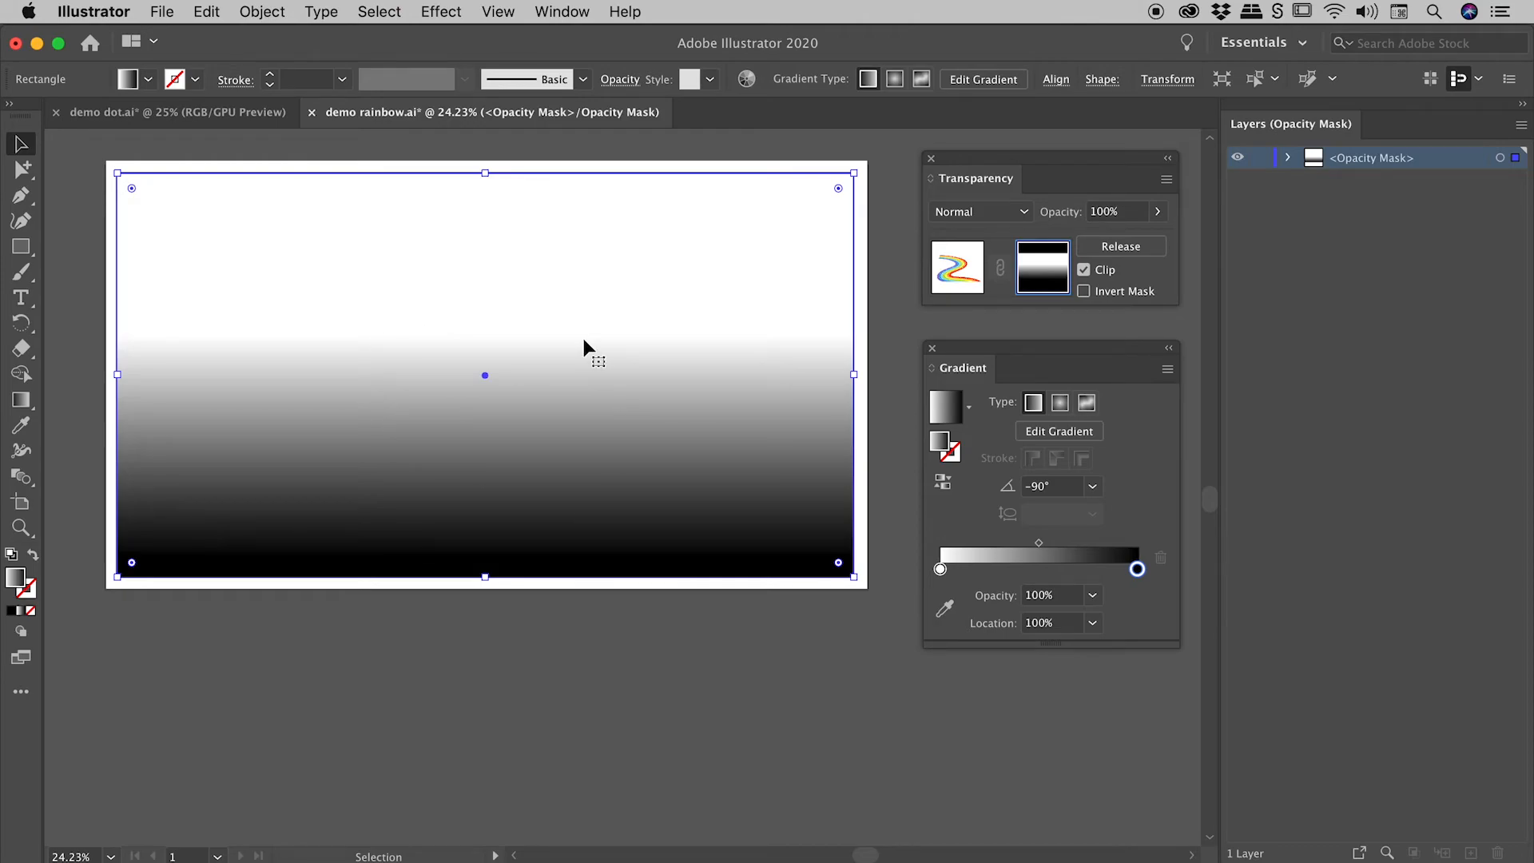
left_click(21, 399)
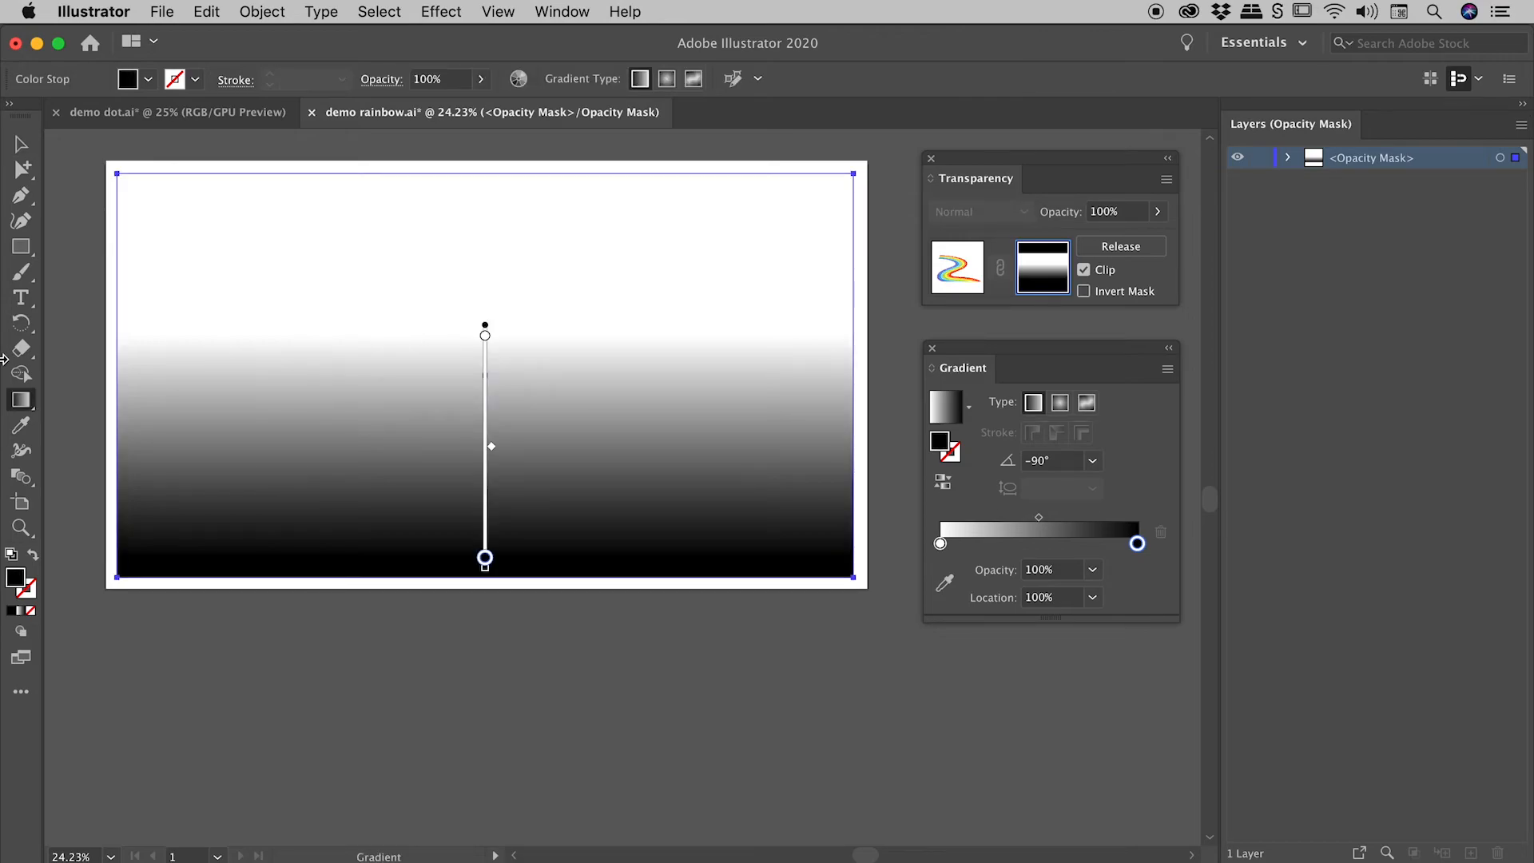
left_click_drag(486, 560, 617, 510)
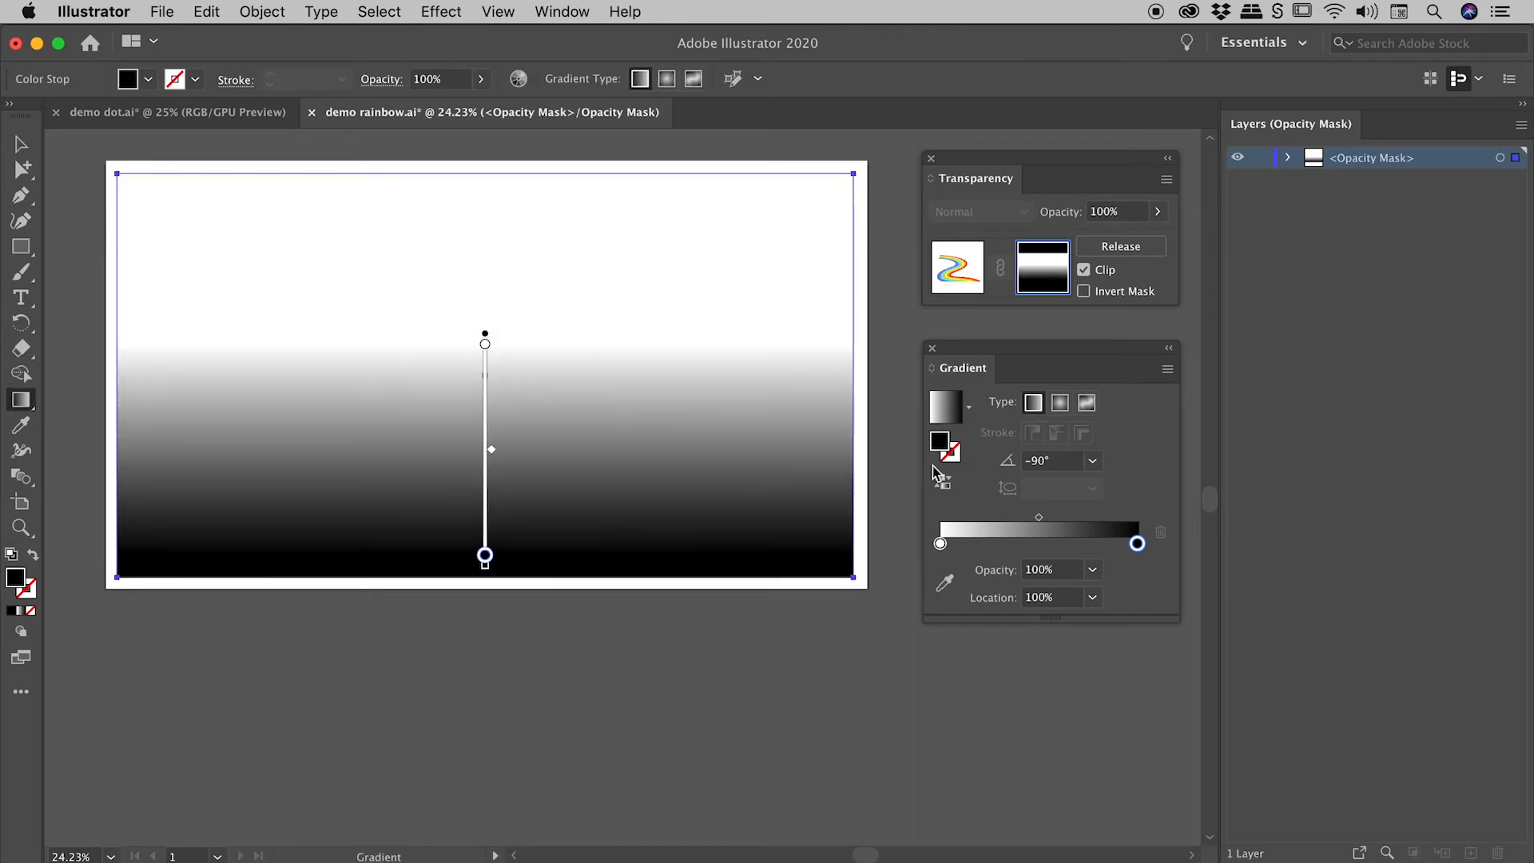
left_click(1042, 267)
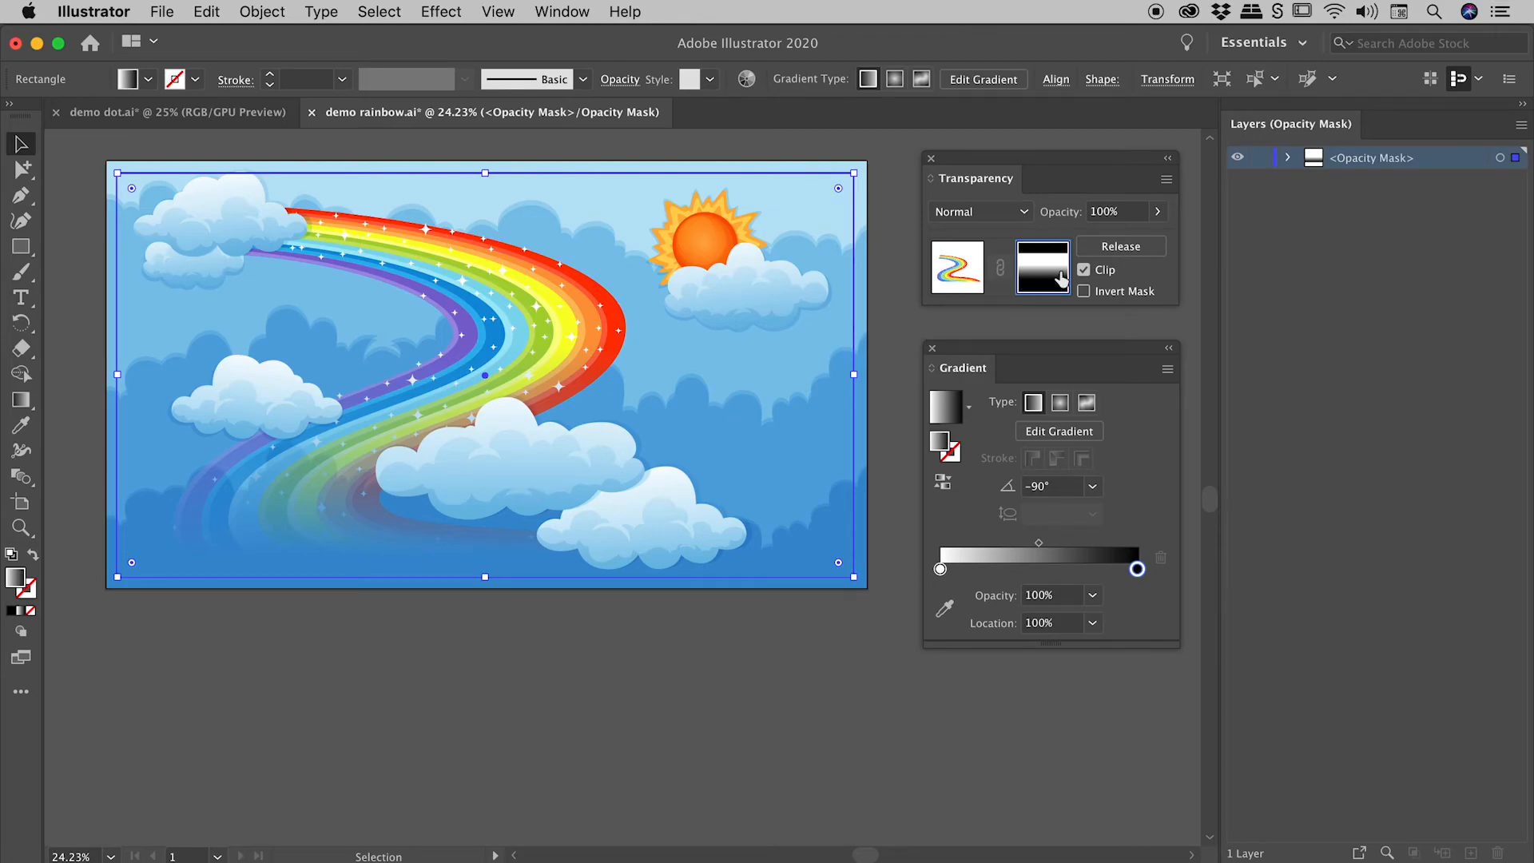
With the mask targeted, move its gradient's black end slightly up from the bottom edge.
left_click(1042, 267)
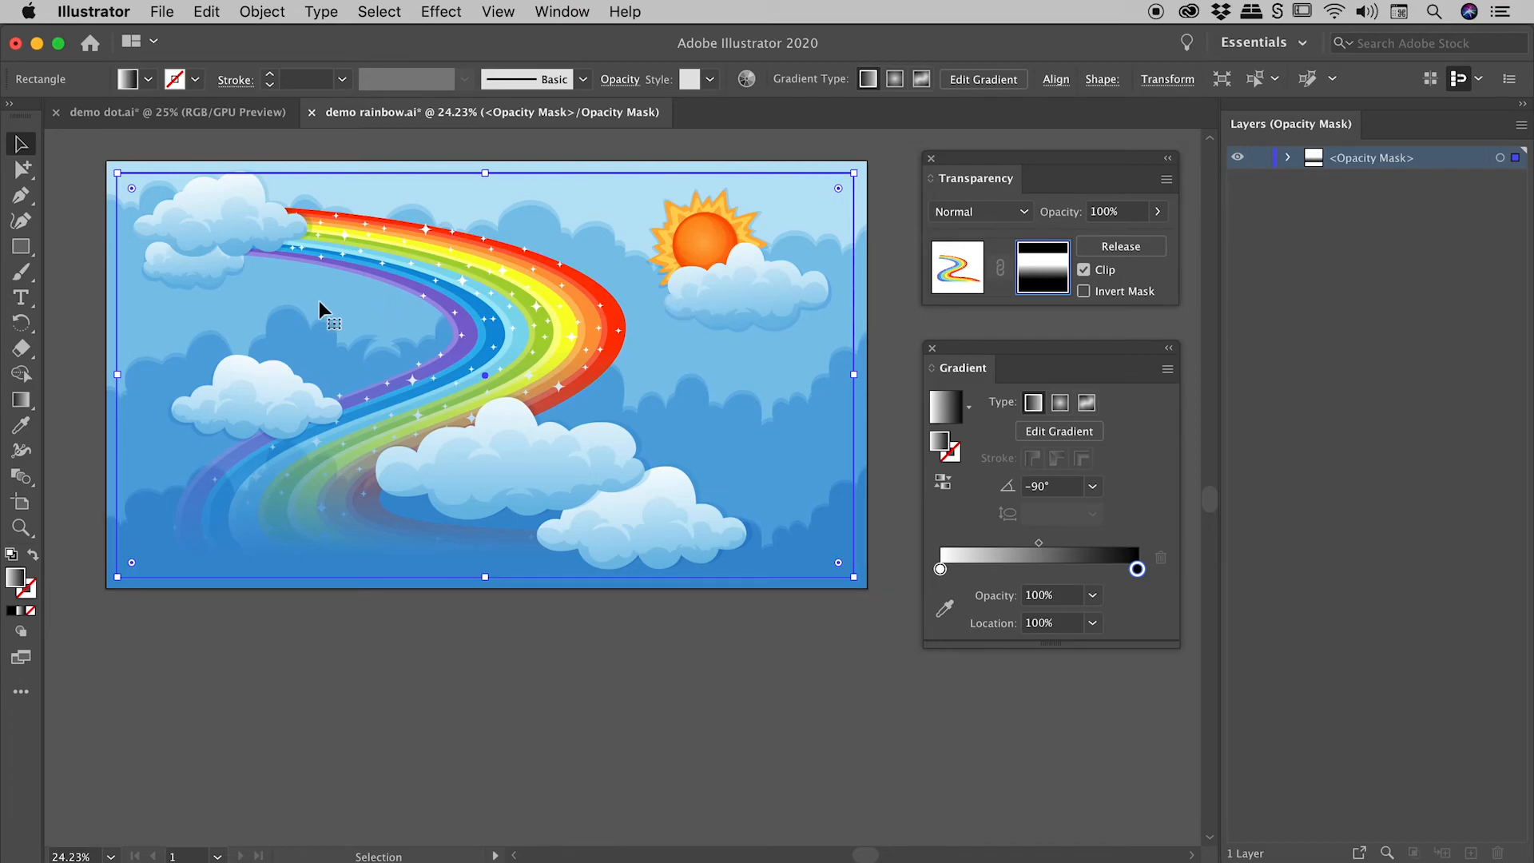
mouse_move(409, 409)
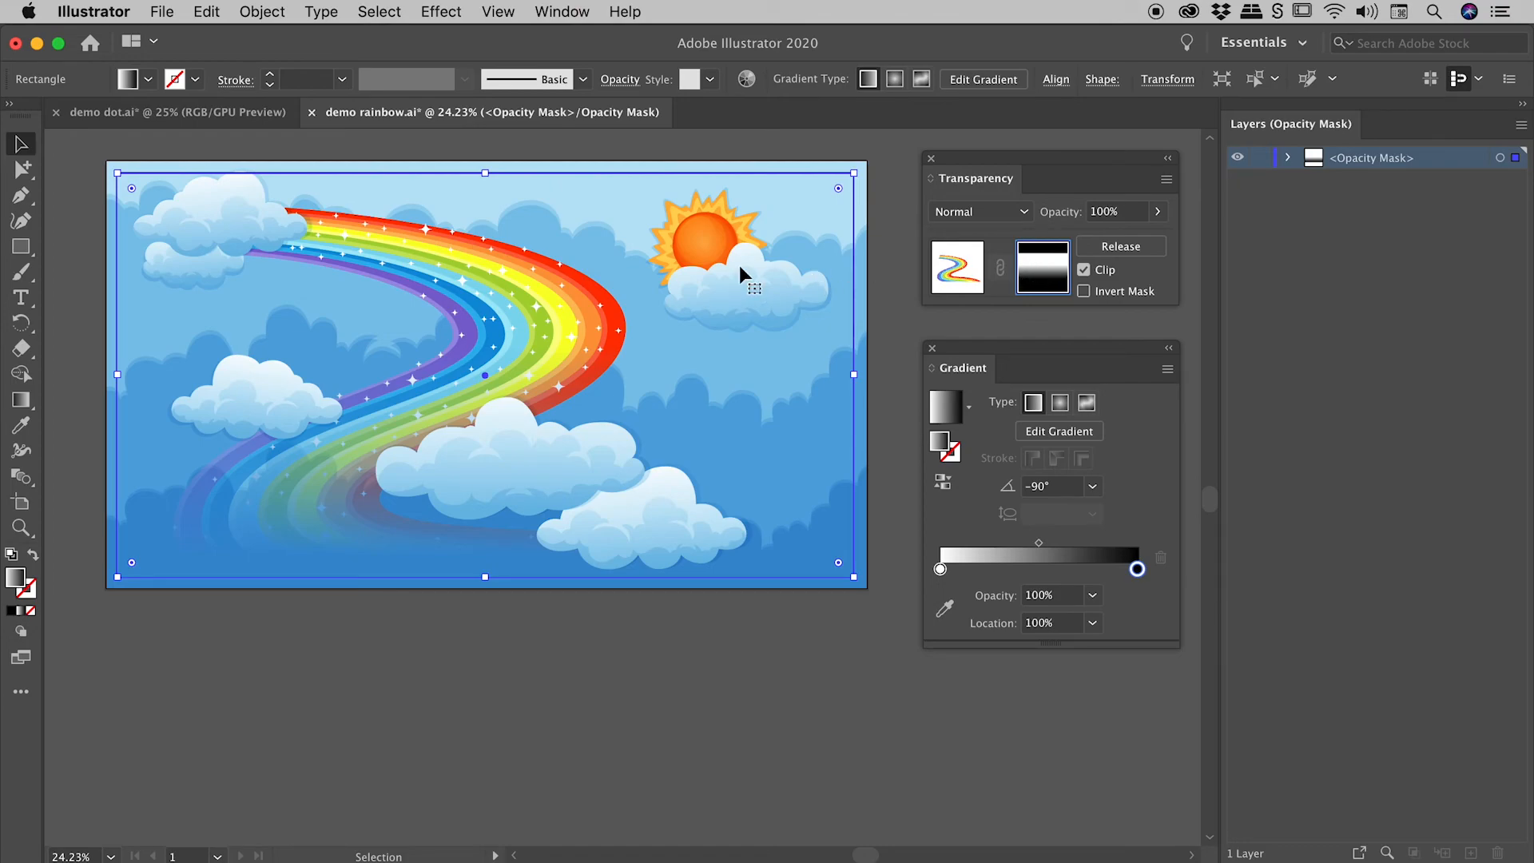
left_click_drag(485, 342, 484, 556)
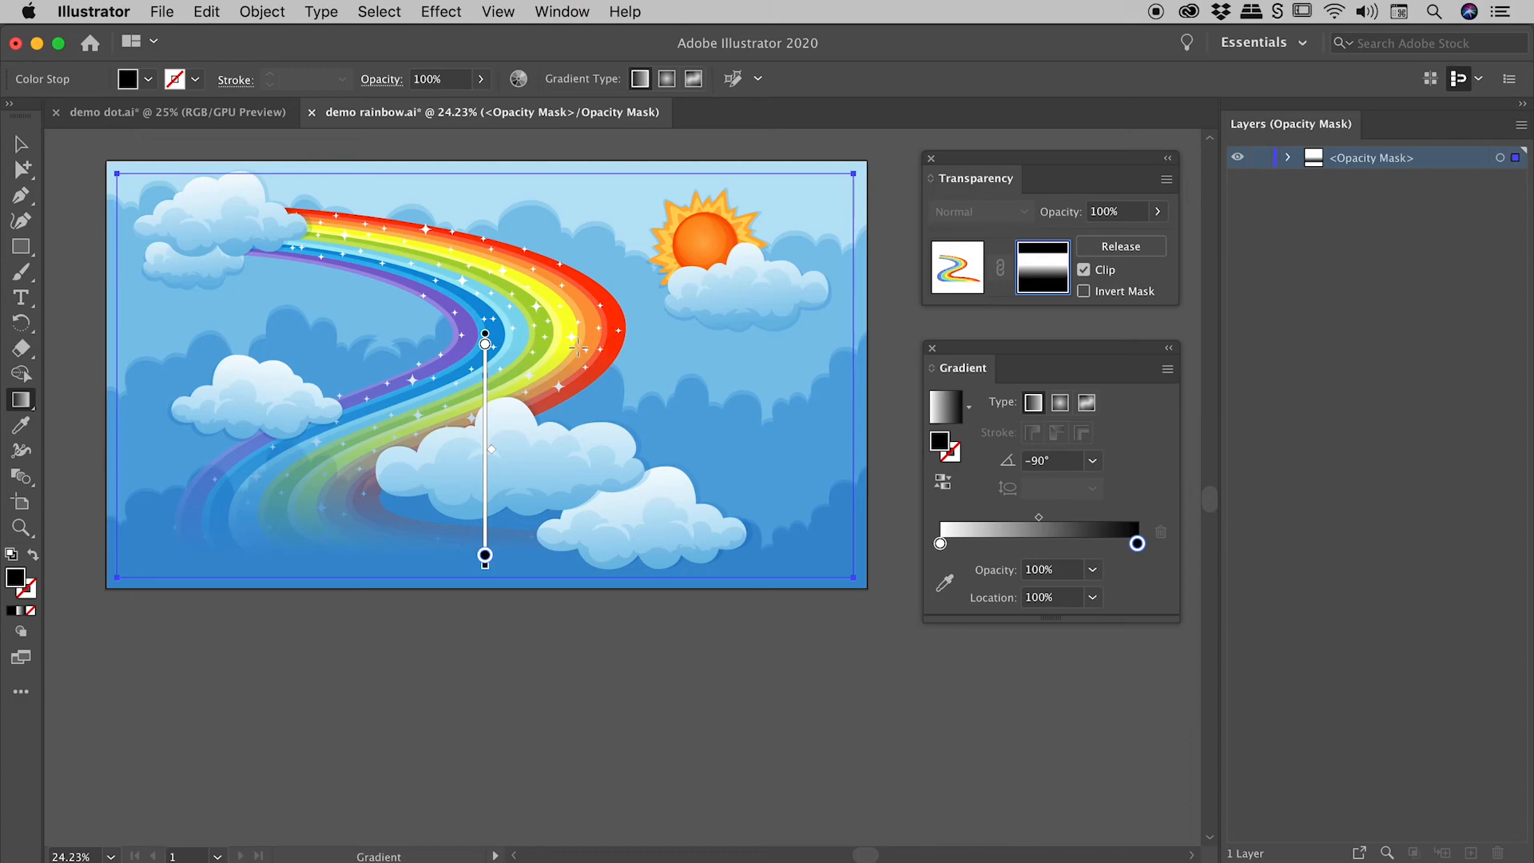
left_click_drag(486, 556, 542, 521)
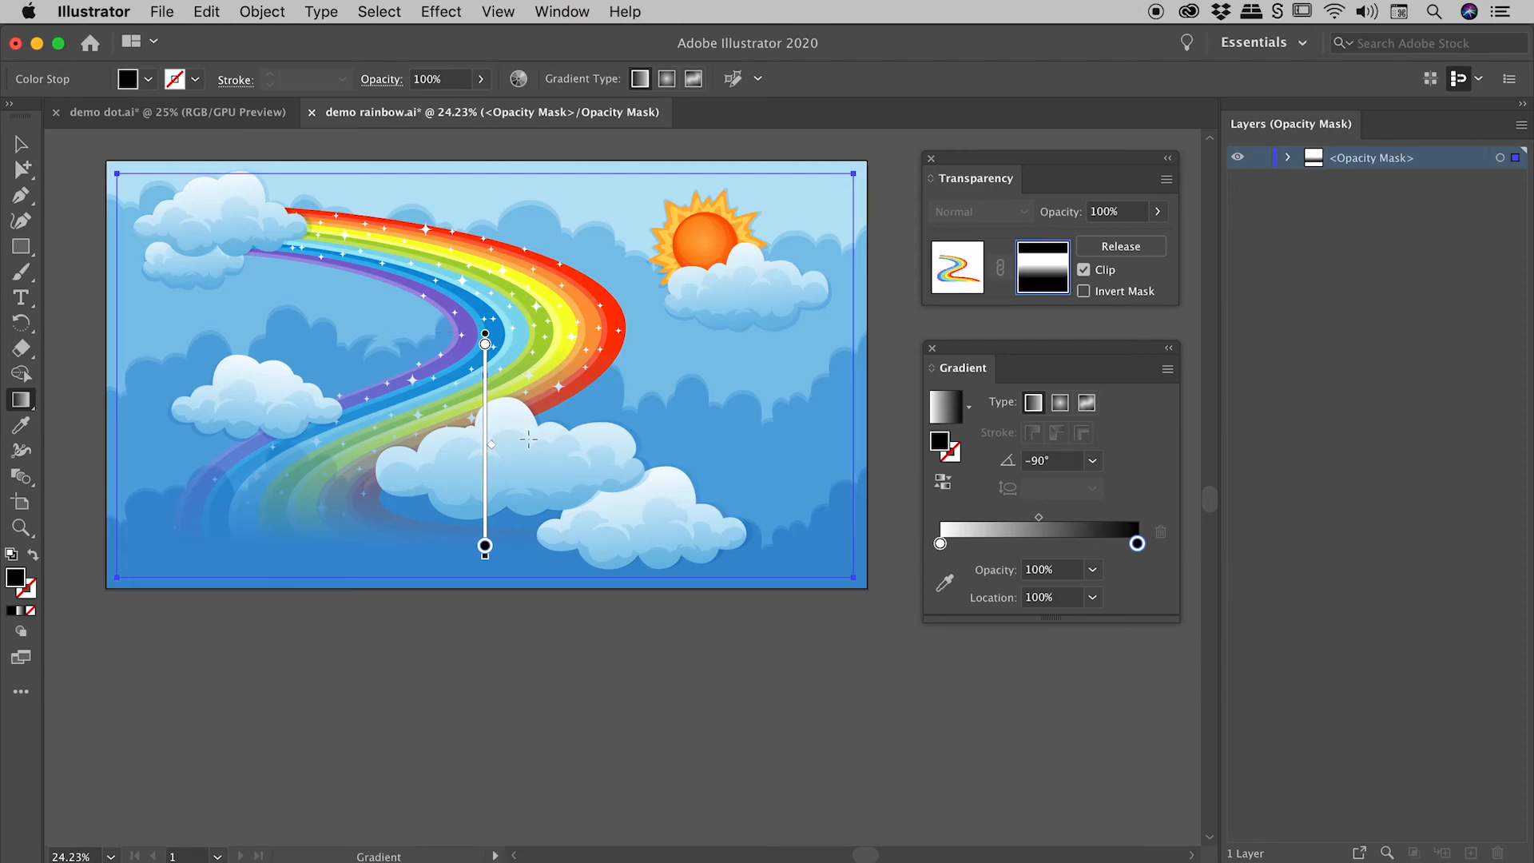
mouse_move(575, 362)
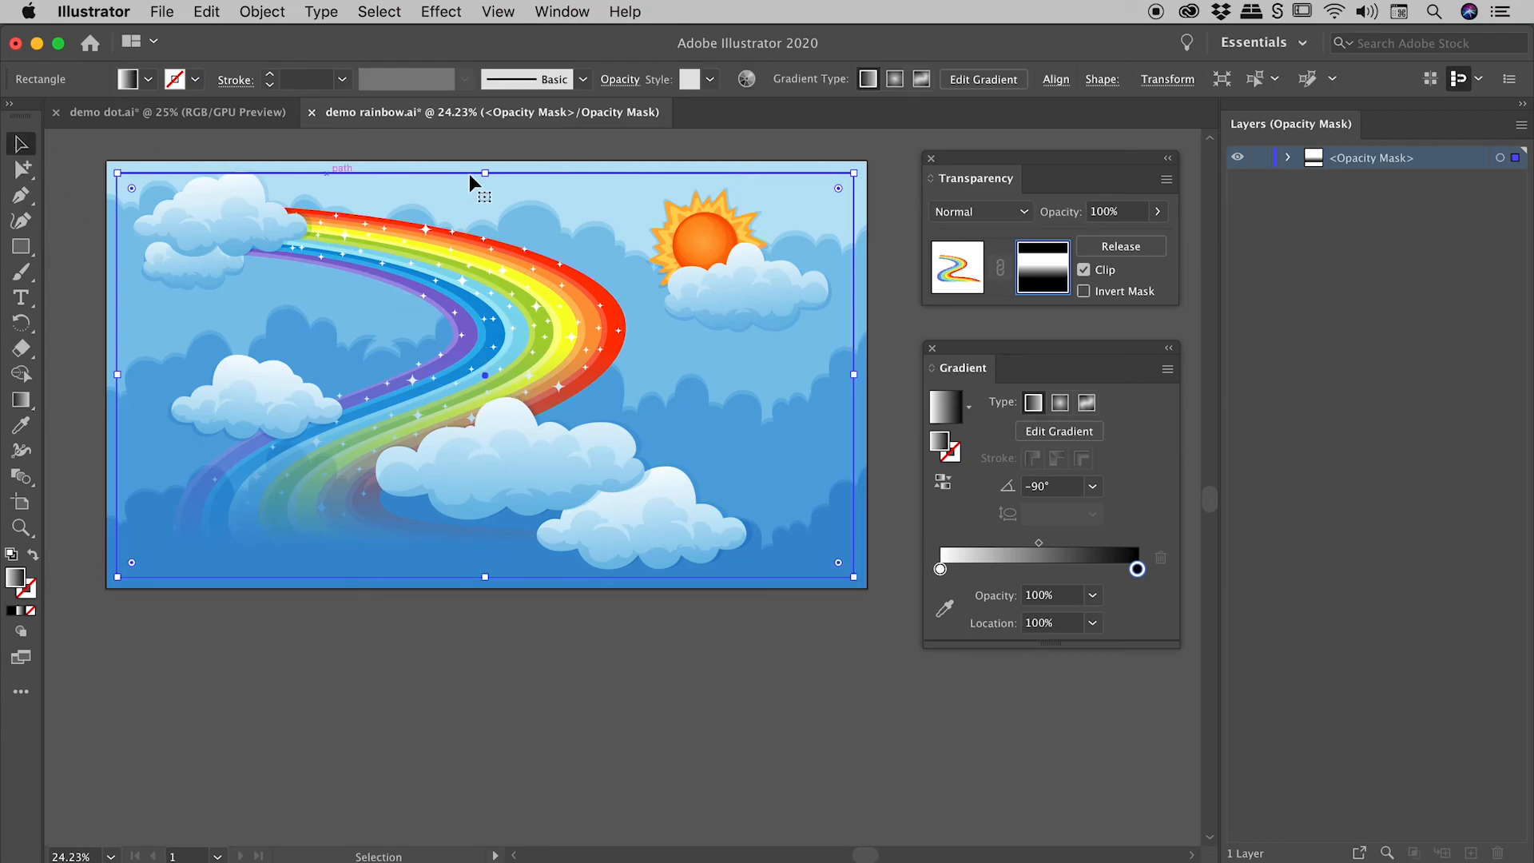
Release the opacity mask so the rainbow returns to full opacity and the gradient rectangle separates.
left_click(562, 299)
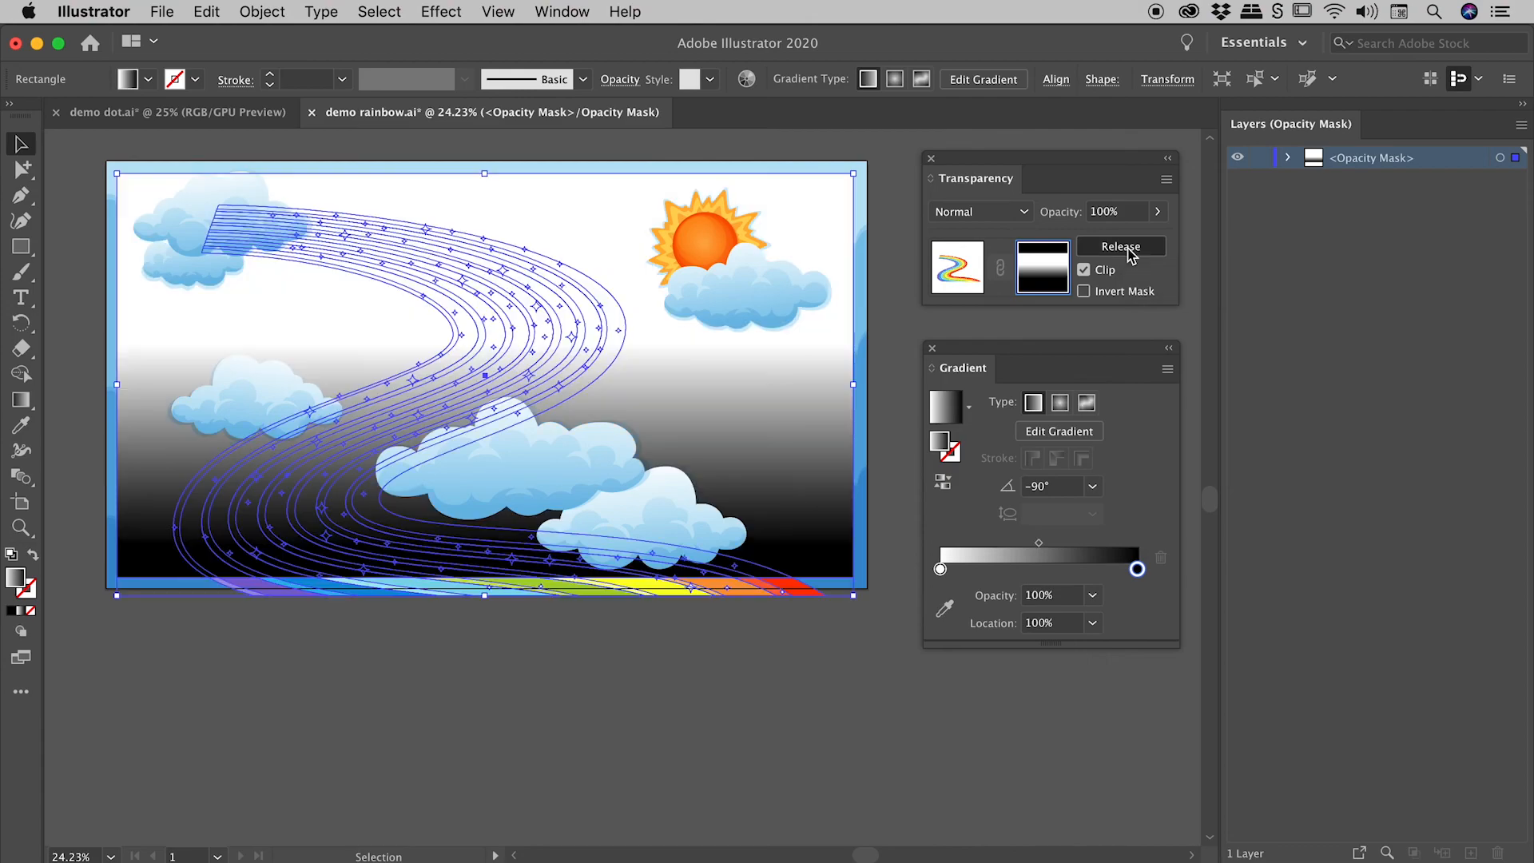
left_click(1121, 246)
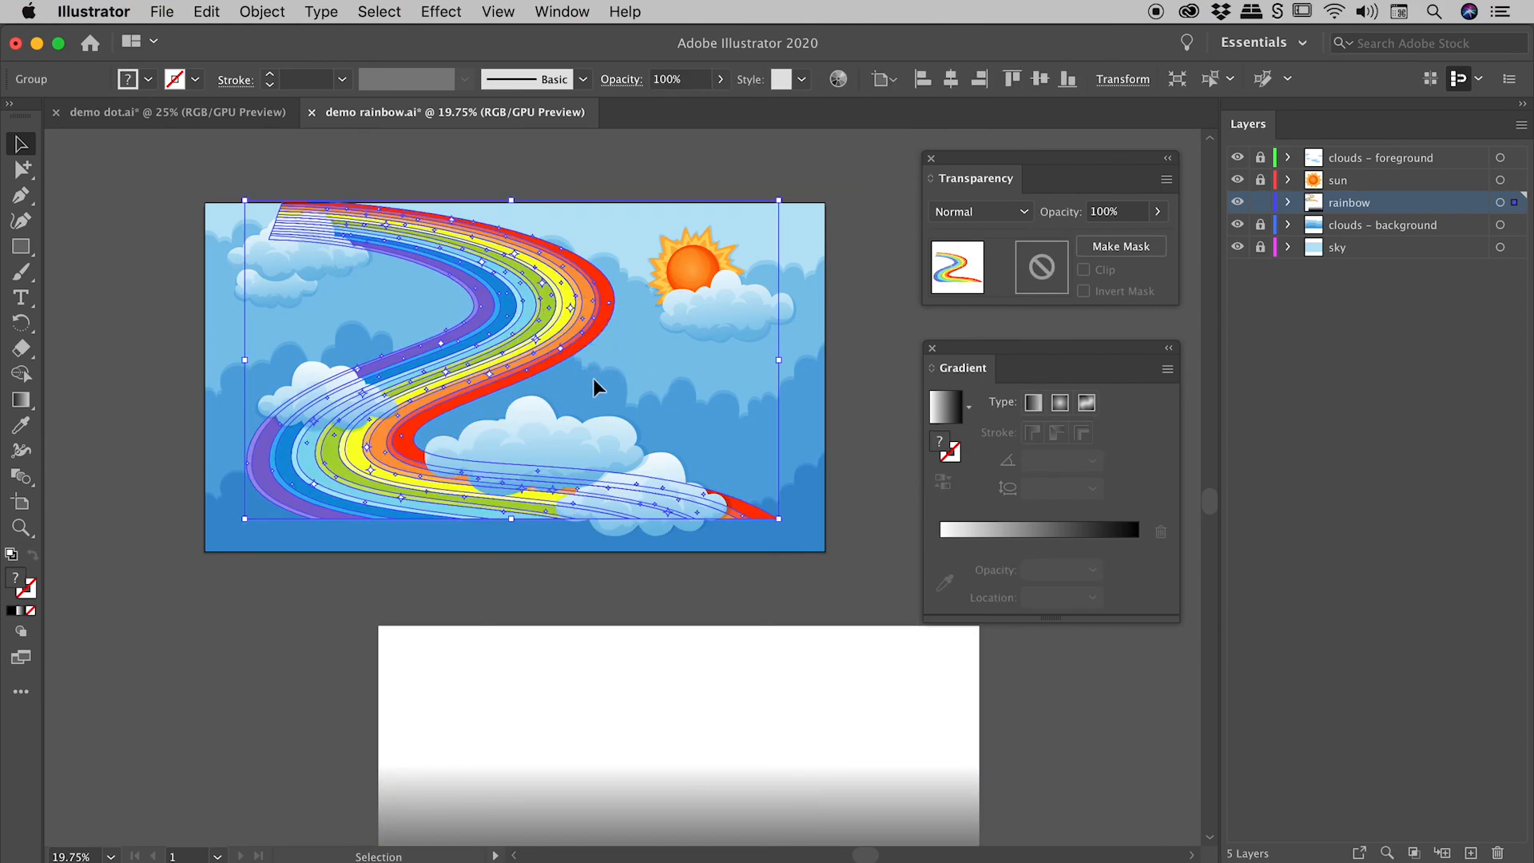
left_click(596, 387)
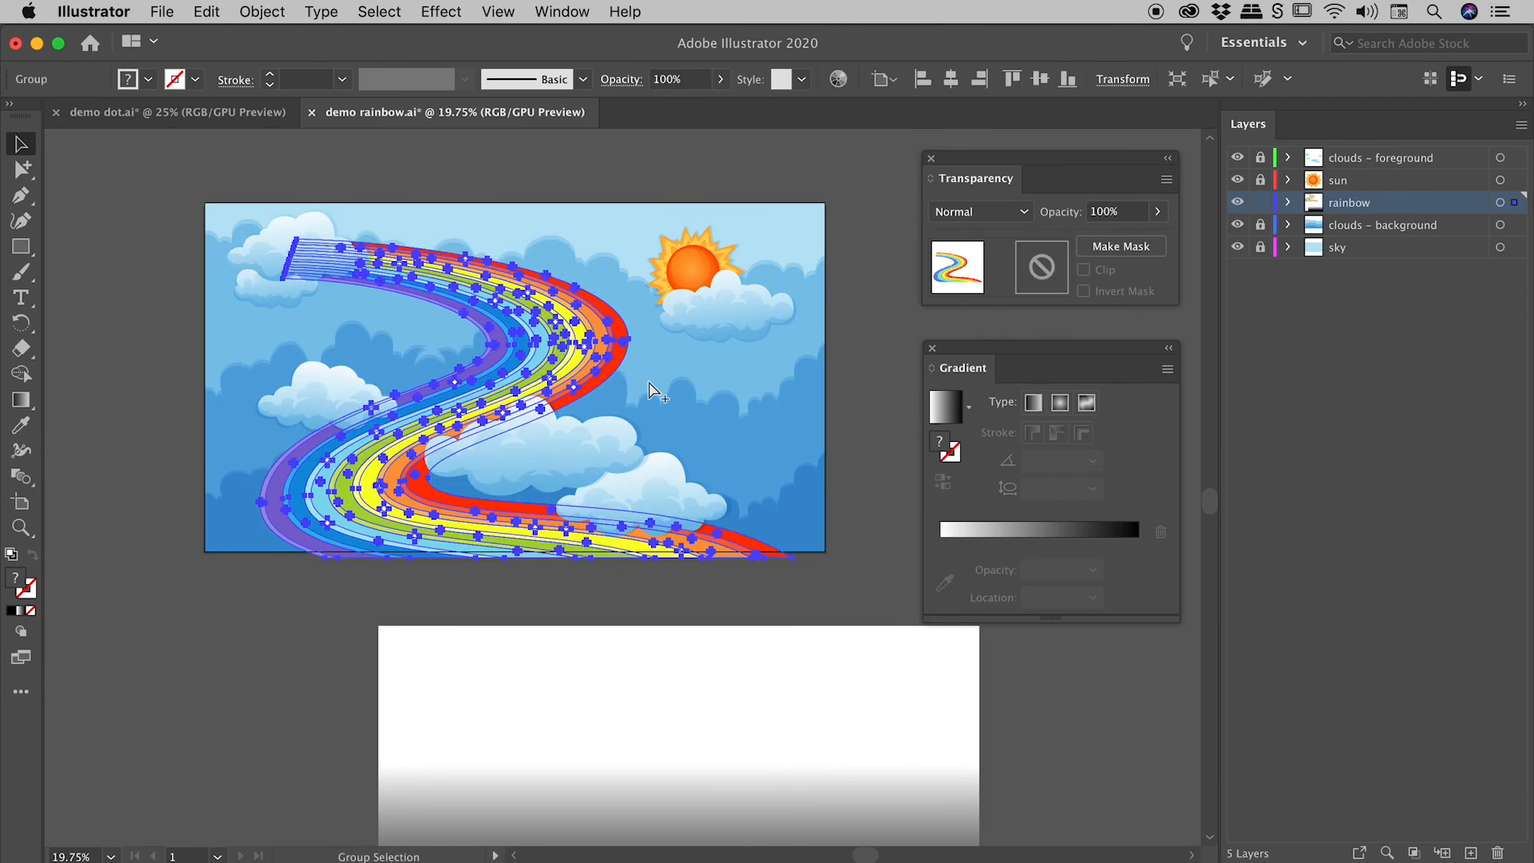